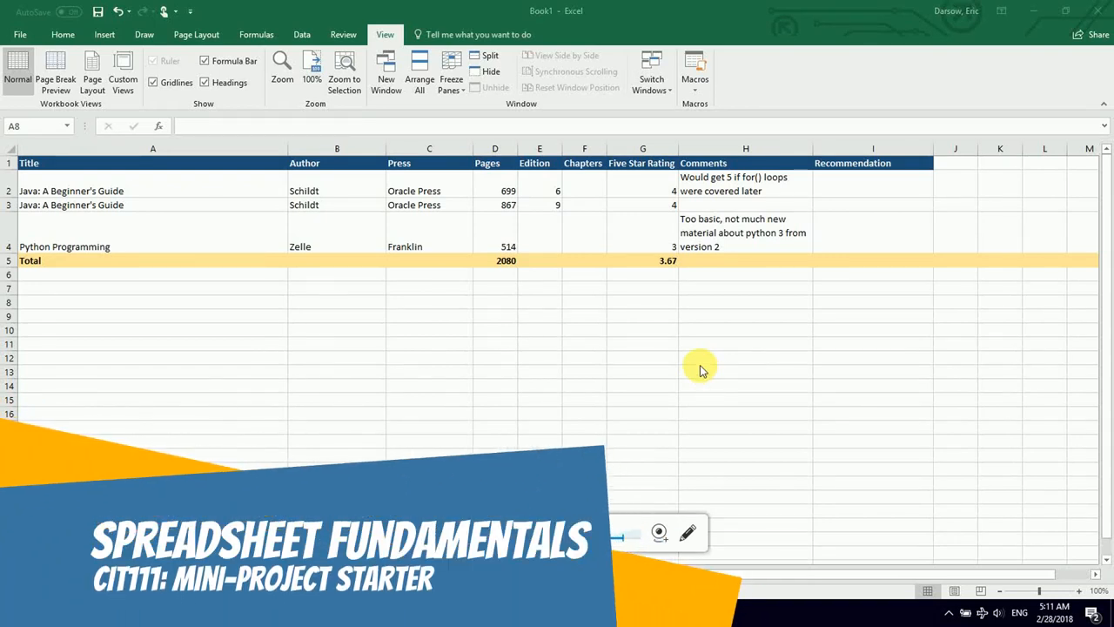
{"action": "mouse_move", "coordinate": [694, 364]}
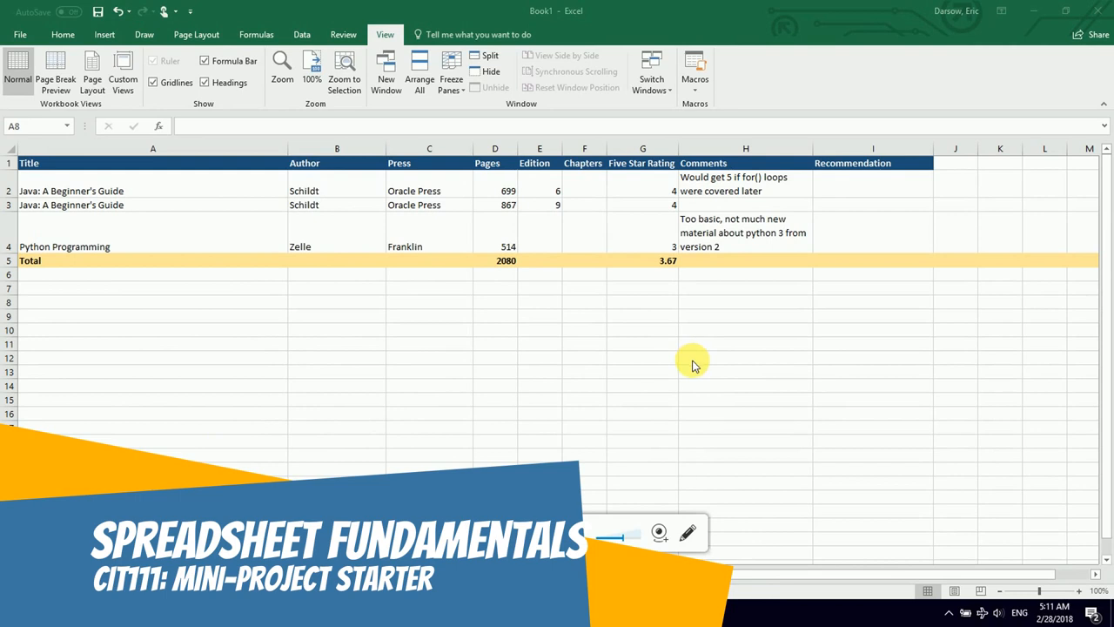
{"action": "mouse_move", "coordinate": [646, 369]}
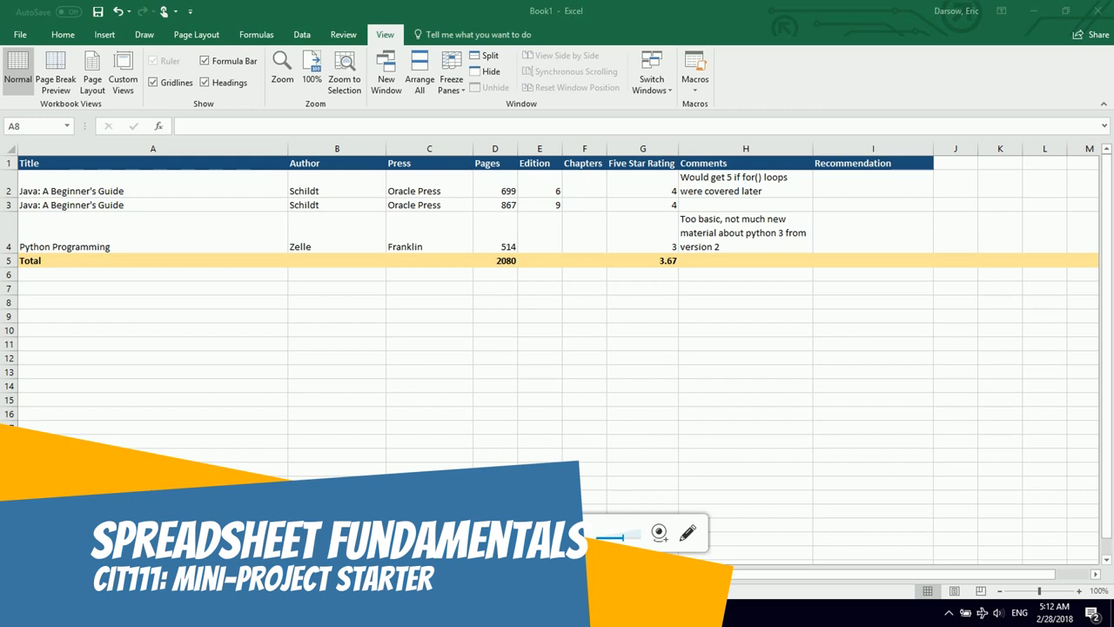
Add a new Sheet3 worksheet and rename it personalBudget.
{"action": "left_click", "coordinate": [152, 302]}
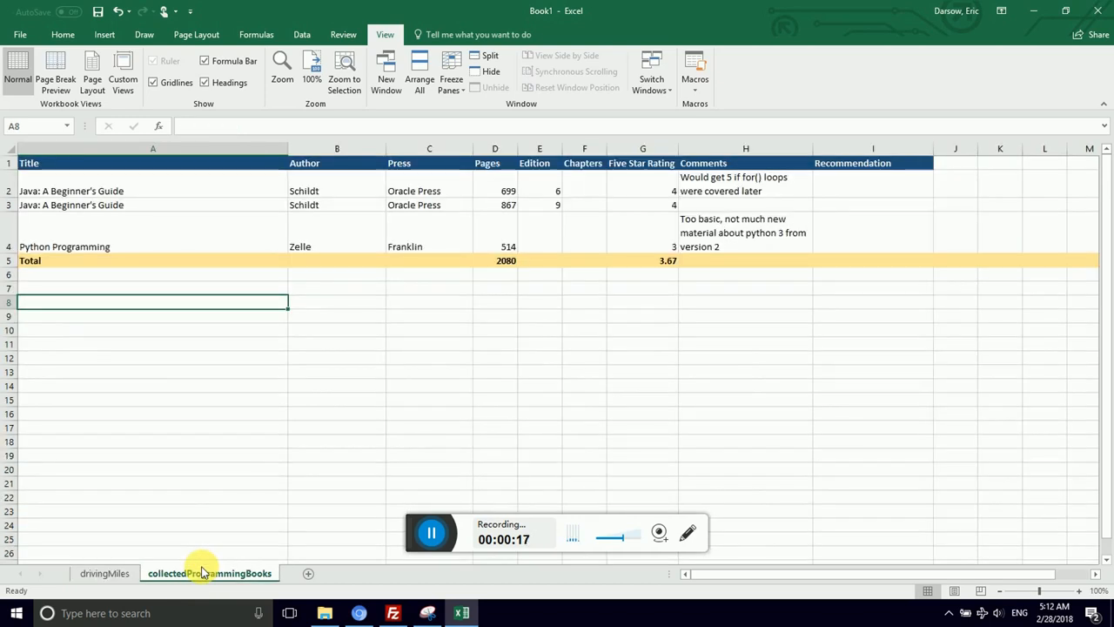
{"action": "mouse_move", "coordinate": [303, 558]}
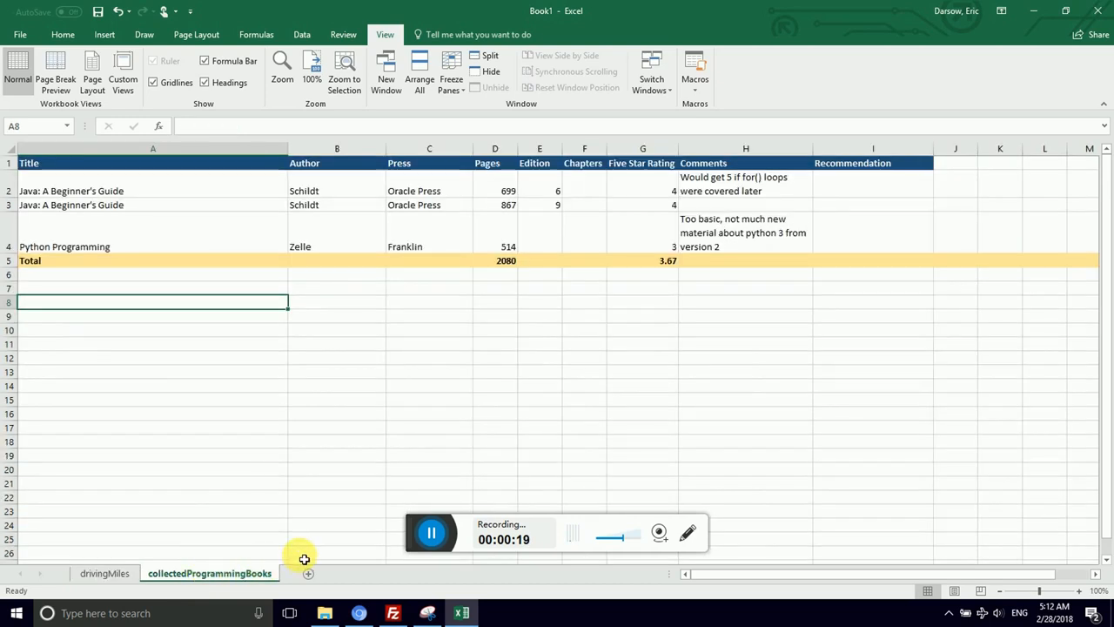
{"action": "left_click", "coordinate": [307, 572]}
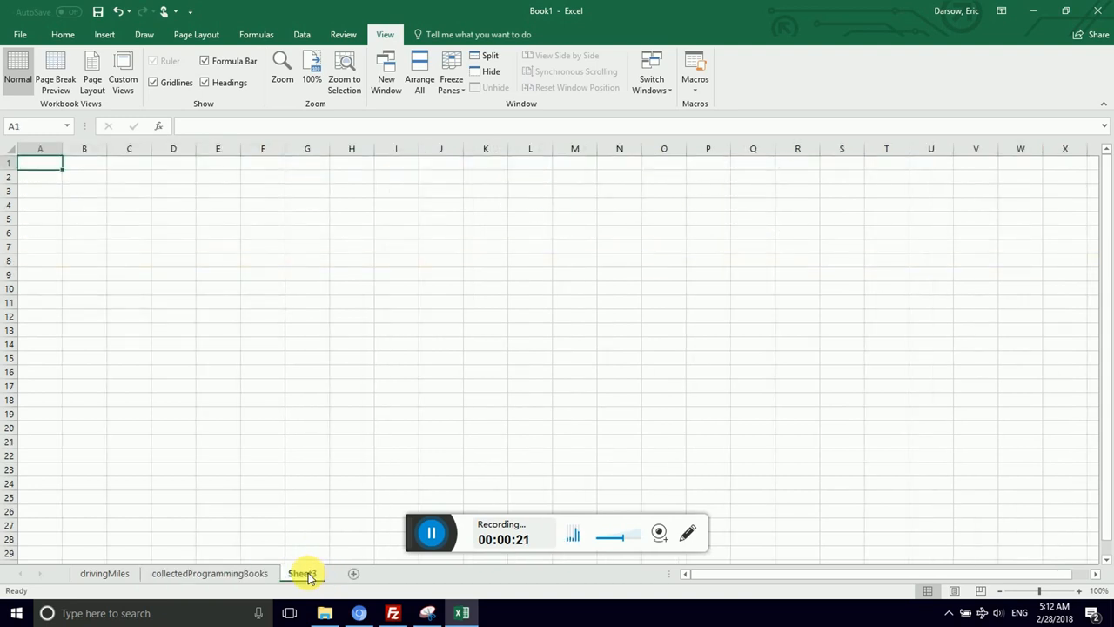
{"action": "right_click", "coordinate": [302, 574]}
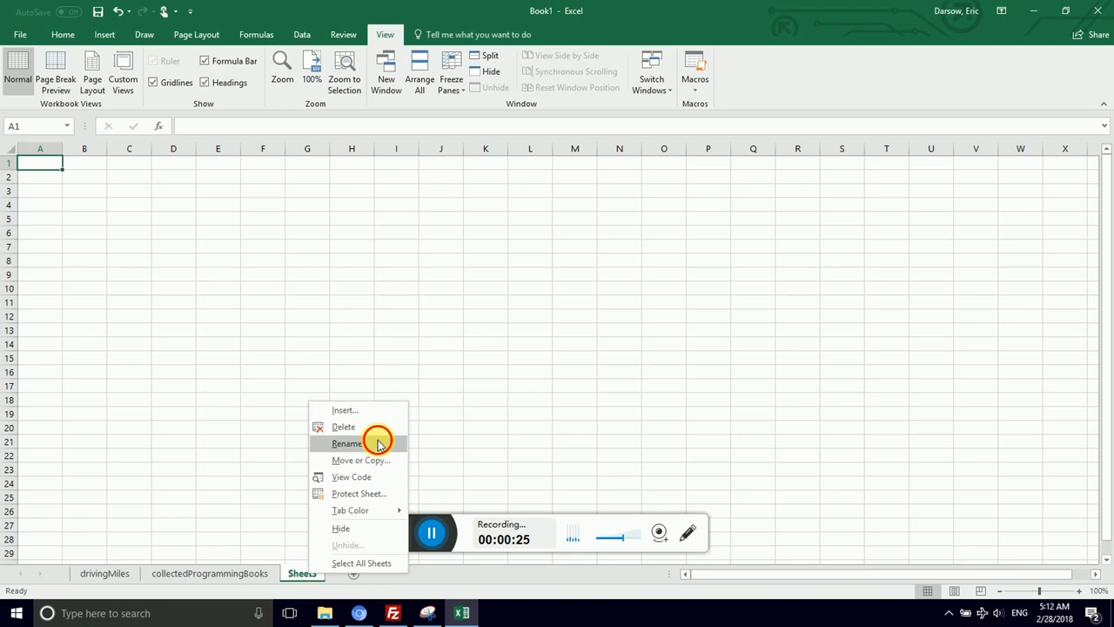
{"action": "left_click", "coordinate": [347, 443]}
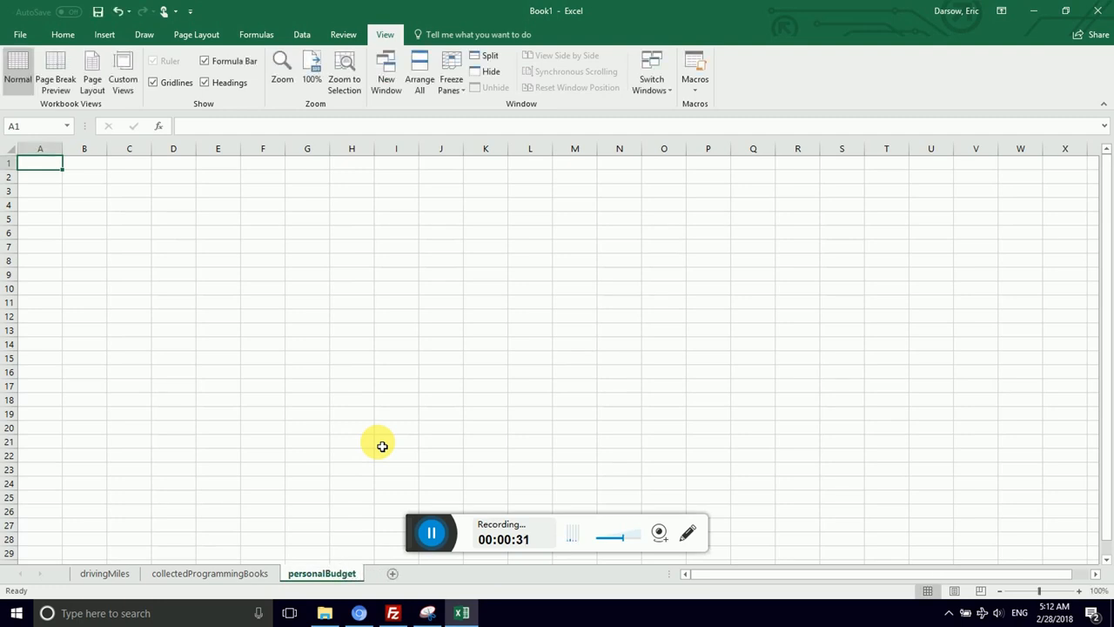
{"action": "mouse_move", "coordinate": [59, 185]}
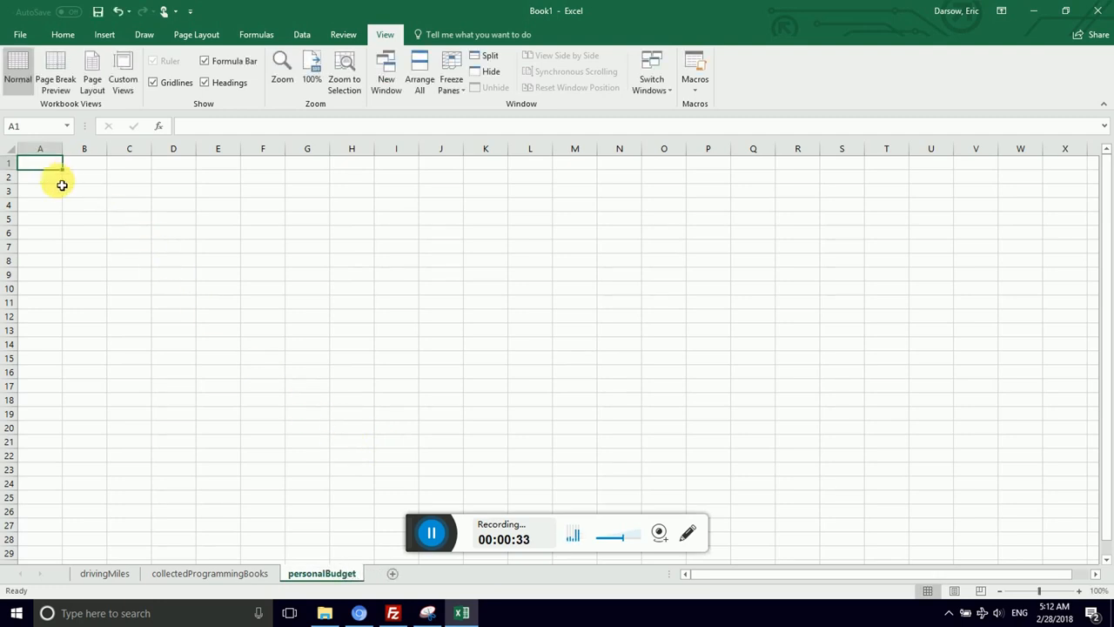
{"action": "mouse_move", "coordinate": [80, 178]}
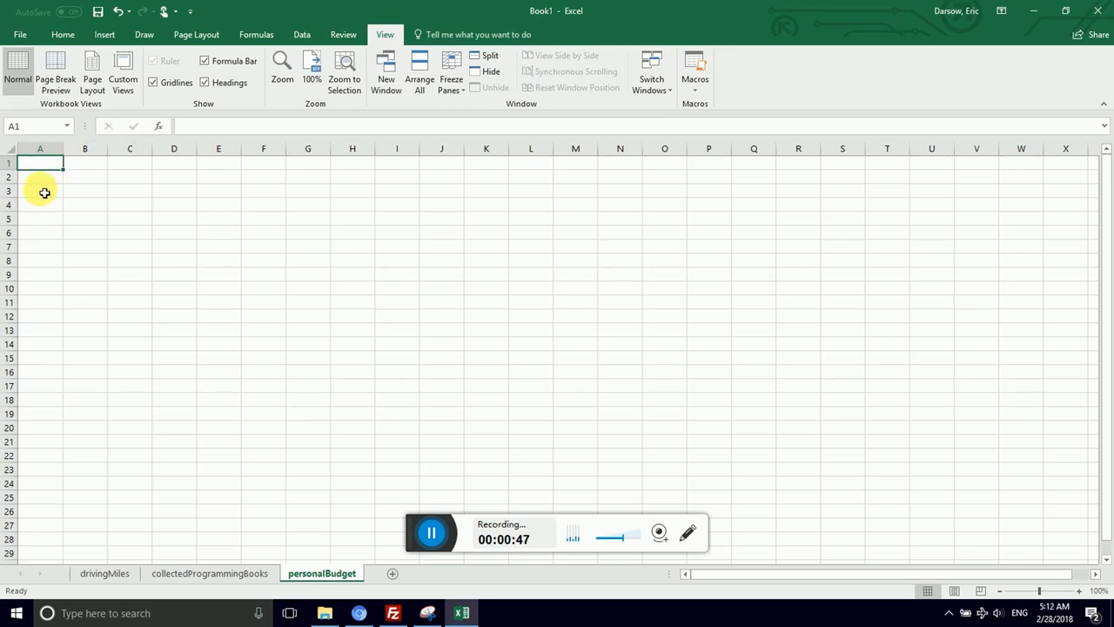
Enter the labels Income, Expenses and Net Savings in cells A1, A2 and A3.
{"action": "left_click", "coordinate": [40, 178]}
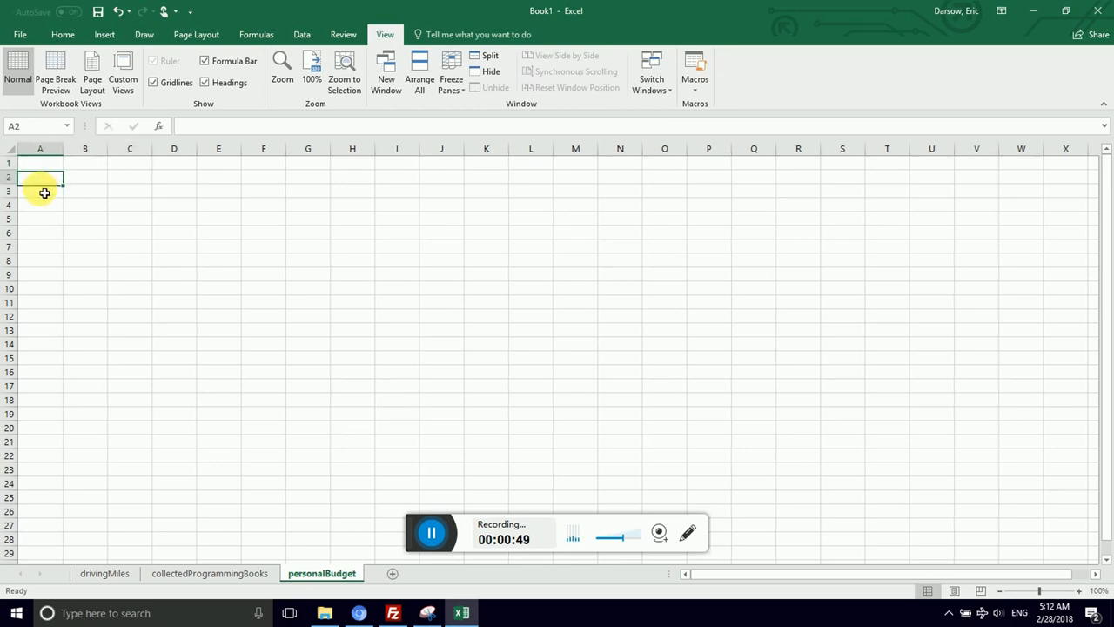
{"action": "type", "text": "inc"}
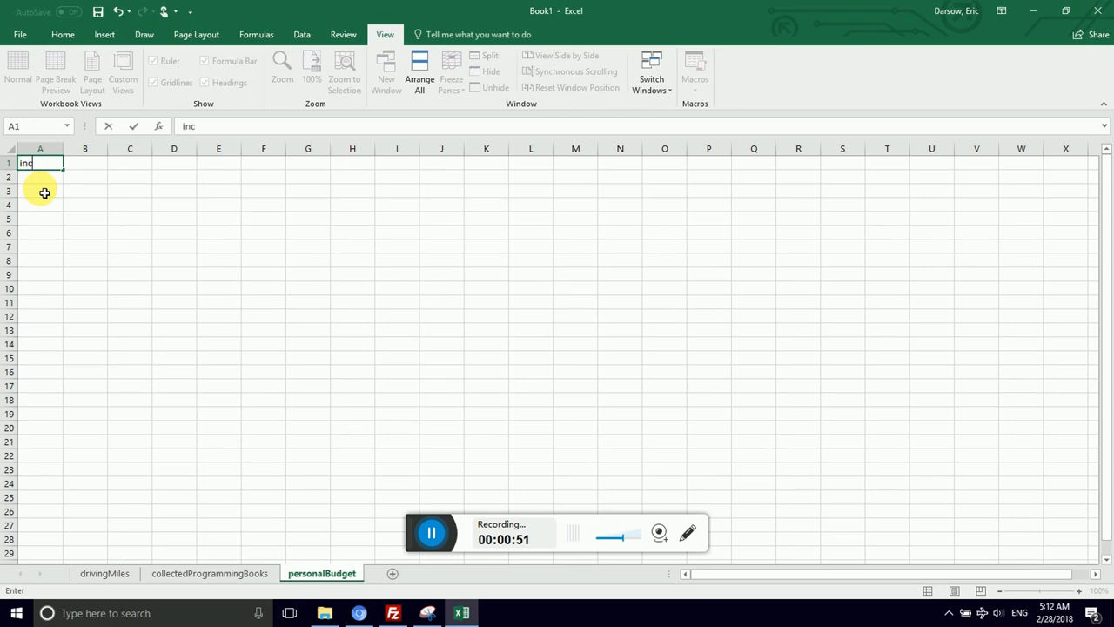
{"action": "key", "text": "enter"}
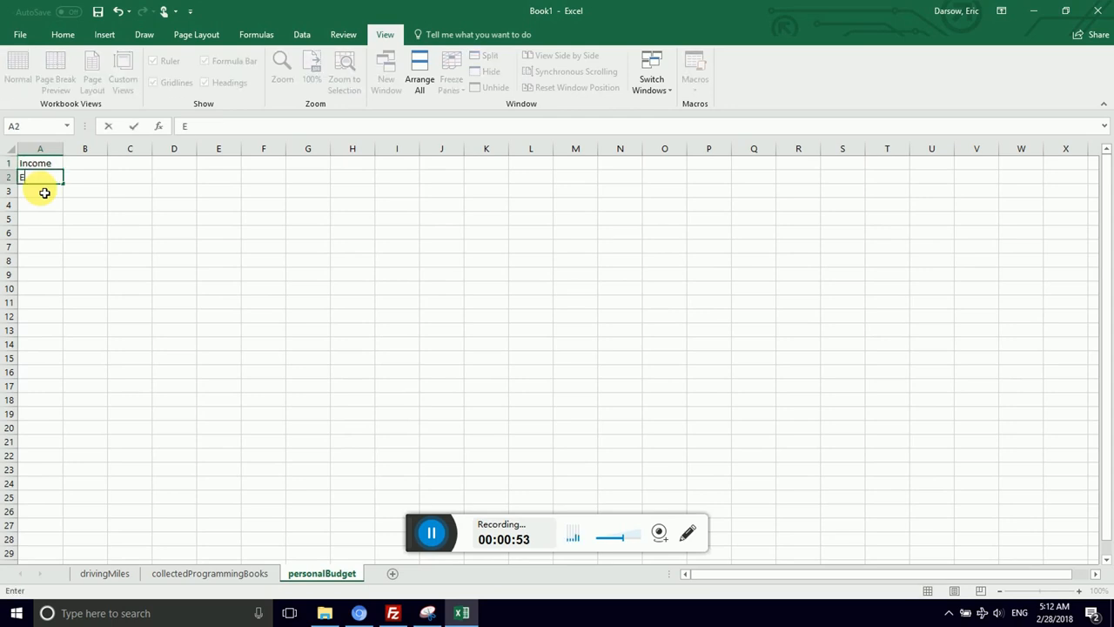
{"action": "type", "text": "xpenses"}
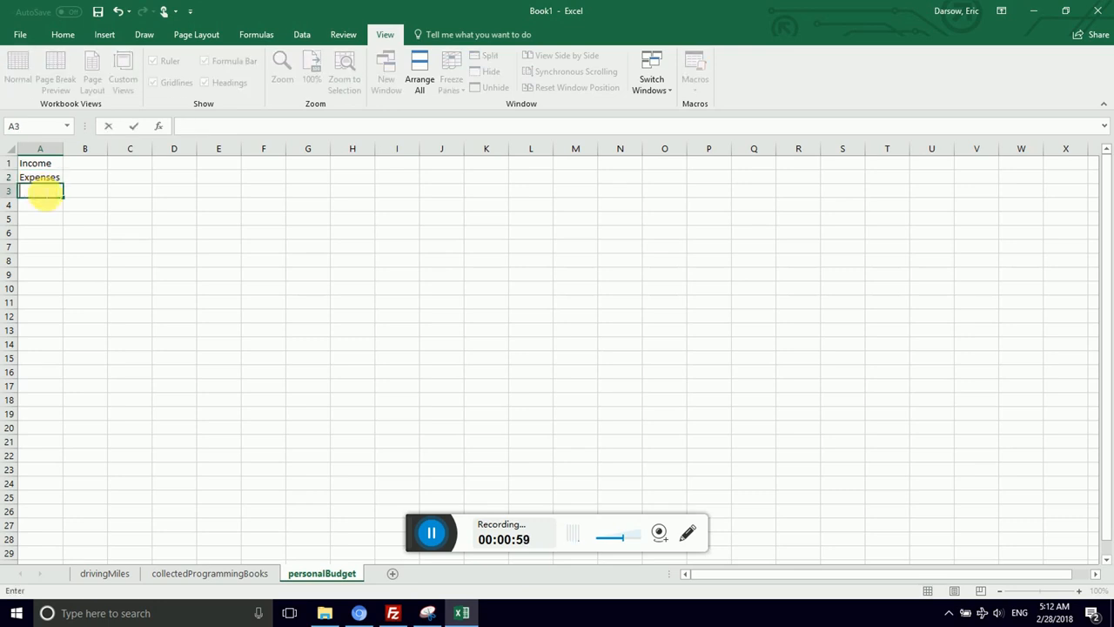
{"action": "type", "text": "Net"}
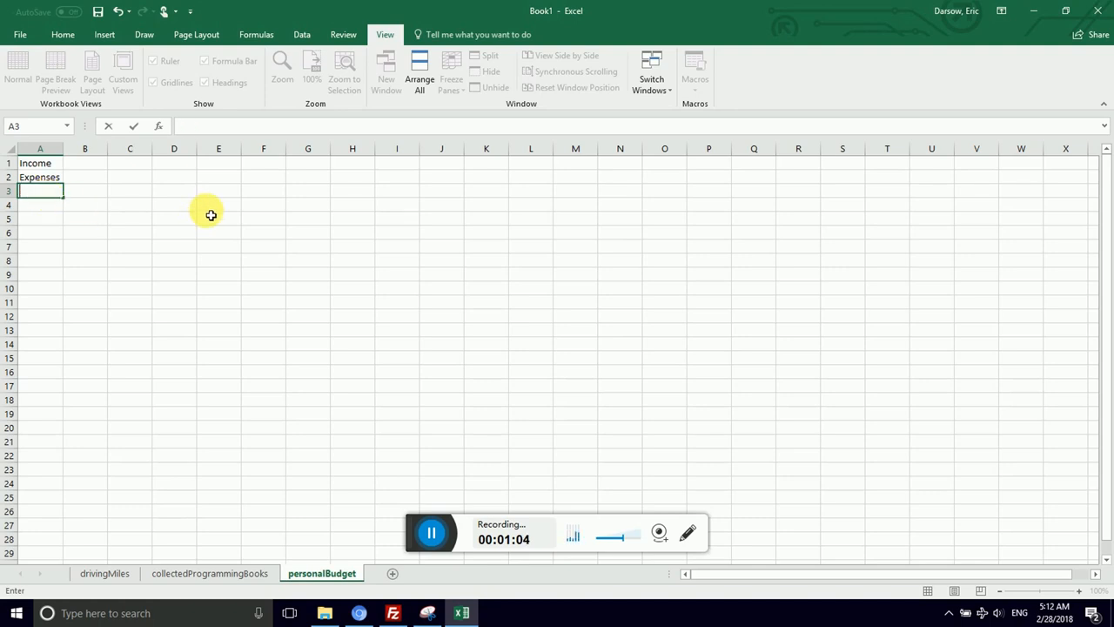
{"action": "type", "text": "Net Savings"}
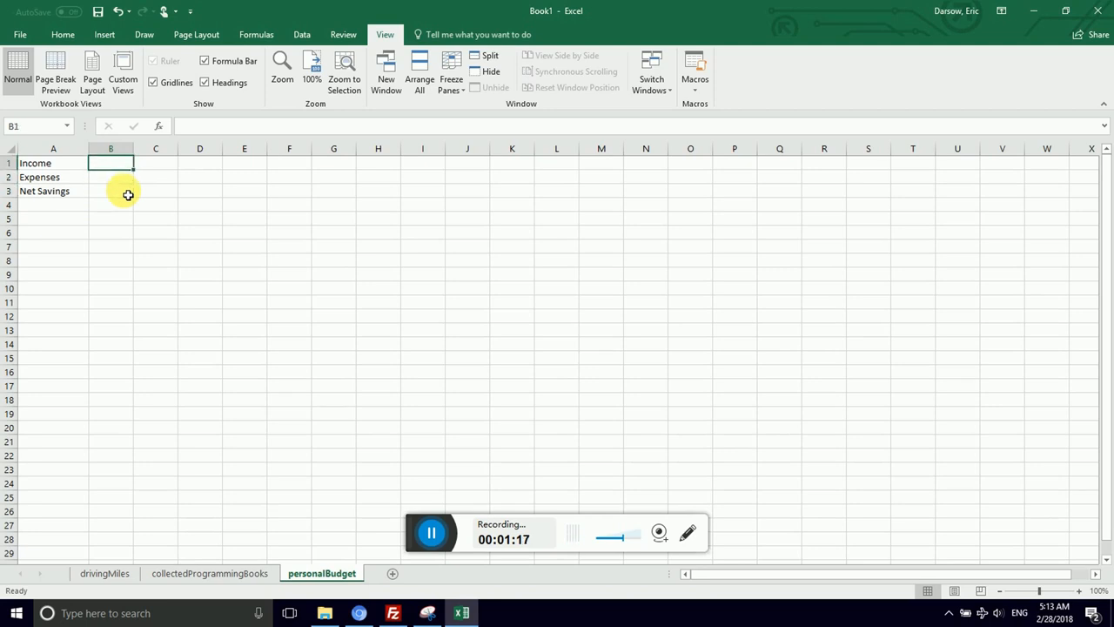
Move Expenses and Net Savings into B1 and C1 as row-1 headings.
{"action": "left_click", "coordinate": [53, 162]}
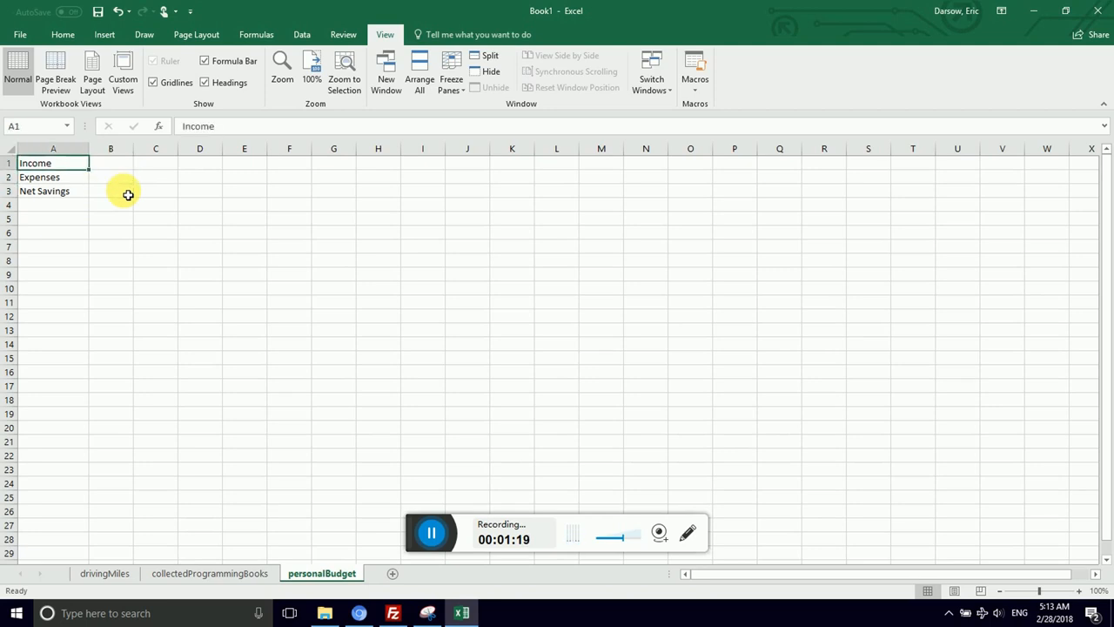
{"action": "left_click", "coordinate": [111, 163]}
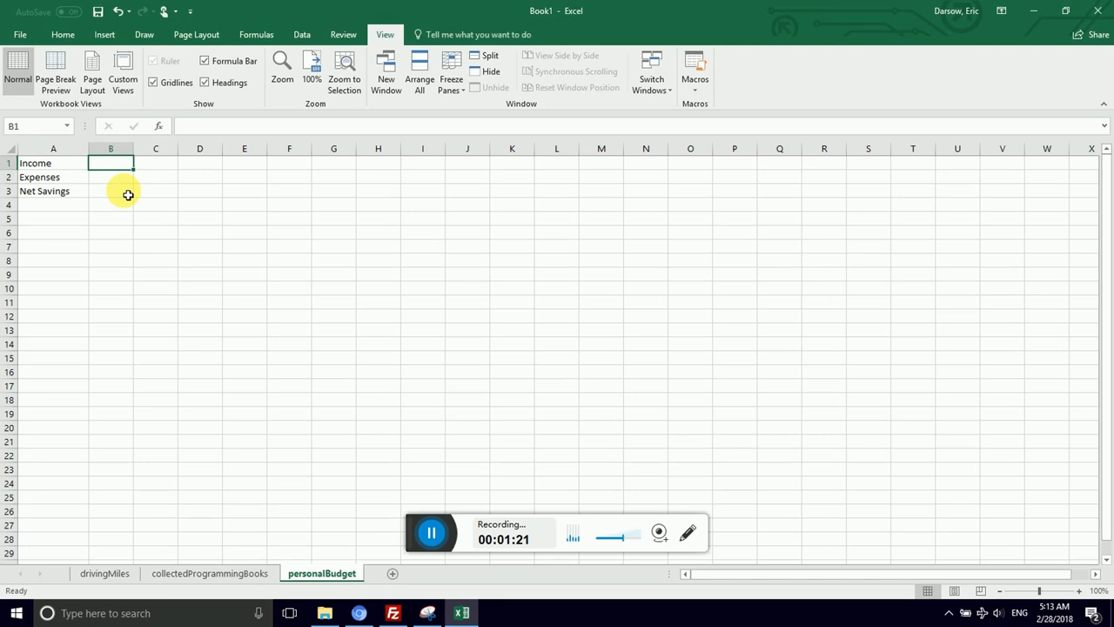
{"action": "left_click", "coordinate": [53, 177]}
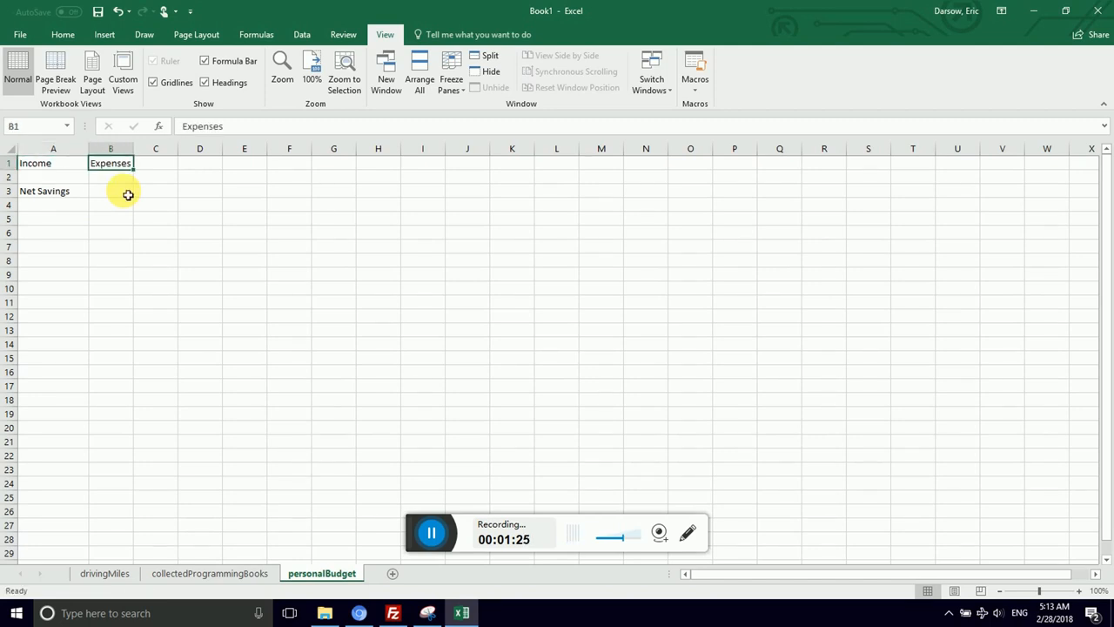
{"action": "left_click", "coordinate": [155, 190]}
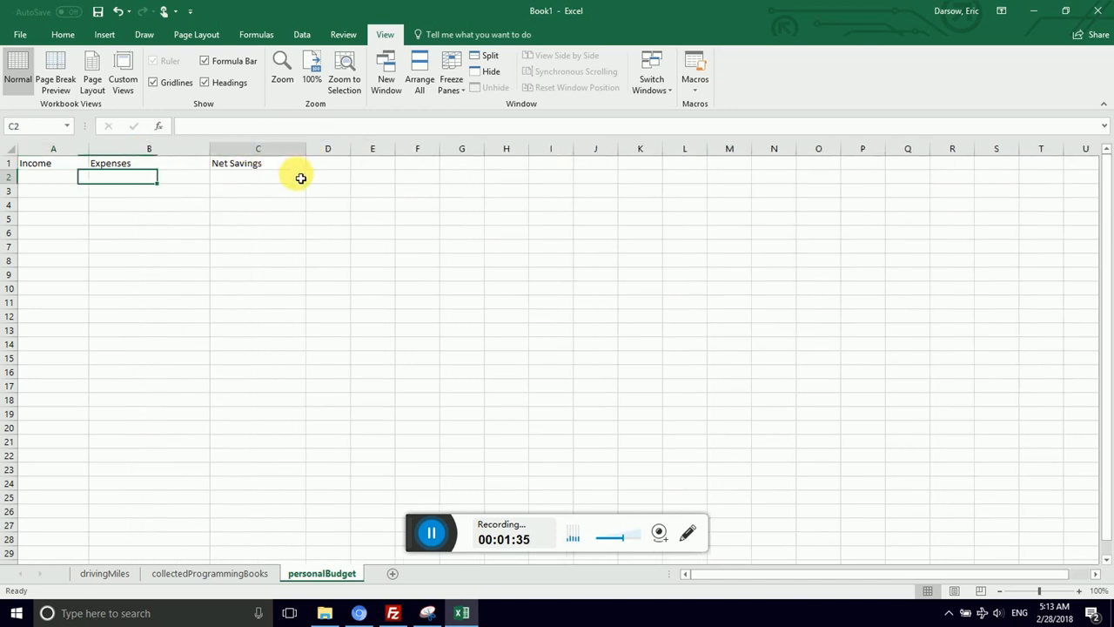
{"action": "left_click", "coordinate": [258, 372]}
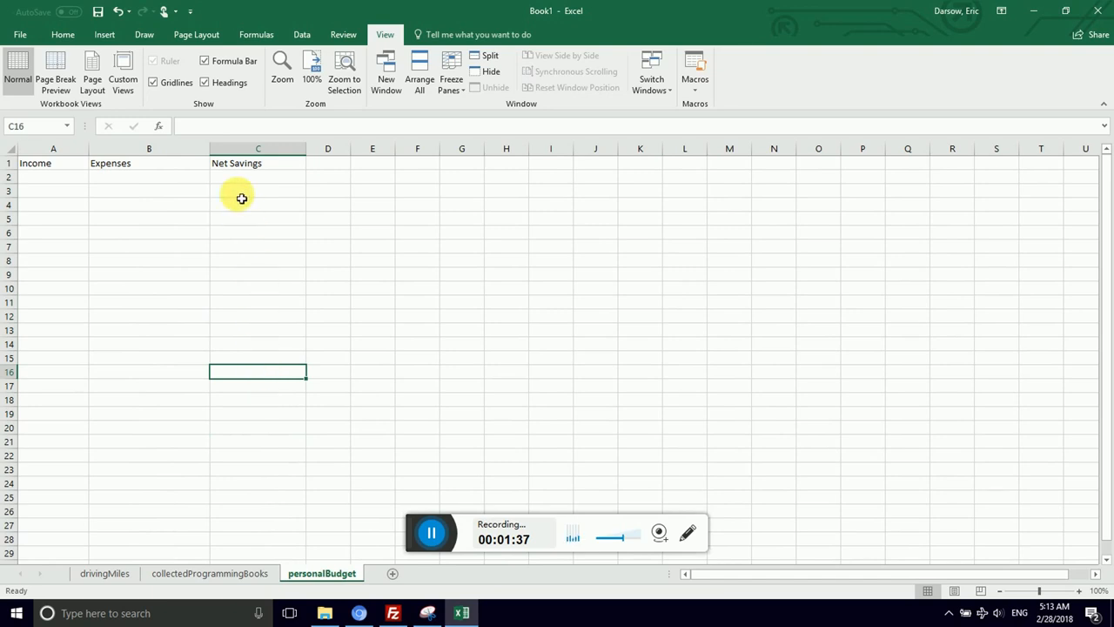
{"action": "mouse_move", "coordinate": [121, 190]}
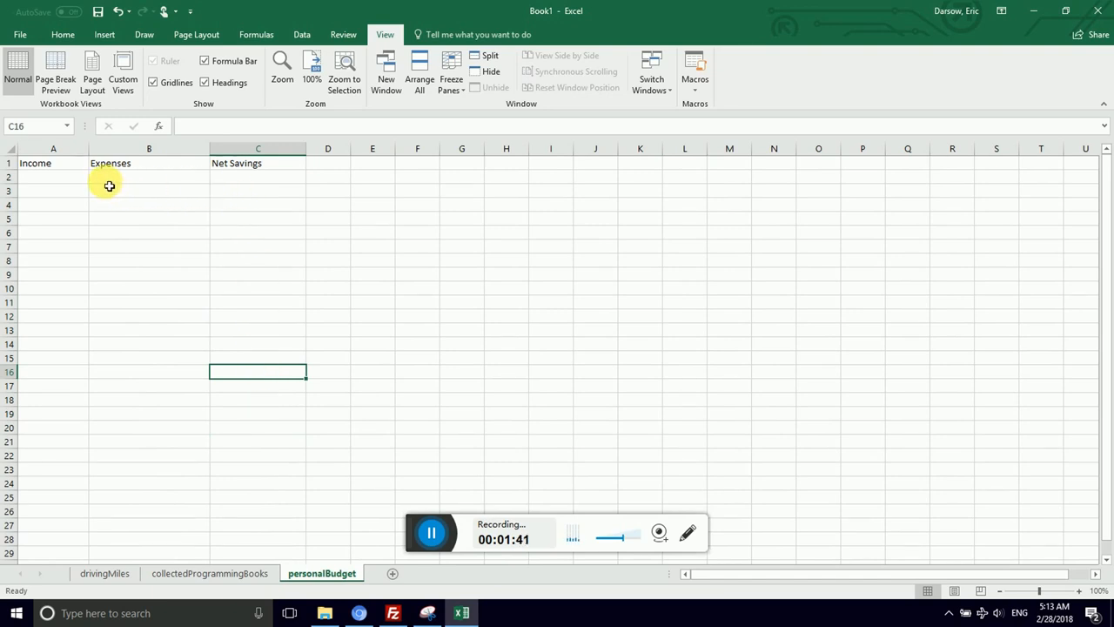
Move Expenses and Net Savings back into A2 and A3 below Income.
{"action": "left_click", "coordinate": [52, 163]}
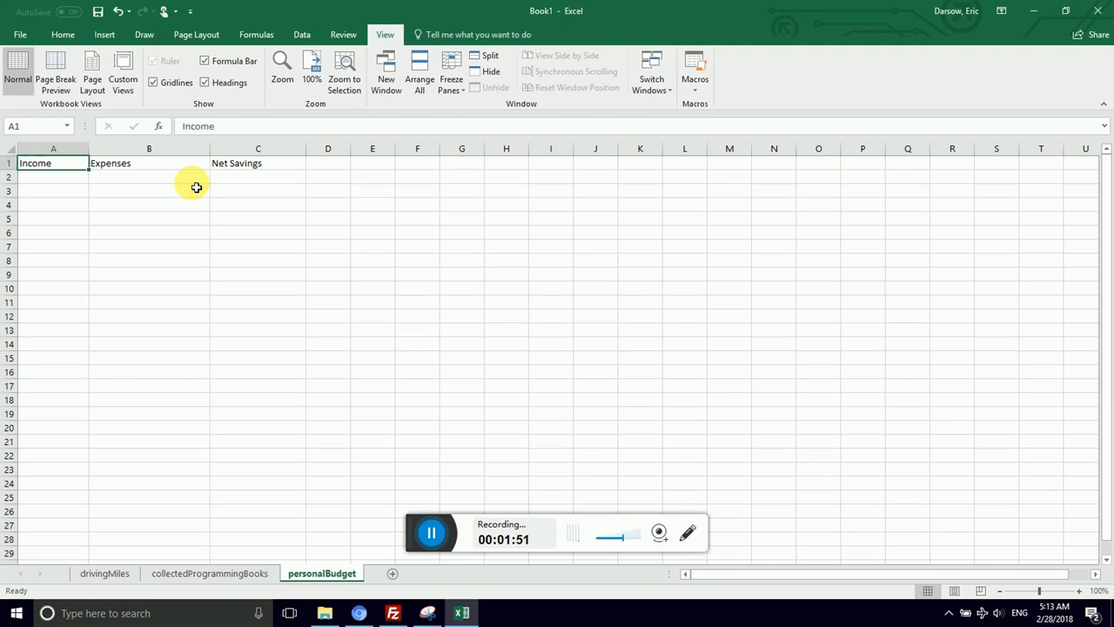
{"action": "left_click", "coordinate": [257, 162]}
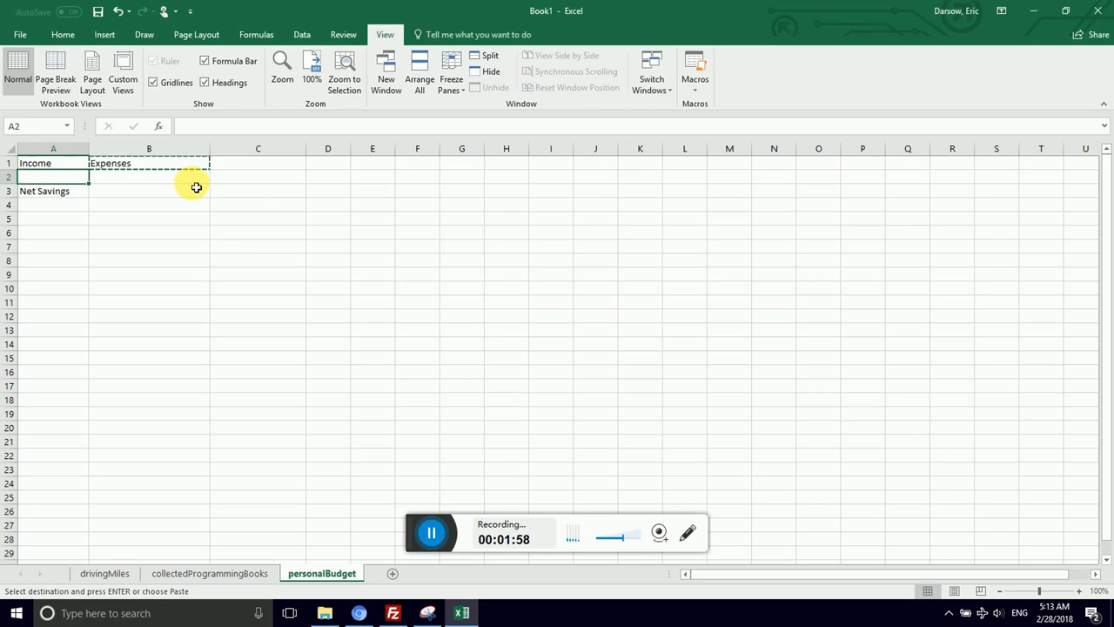
{"action": "left_click", "coordinate": [148, 163]}
{"action": "type", "text": "1200"}
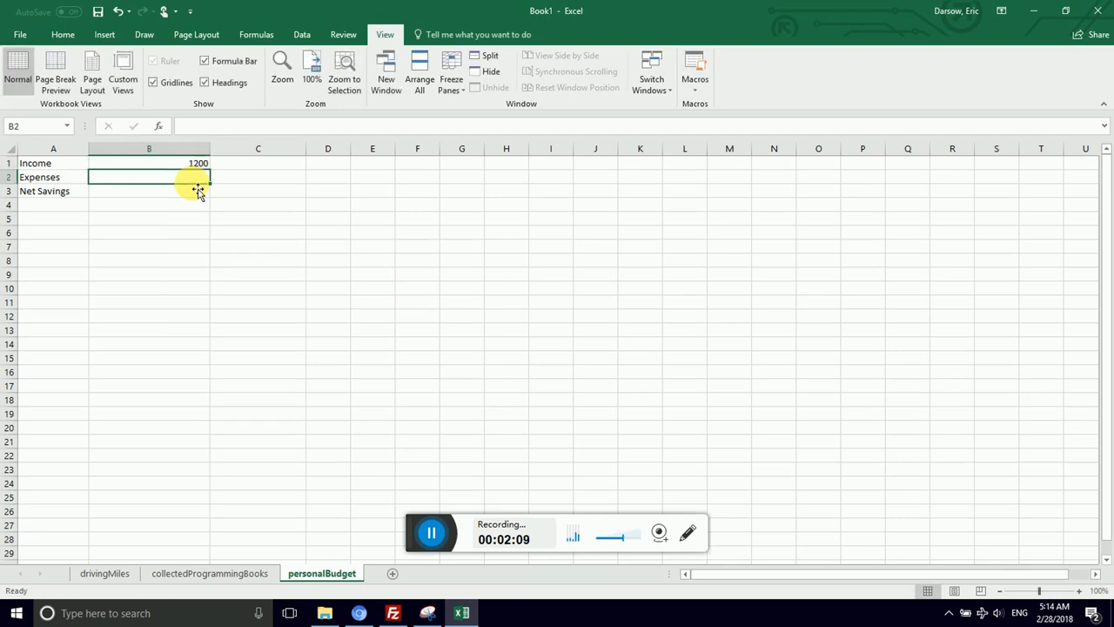
Enter 867 as the Expenses amount and zoom the sheet to 200%.
{"action": "type", "text": "86"}
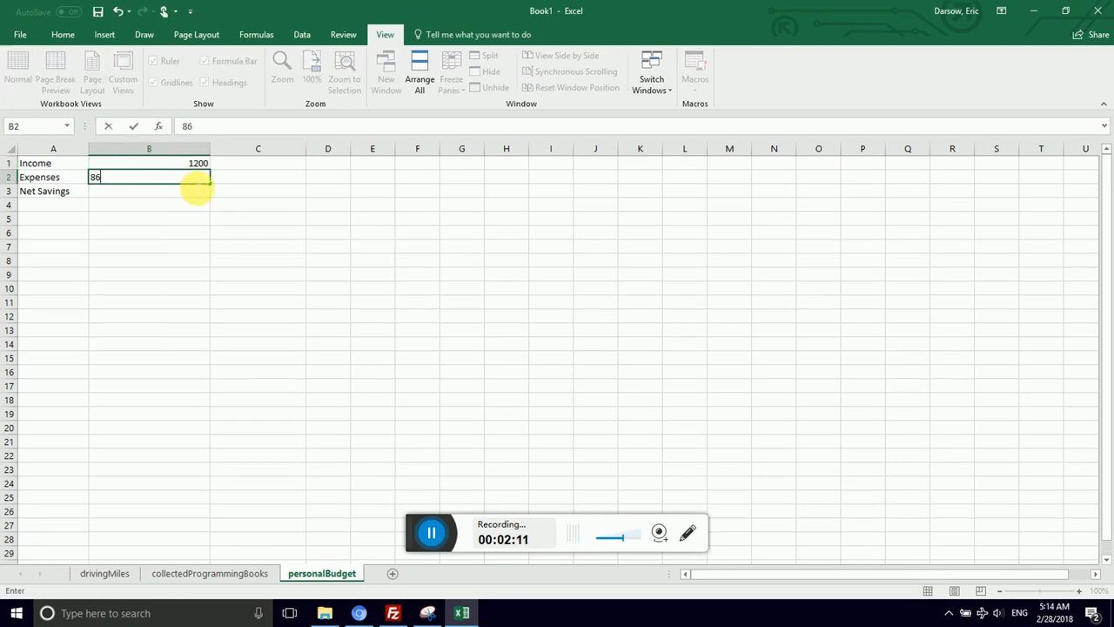
{"action": "key", "text": "Enter"}
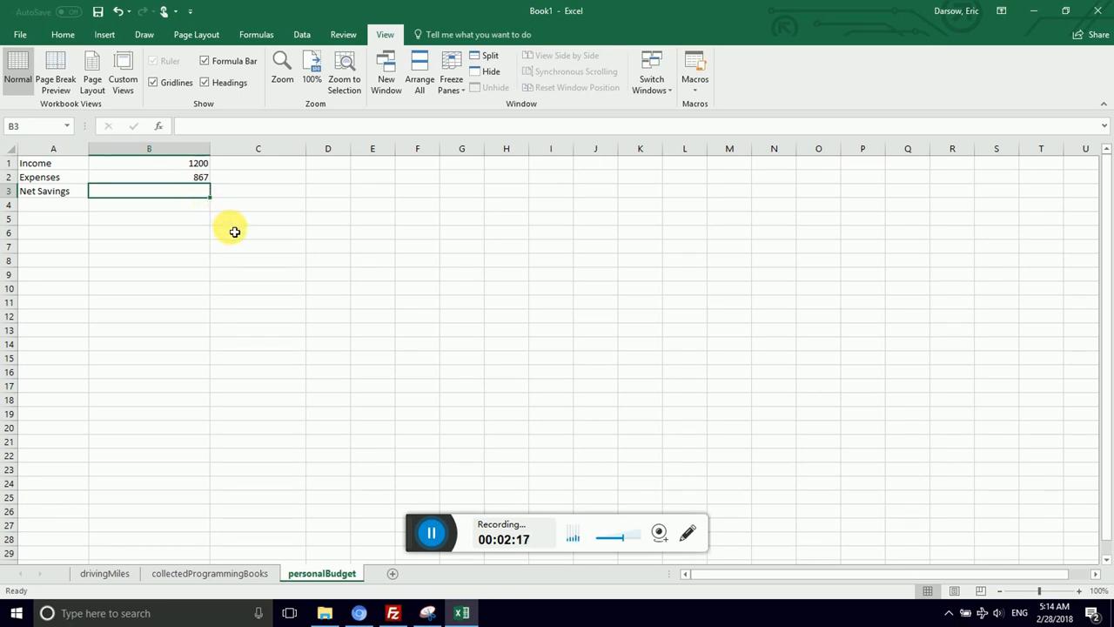
{"action": "type", "text": "="}
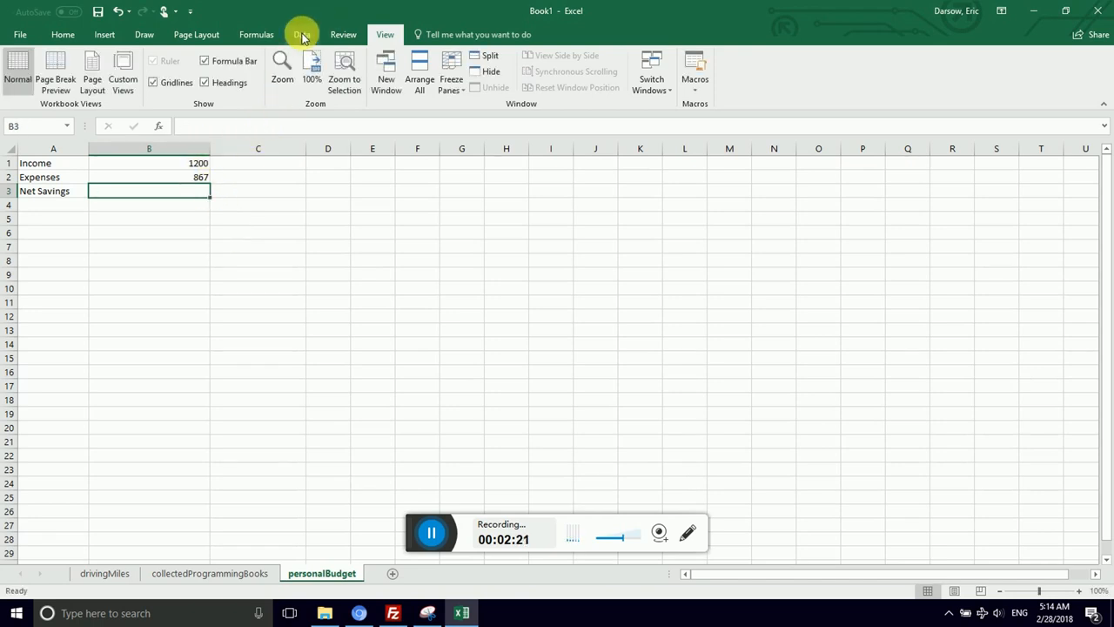
{"action": "left_click", "coordinate": [282, 65]}
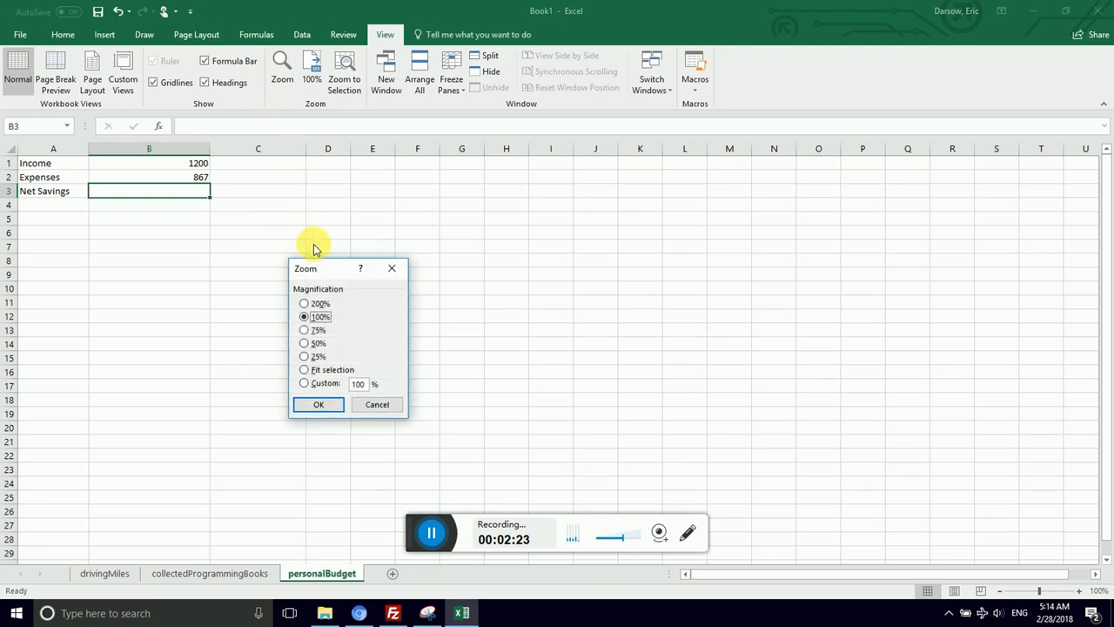
{"action": "left_click", "coordinate": [317, 404]}
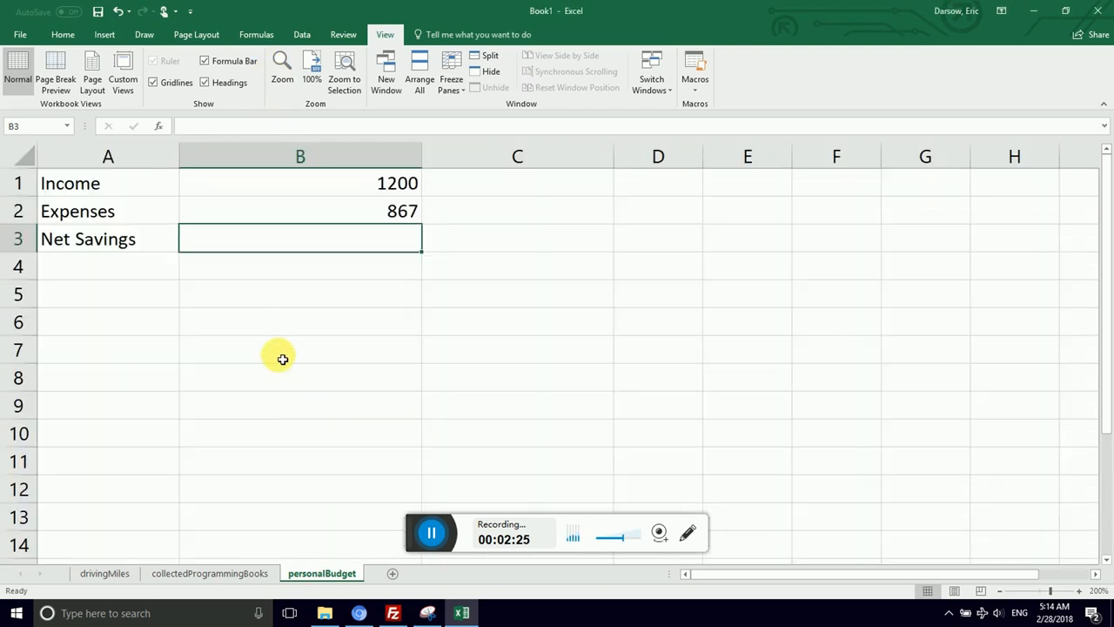
{"action": "mouse_move", "coordinate": [280, 242]}
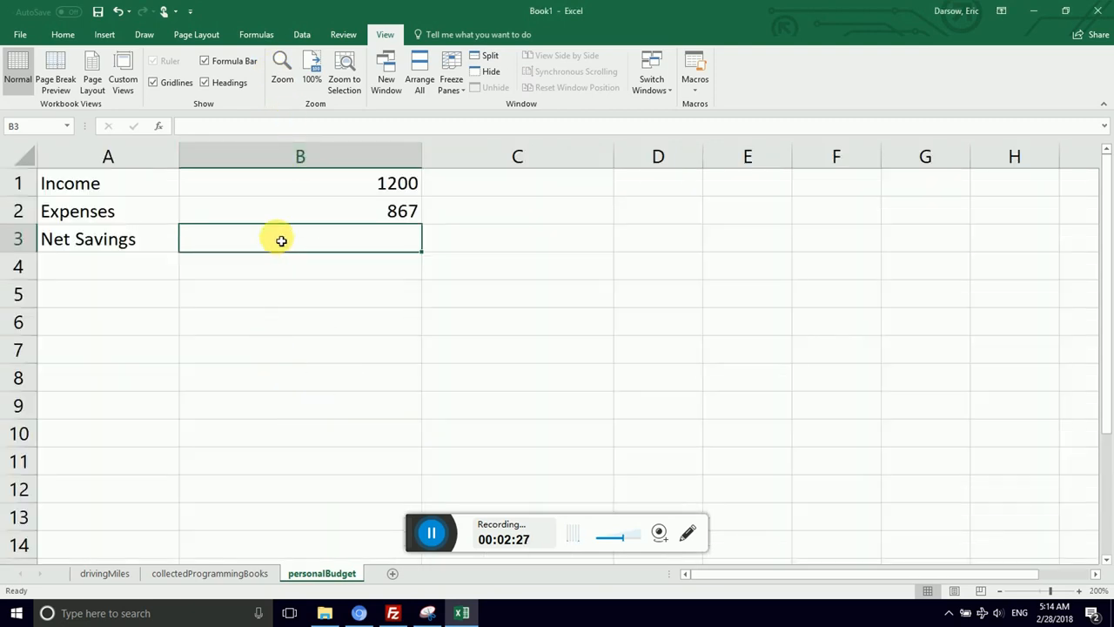
Enter the formula =B1-B2 in B3 so Net Savings shows 333.
{"action": "type", "text": "="}
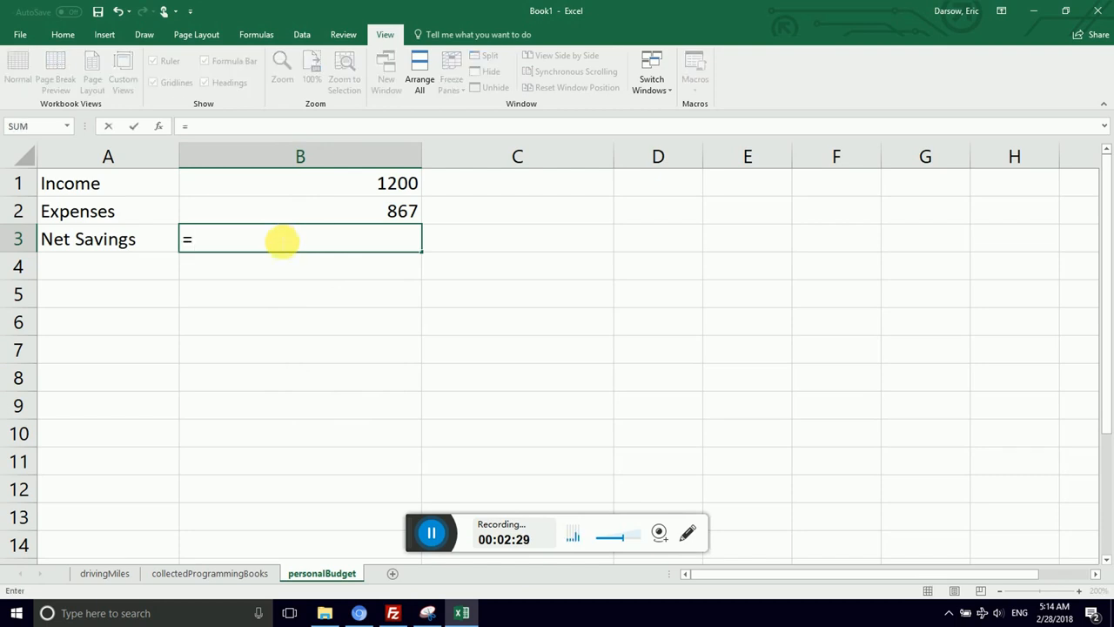
{"action": "mouse_move", "coordinate": [305, 202]}
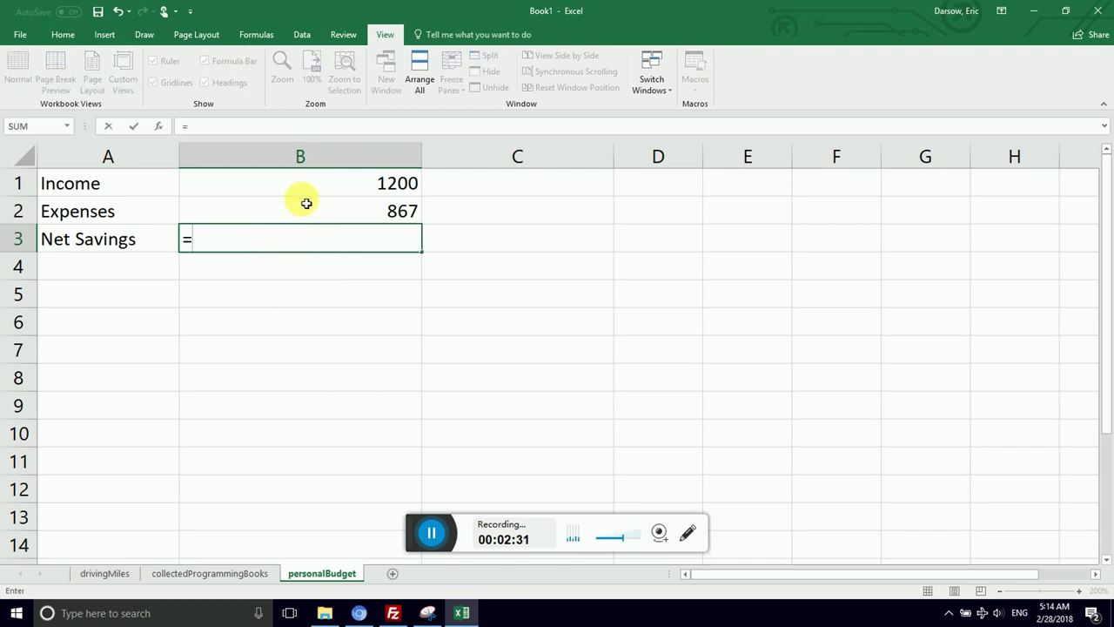
{"action": "left_click", "coordinate": [296, 183]}
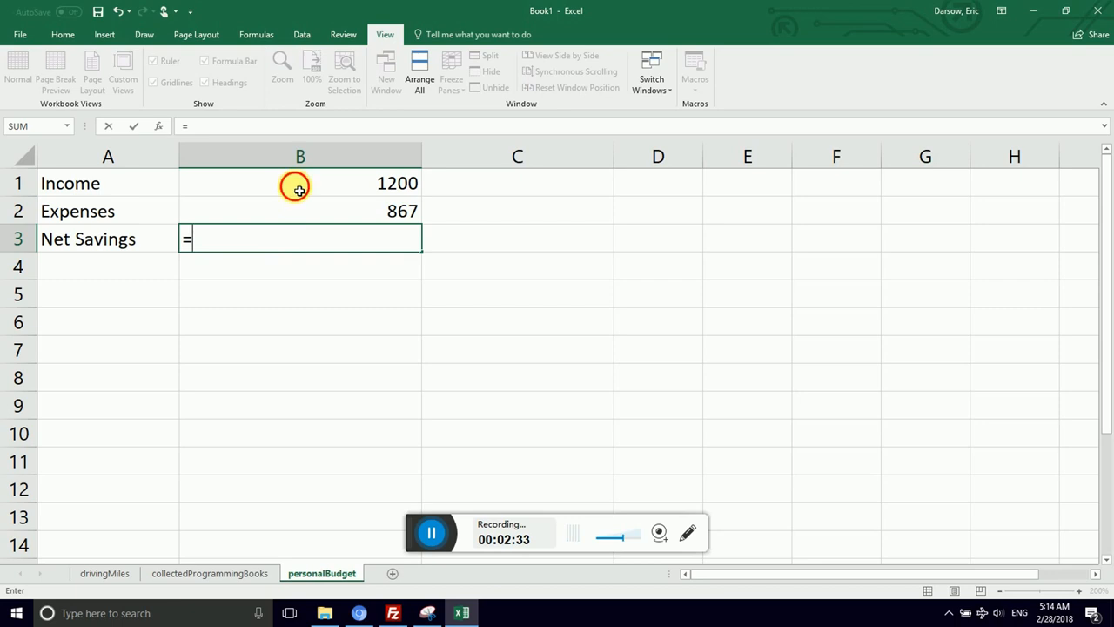
{"action": "left_click", "coordinate": [298, 183]}
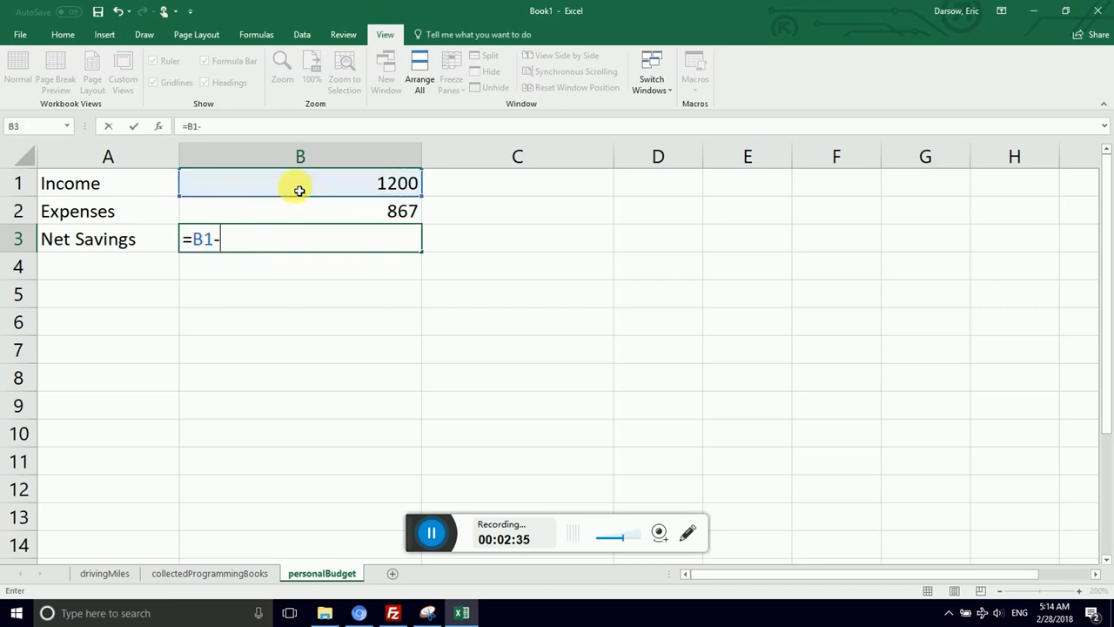
{"action": "left_click", "coordinate": [294, 210]}
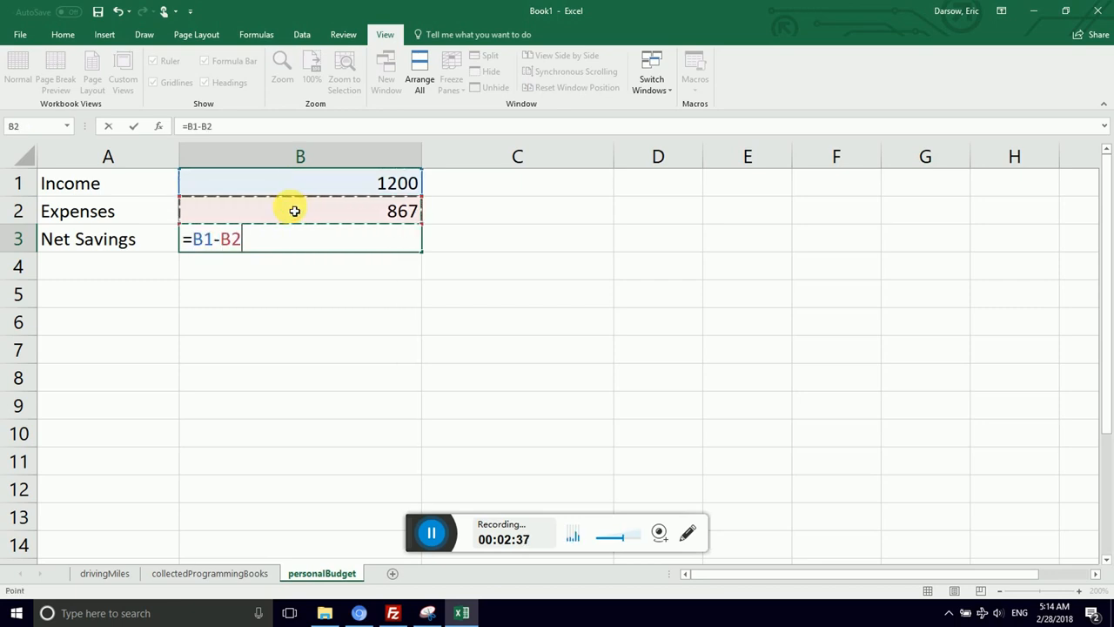
{"action": "mouse_move", "coordinate": [296, 202]}
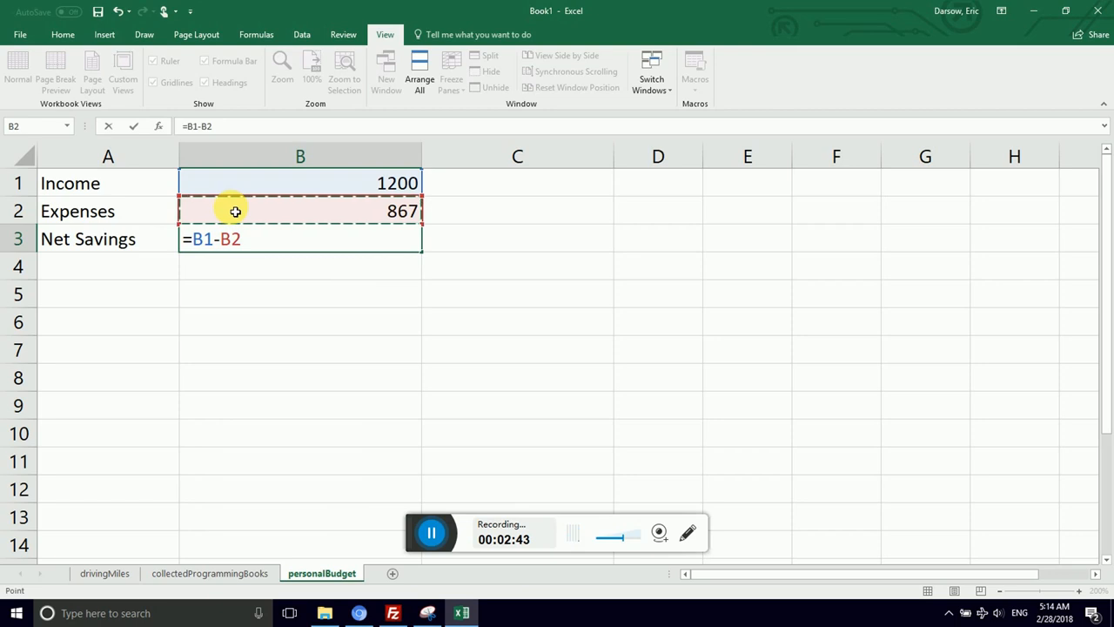
{"action": "key", "text": "Enter"}
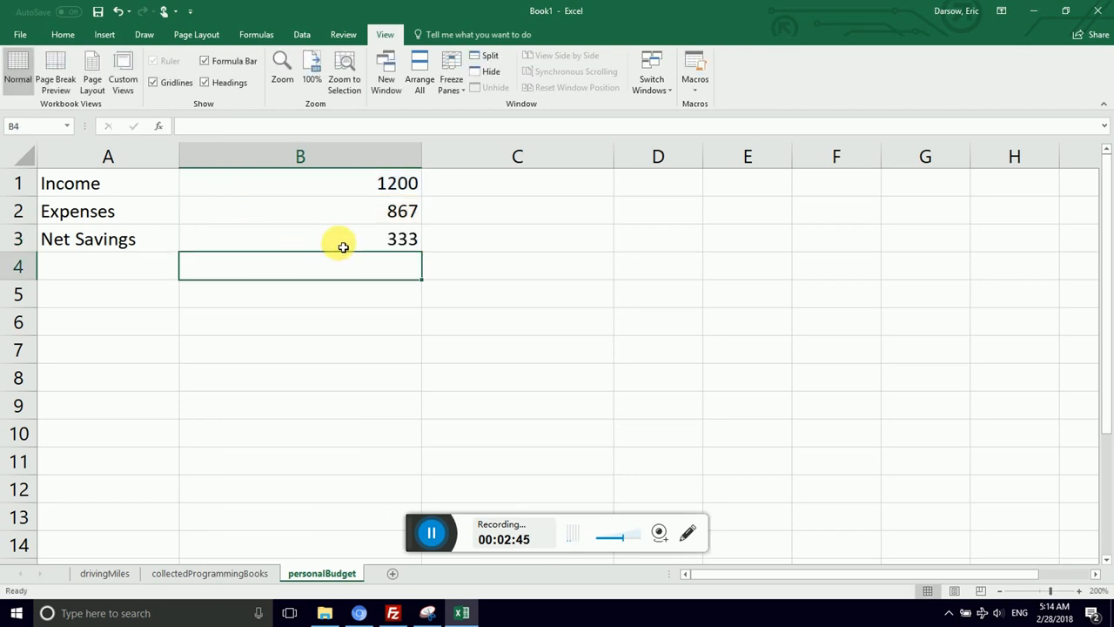
{"action": "left_click", "coordinate": [301, 238]}
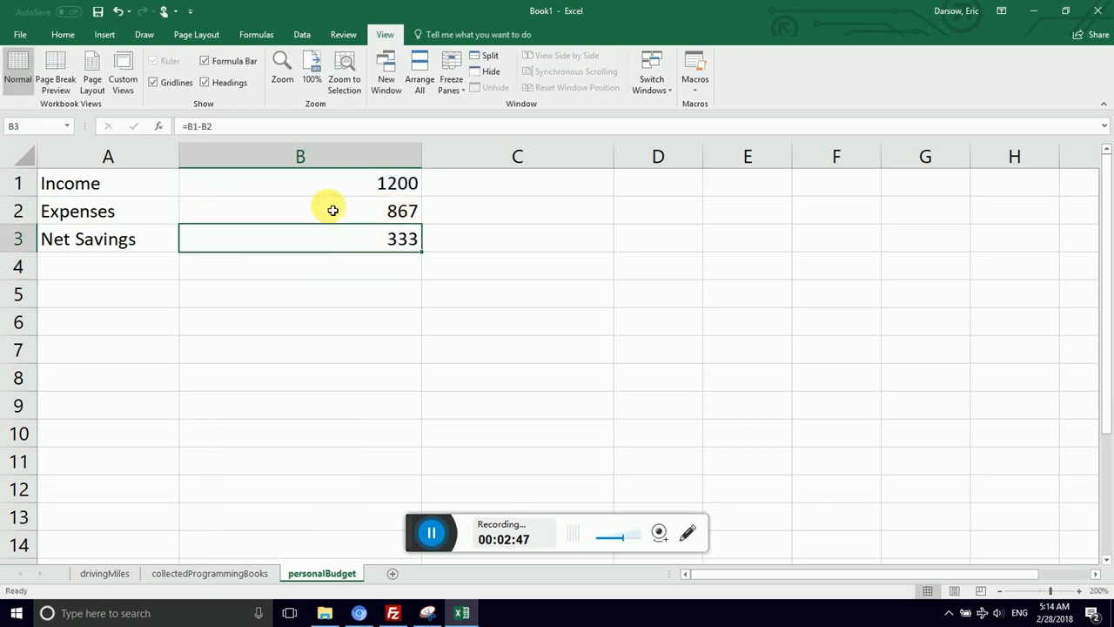
Change the Income amount in B1 to 1300 and confirm Net Savings becomes 433.
{"action": "left_click", "coordinate": [301, 183]}
{"action": "type", "text": "1300"}
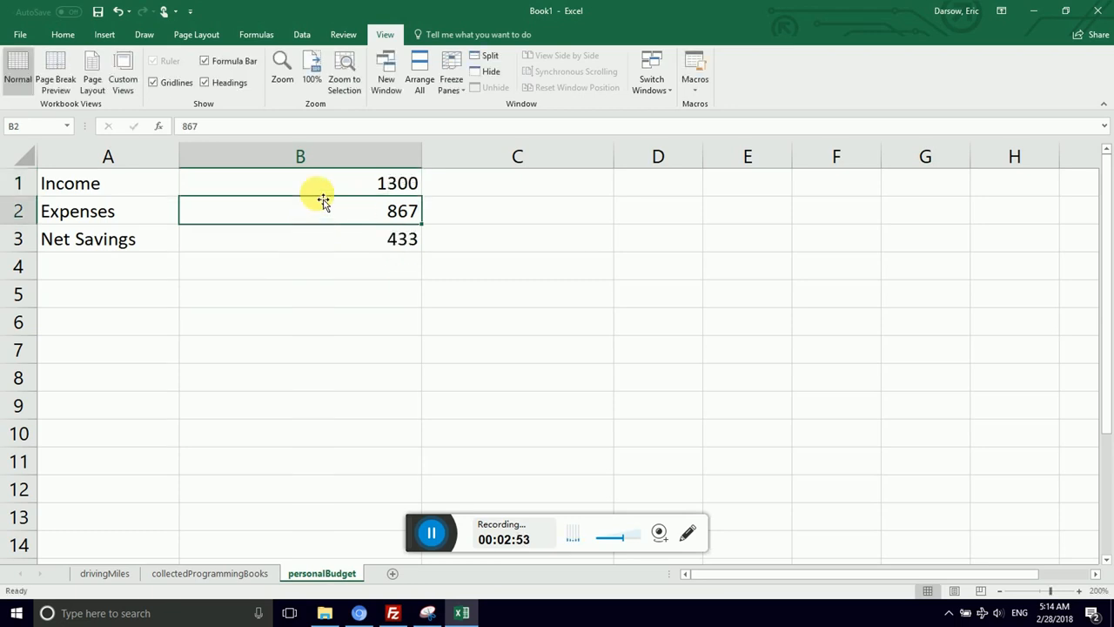
{"action": "left_click", "coordinate": [317, 243]}
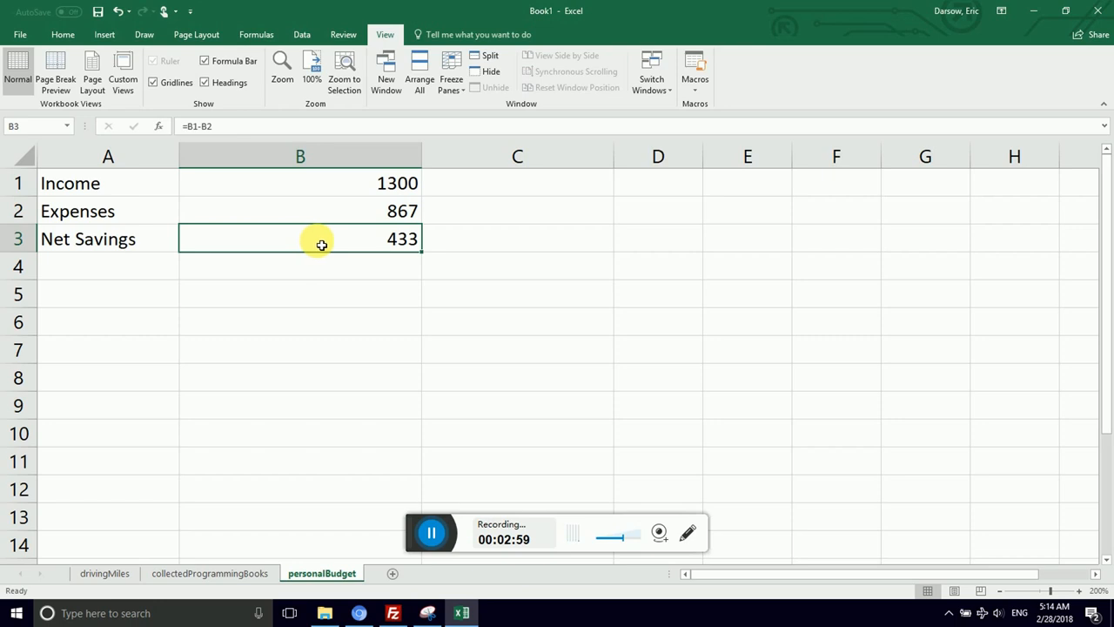
{"action": "mouse_move", "coordinate": [153, 62]}
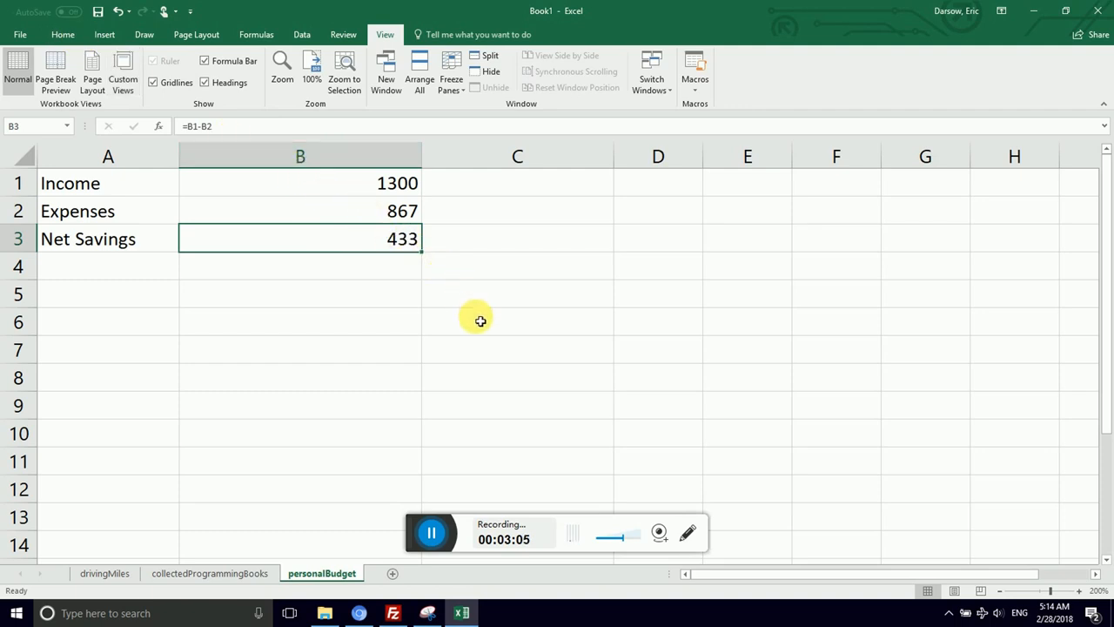
{"action": "mouse_move", "coordinate": [530, 364]}
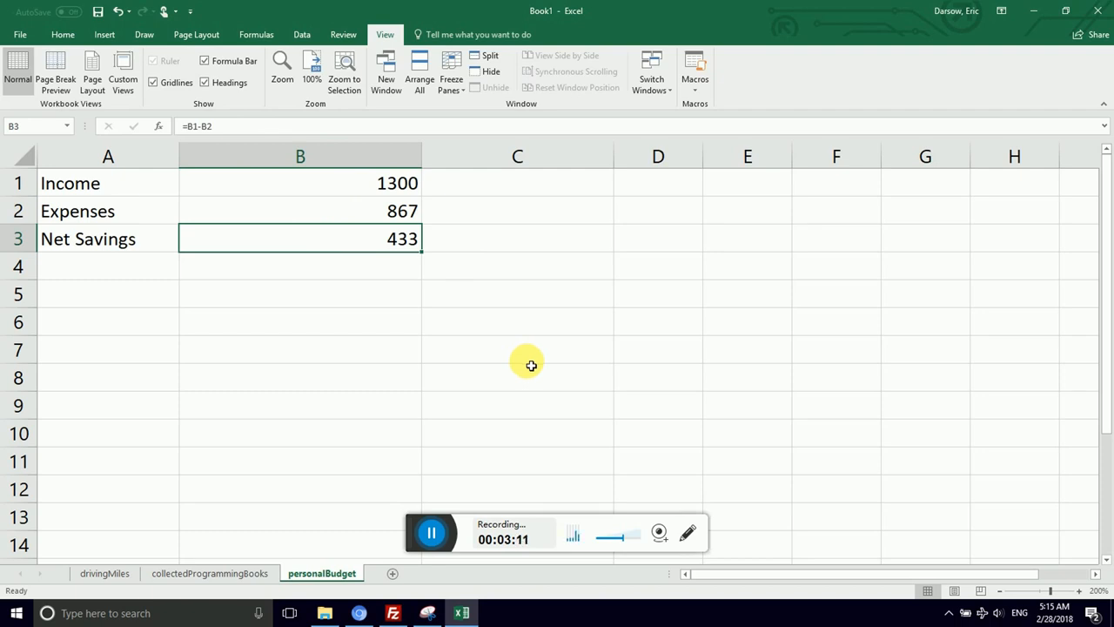
{"action": "mouse_move", "coordinate": [279, 243]}
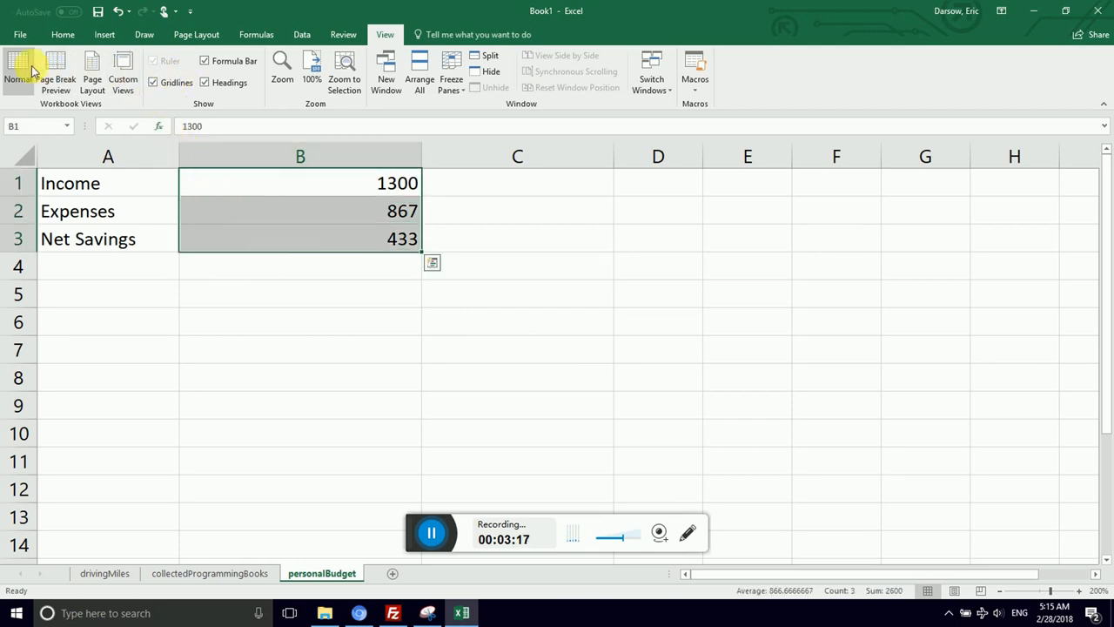
Apply the $ English (United States) accounting format to amounts B1:B3.
{"action": "left_click", "coordinate": [61, 34]}
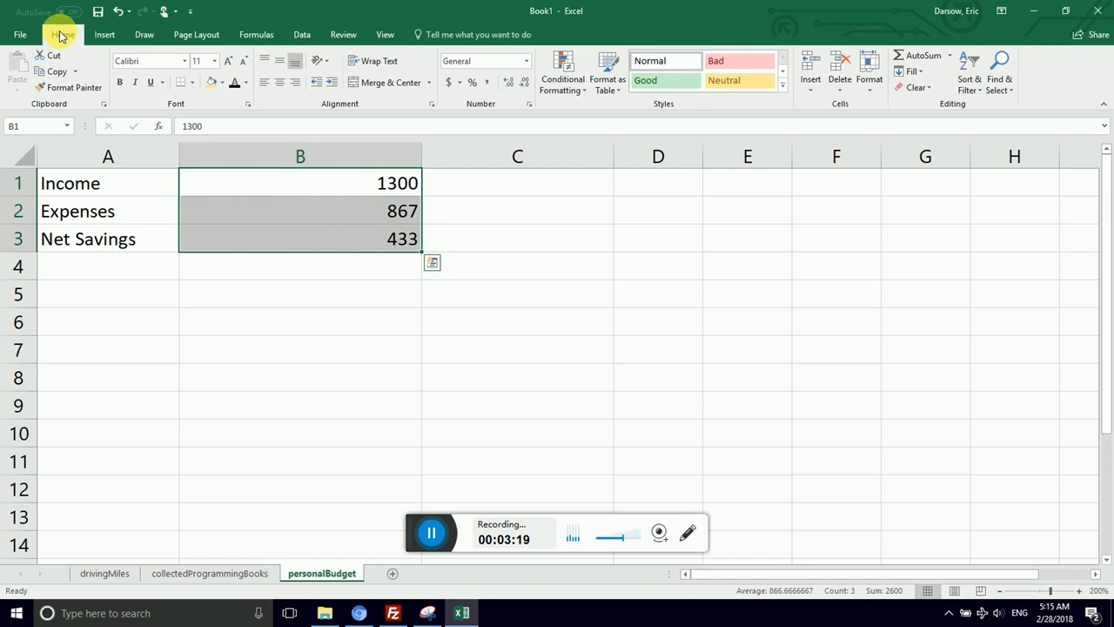
{"action": "mouse_move", "coordinate": [411, 115]}
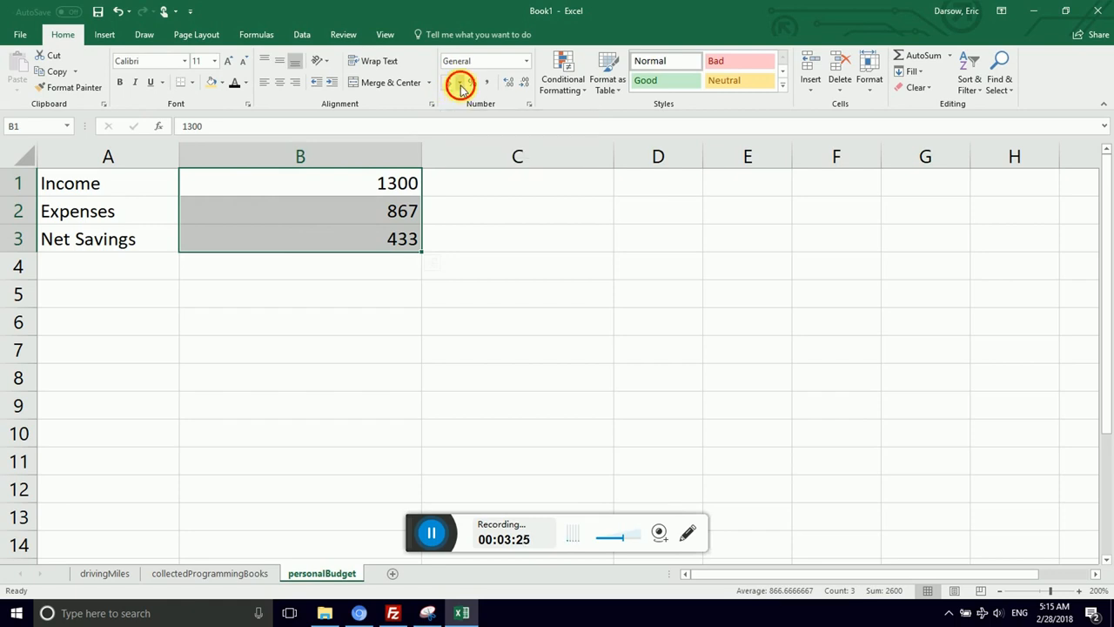
{"action": "left_click", "coordinate": [456, 82]}
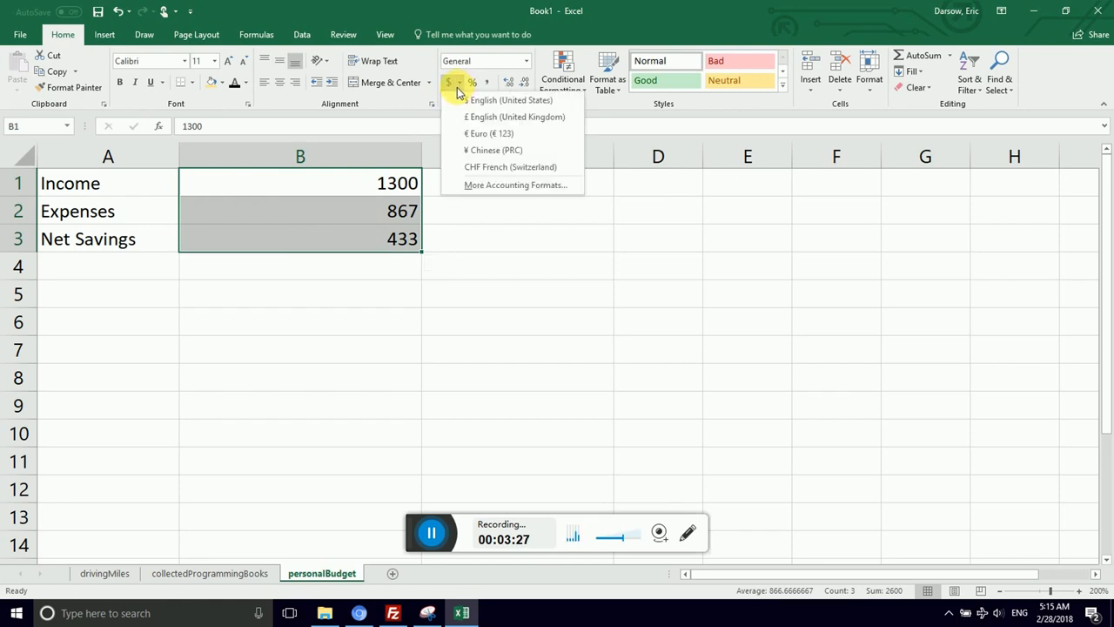
{"action": "left_click", "coordinate": [509, 99]}
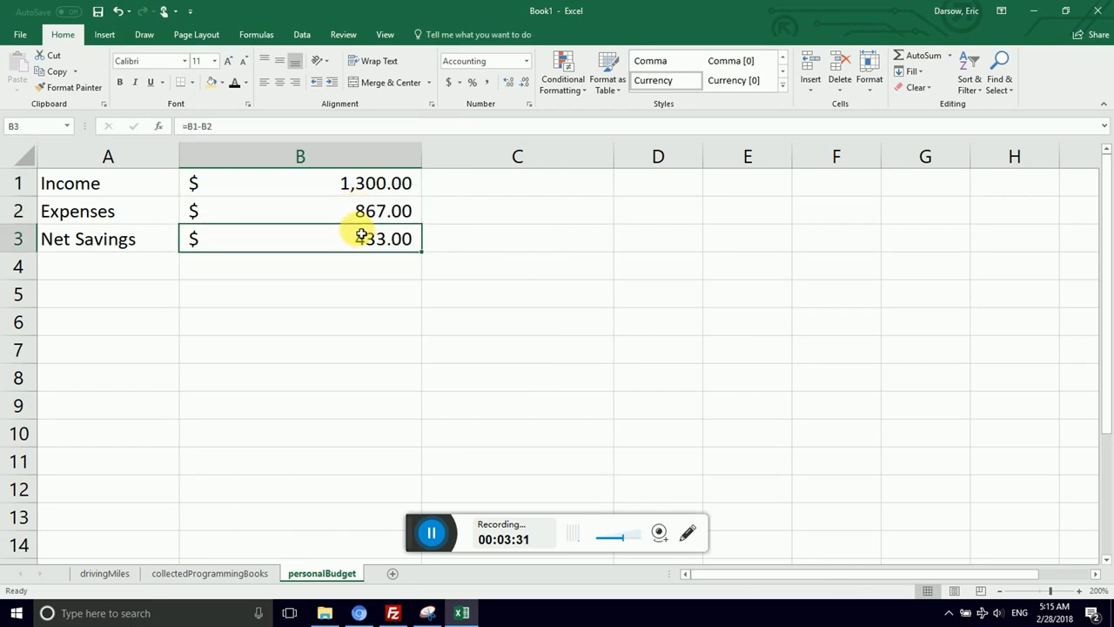
{"action": "mouse_move", "coordinate": [304, 189]}
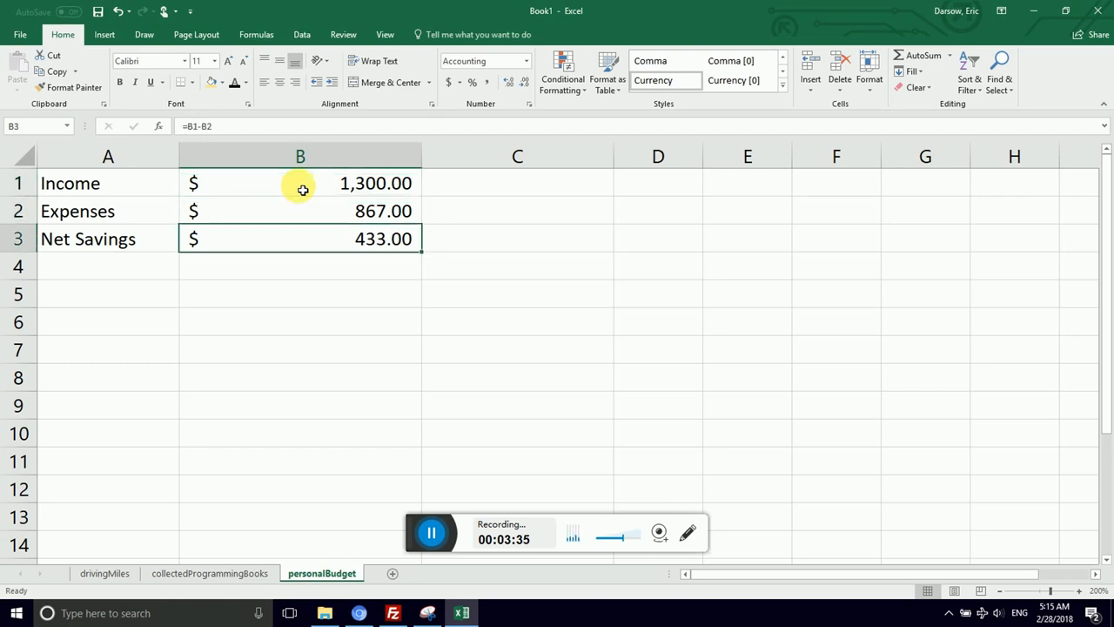
{"action": "mouse_move", "coordinate": [264, 187]}
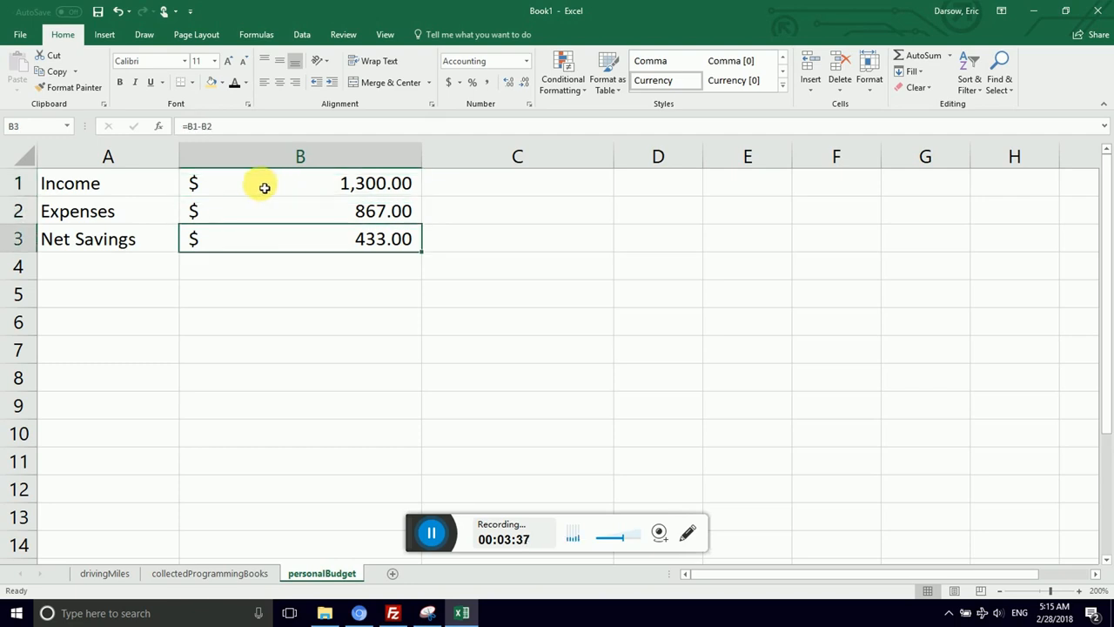
Select the budget table A1:B3 and delete its labels and amounts.
{"action": "left_click", "coordinate": [94, 210]}
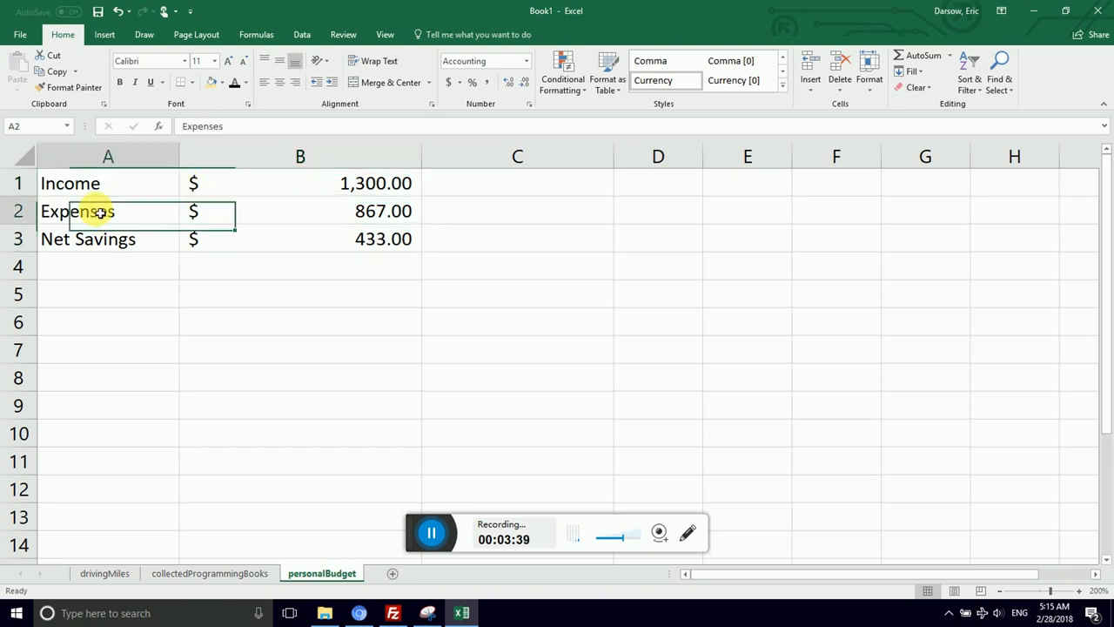
{"action": "left_click", "coordinate": [228, 210]}
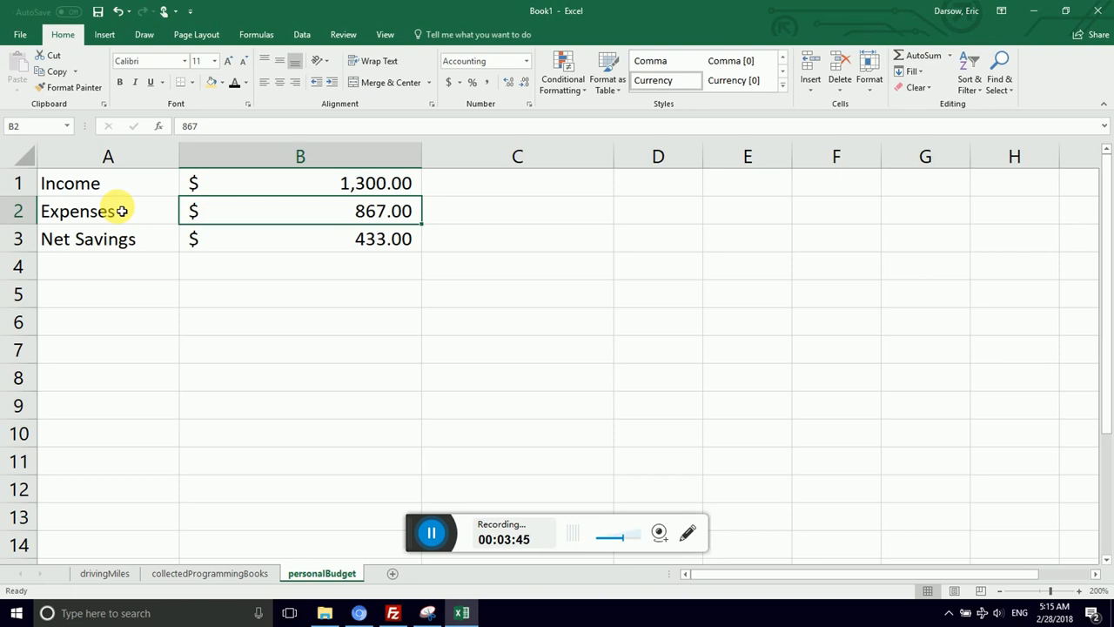
{"action": "left_click", "coordinate": [300, 183]}
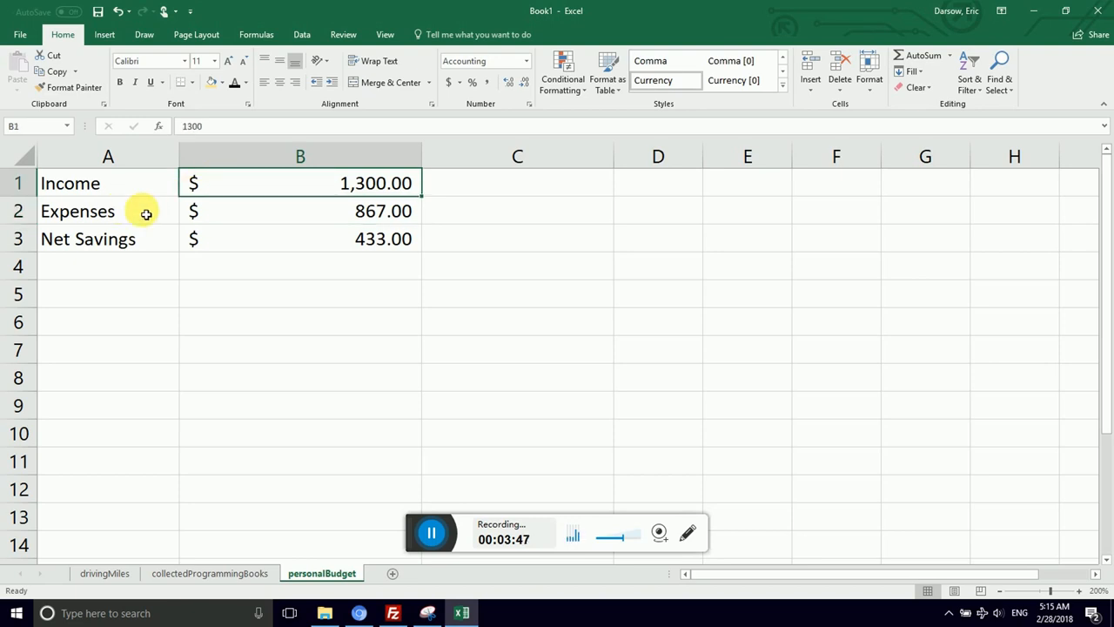
{"action": "left_click", "coordinate": [108, 211]}
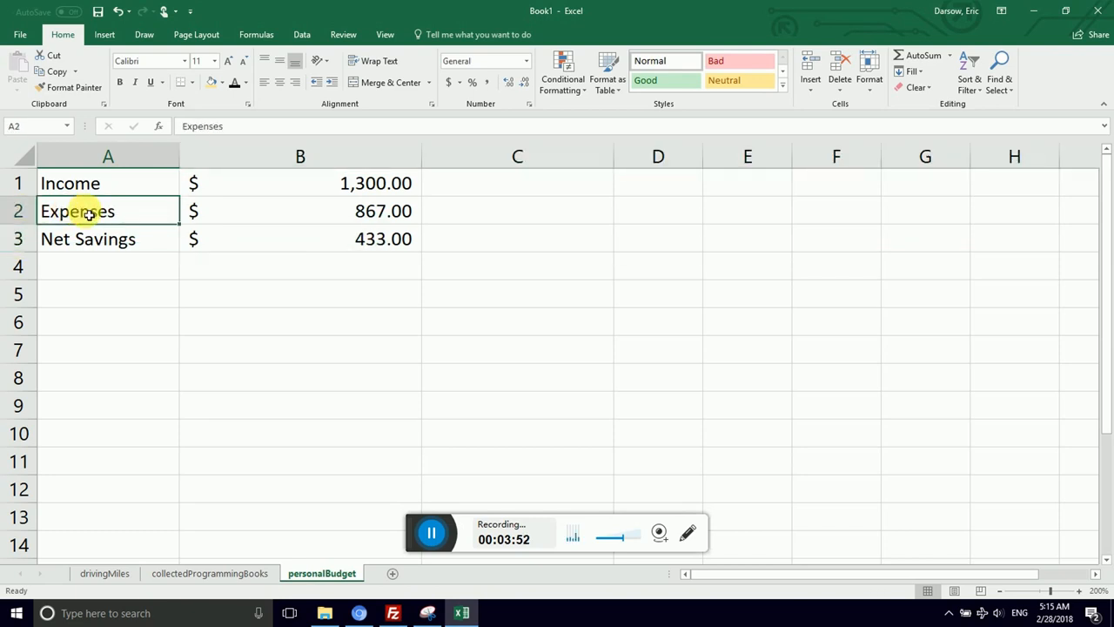
{"action": "left_click", "coordinate": [517, 238]}
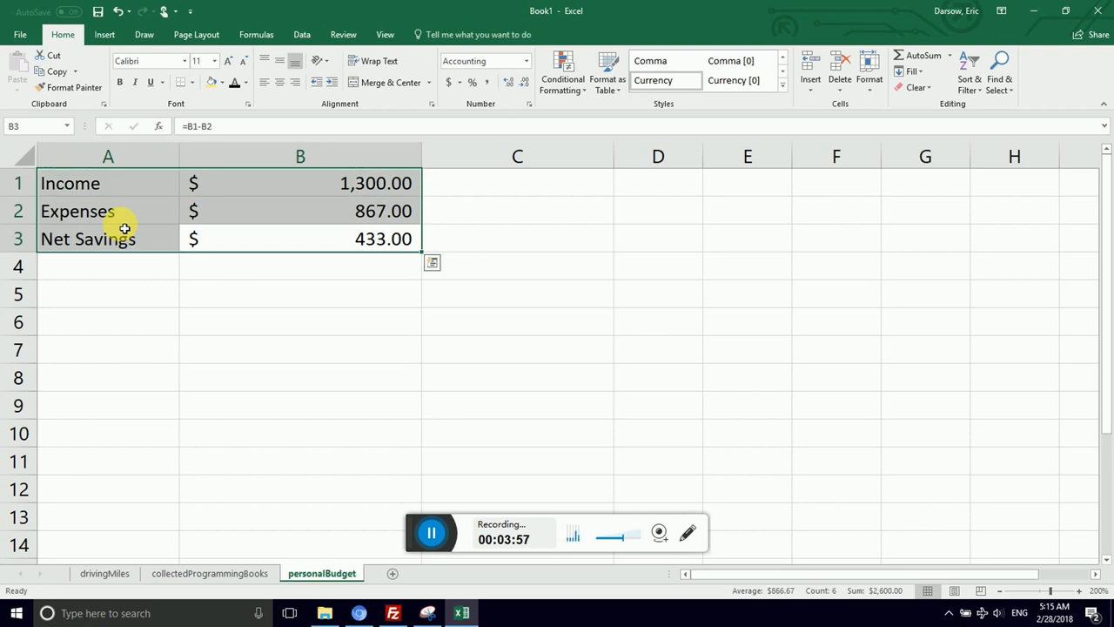
{"action": "key", "text": "Delete"}
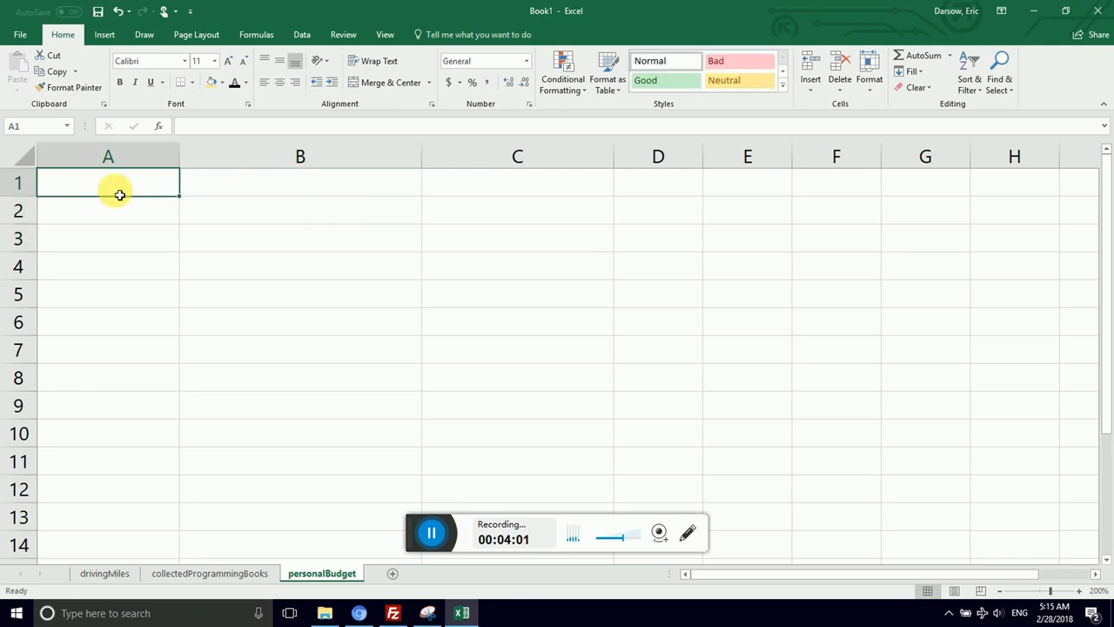
Type Income Sources, CCAC Teaching and Cabinets down column A.
{"action": "type", "text": "Income Surces"}
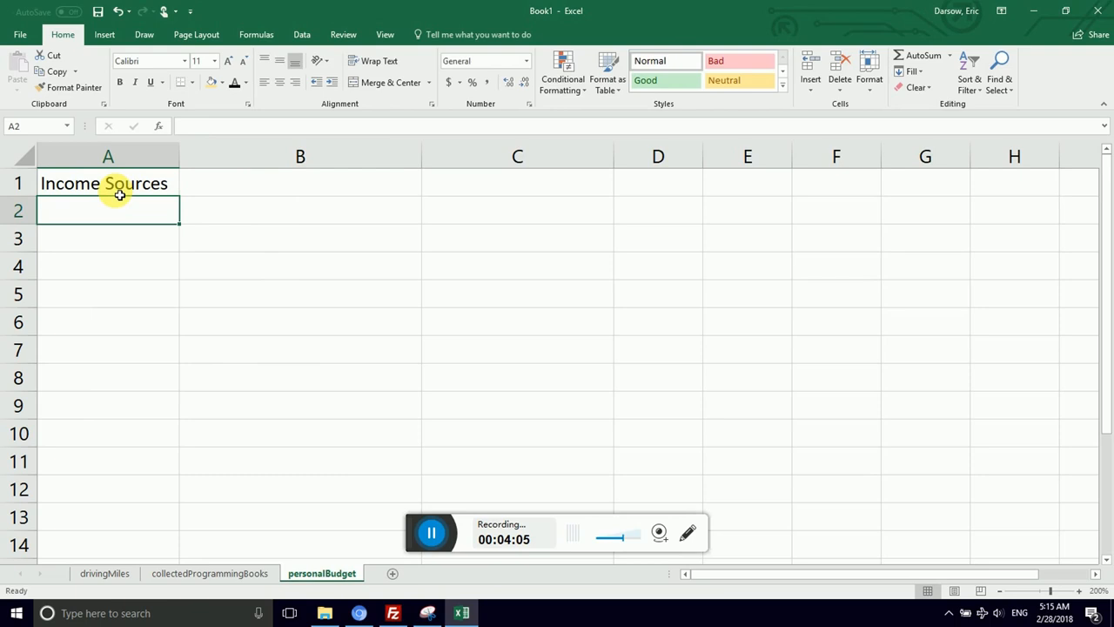
{"action": "type", "text": "CCAC Teaching"}
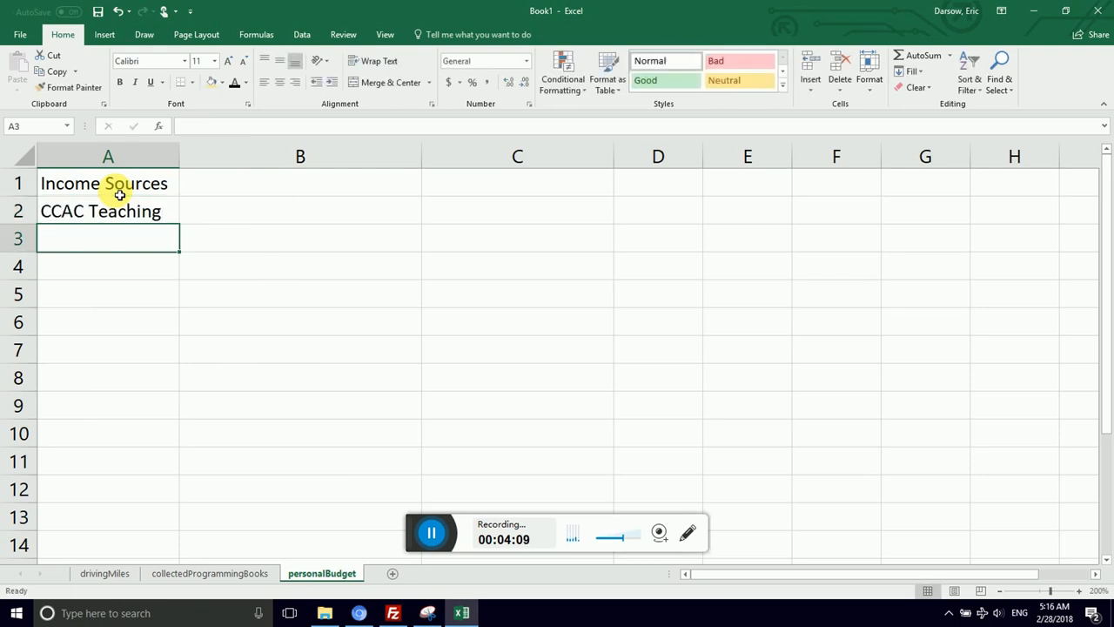
{"action": "type", "text": "Cabinets"}
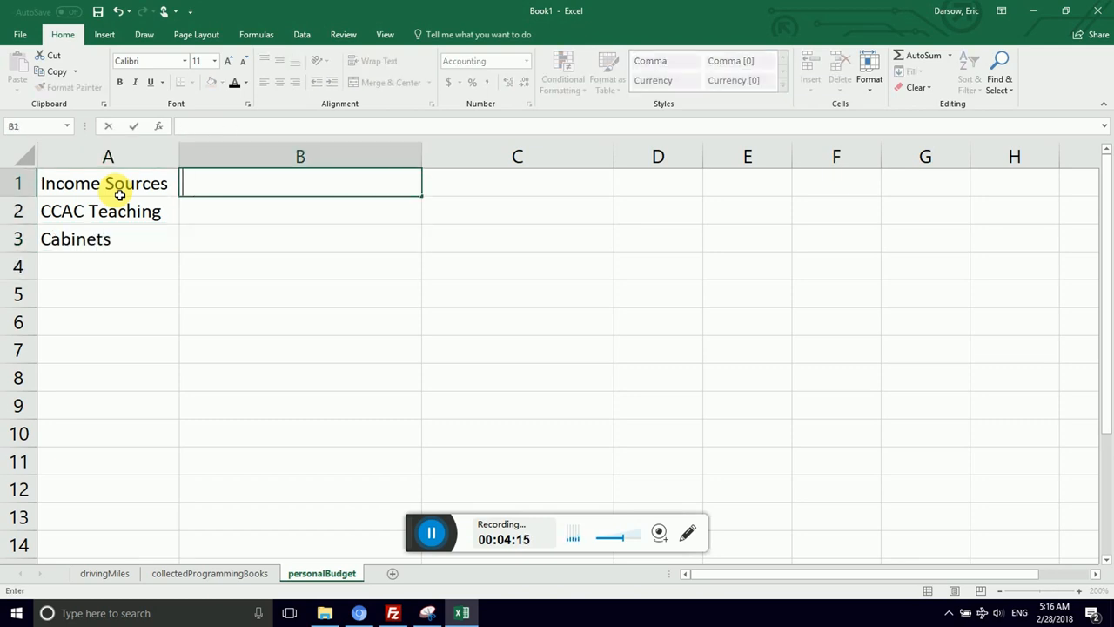
Add Budgeted, Actual and Difference headings, then enter 1200 and 876 for CCAC Teaching.
{"action": "type", "text": "Budgeted"}
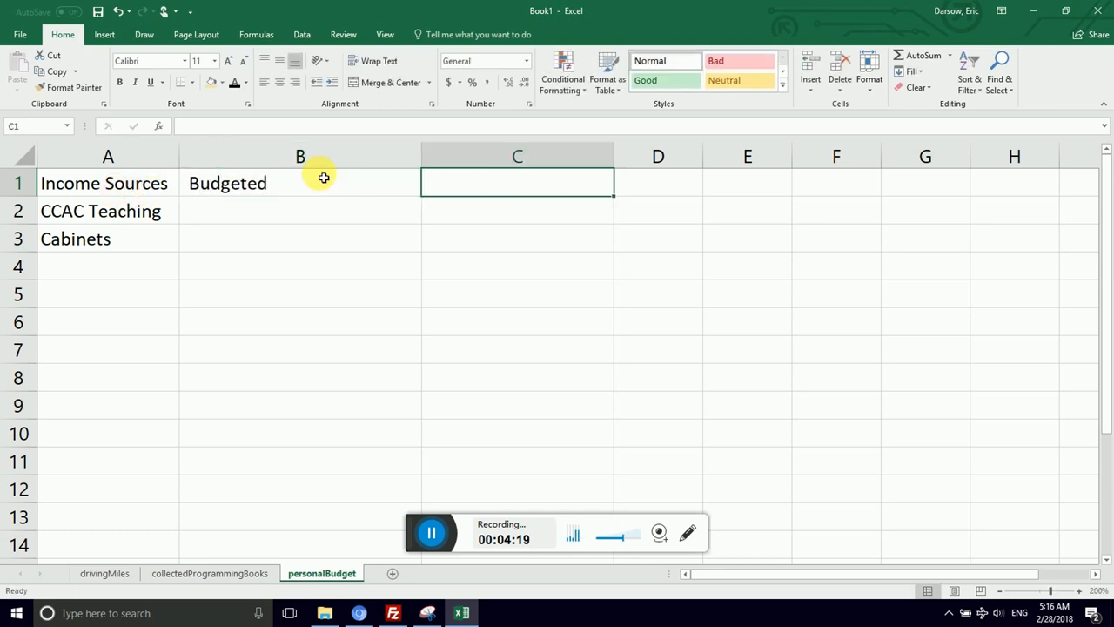
{"action": "type", "text": "Actual"}
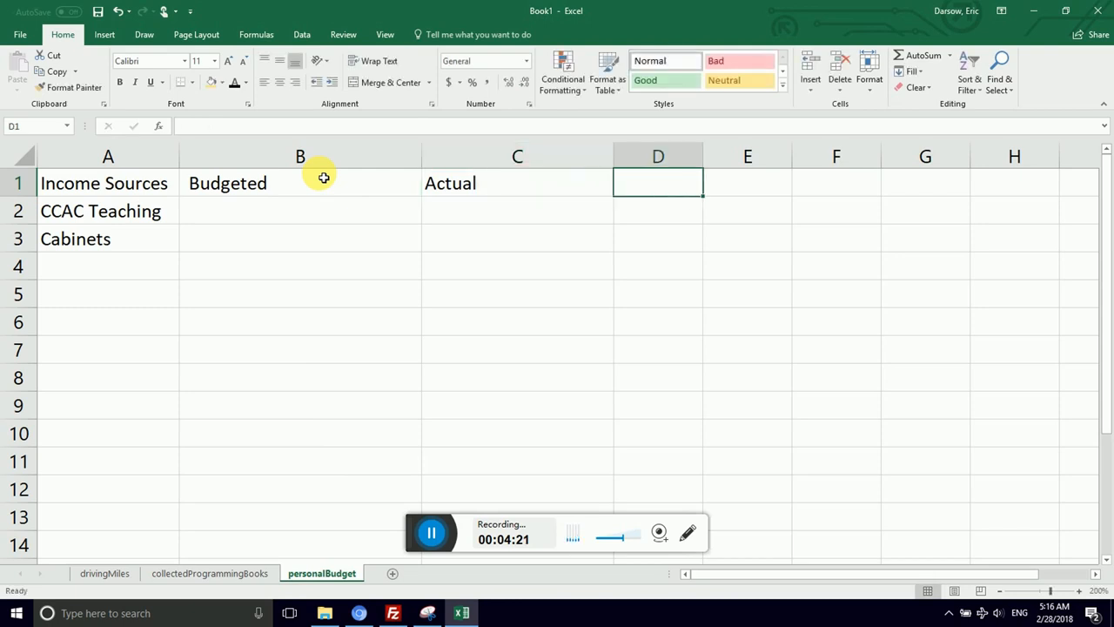
{"action": "type", "text": "Dig"}
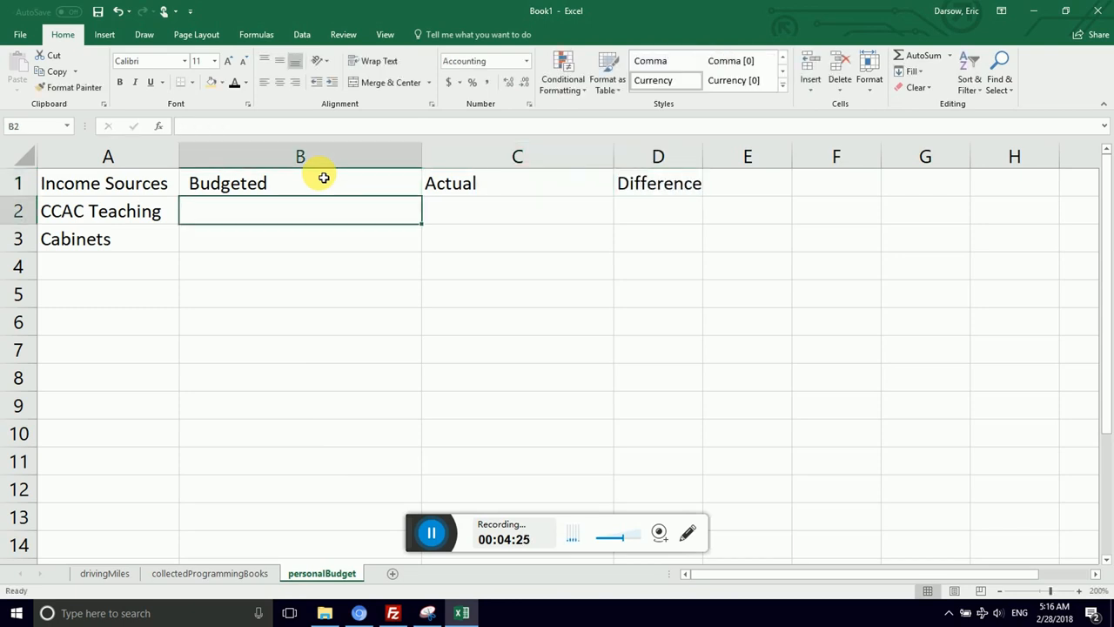
{"action": "type", "text": "120"}
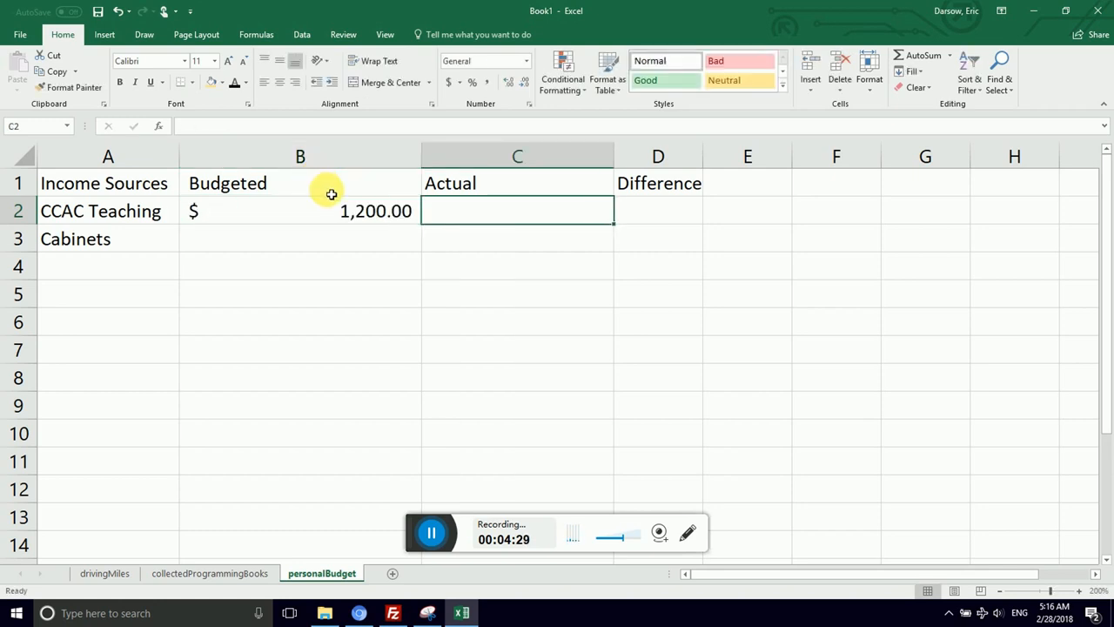
{"action": "type", "text": "876"}
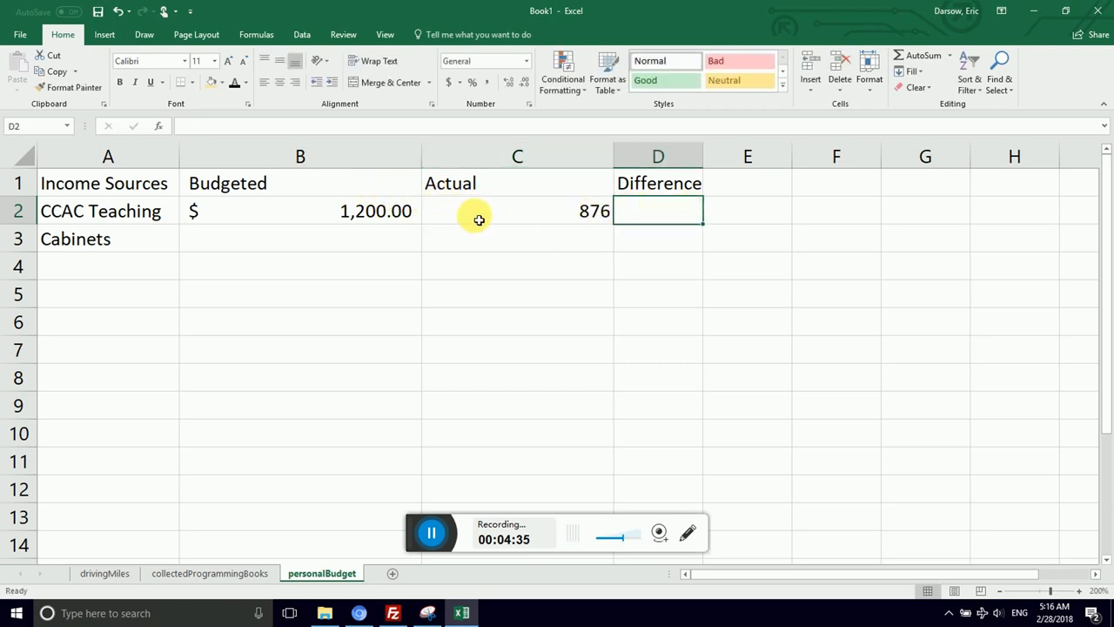
{"action": "mouse_move", "coordinate": [501, 215]}
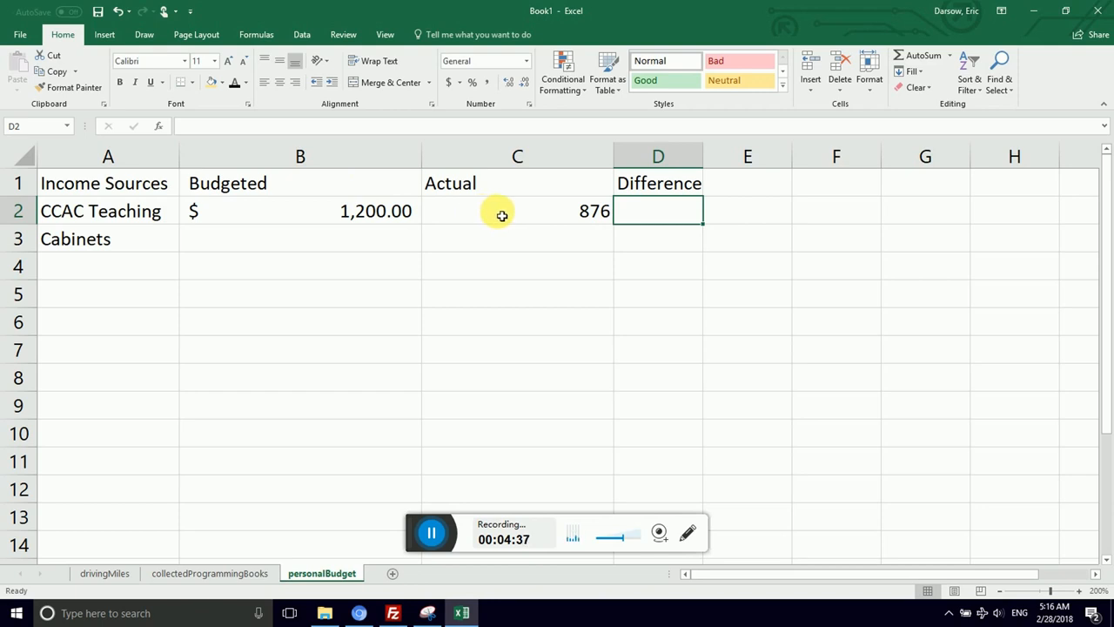
{"action": "mouse_move", "coordinate": [510, 218]}
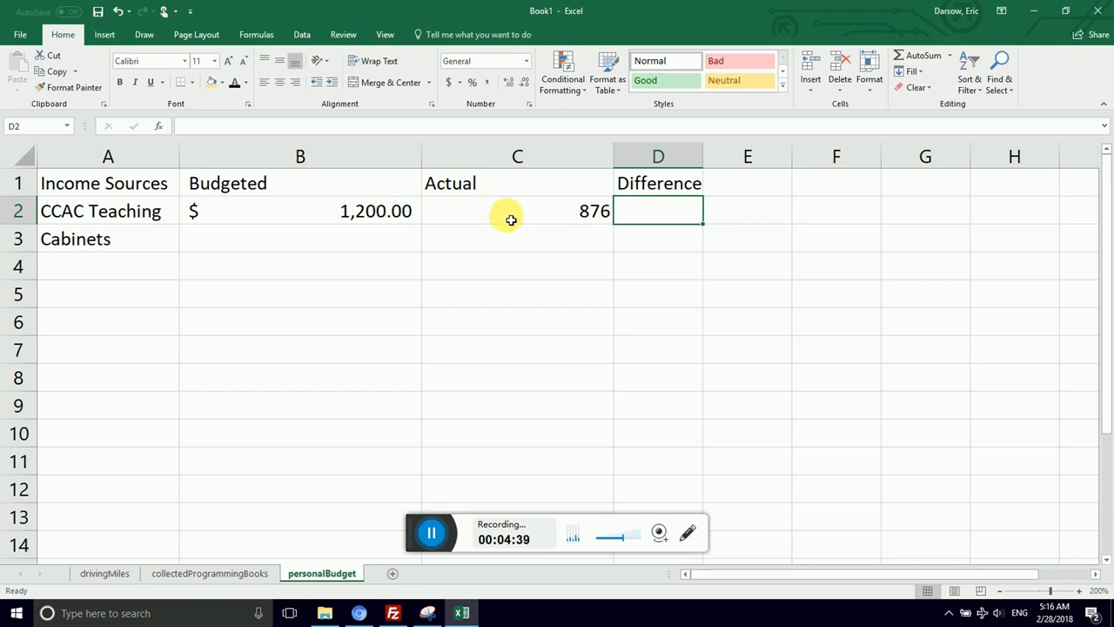
Select the Budgeted, Actual and Difference columns B:D for accounting format and AutoFit.
{"action": "left_click", "coordinate": [512, 211]}
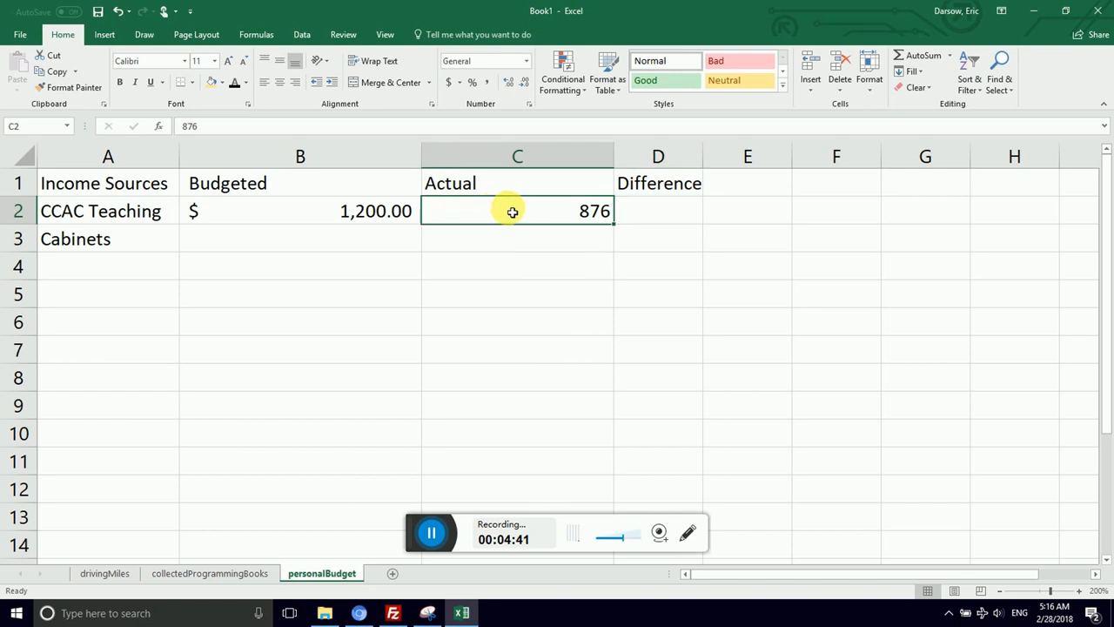
{"action": "left_click_drag", "start_coordinate": [516, 210], "coordinate": [657, 322]}
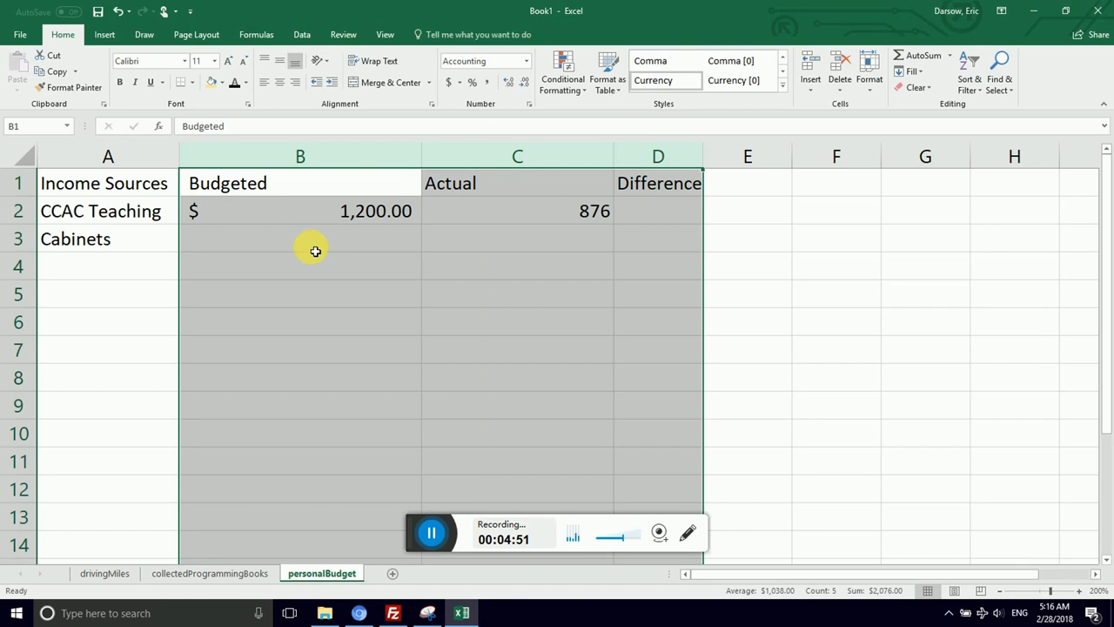
{"action": "left_click", "coordinate": [300, 211]}
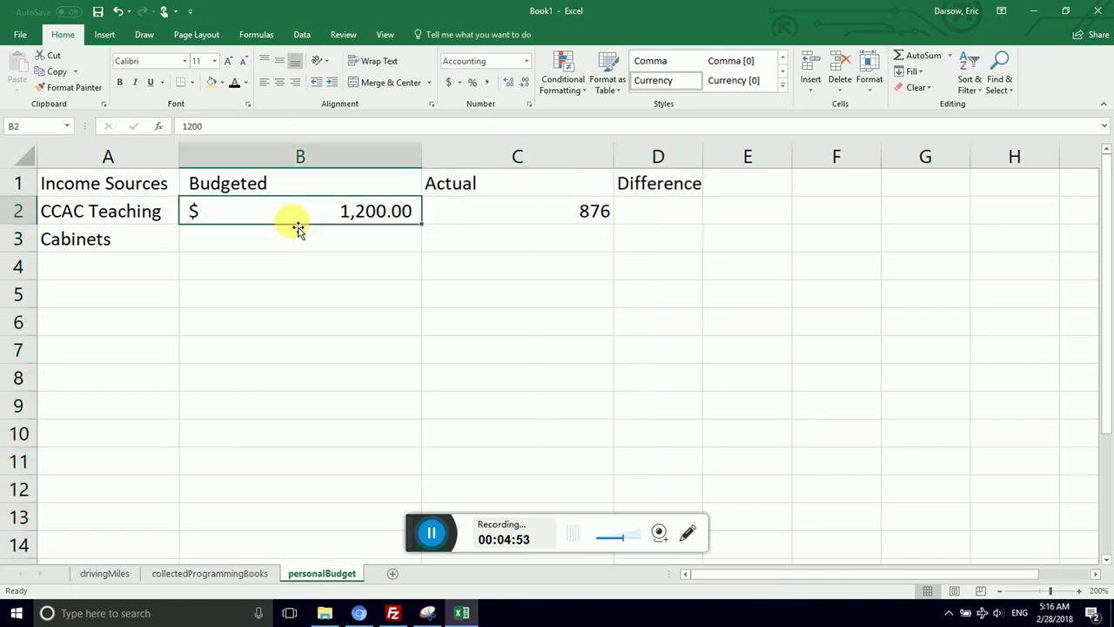
{"action": "left_click", "coordinate": [300, 183]}
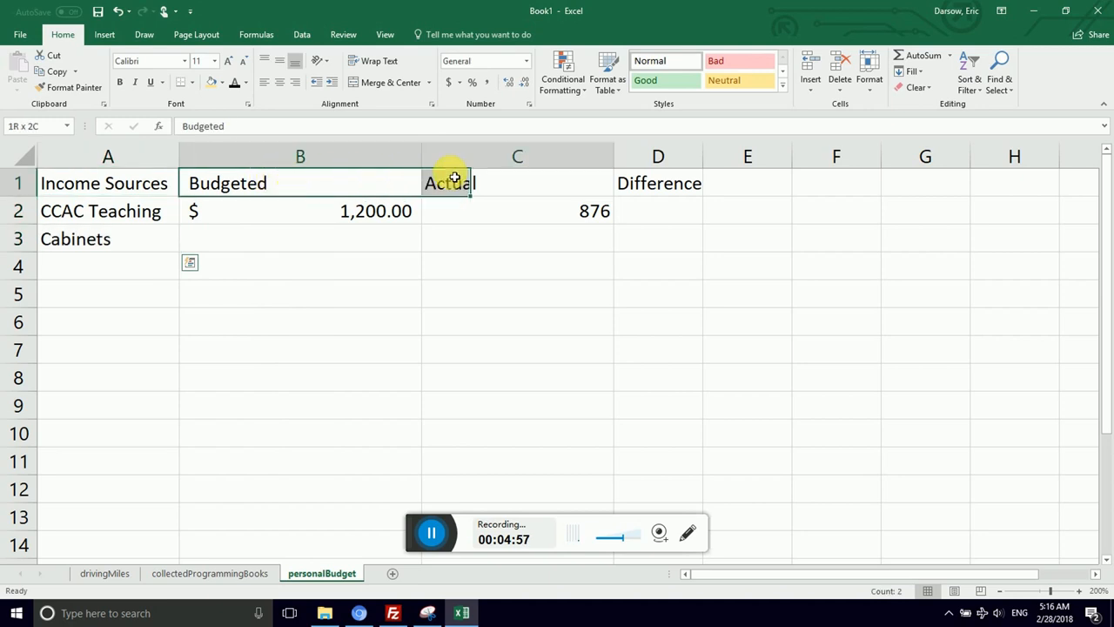
{"action": "left_click", "coordinate": [517, 210]}
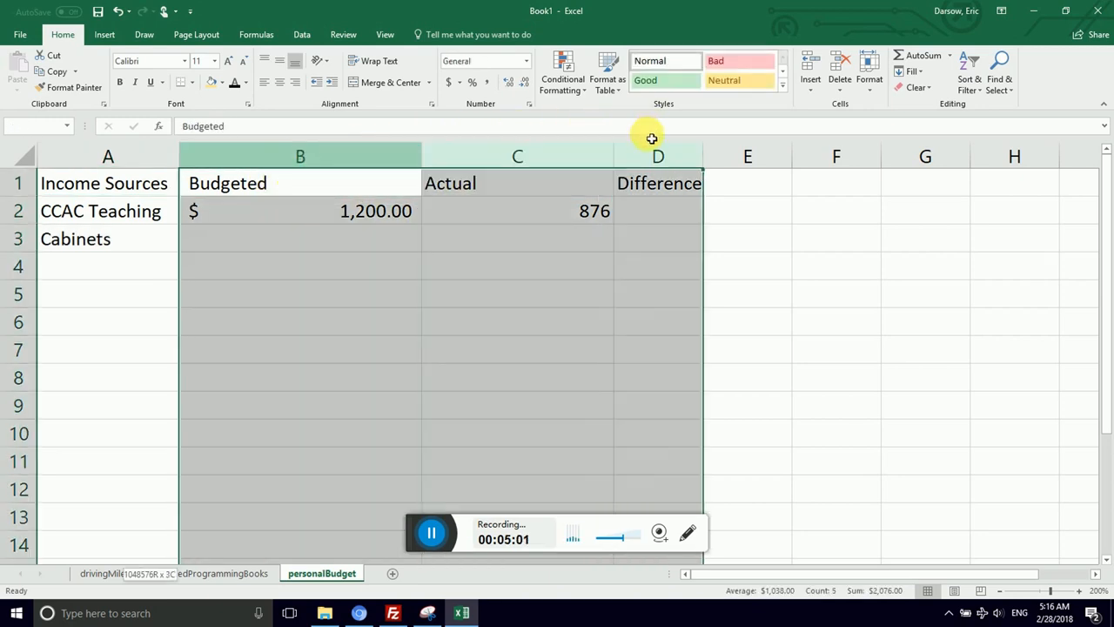
{"action": "left_click", "coordinate": [300, 156]}
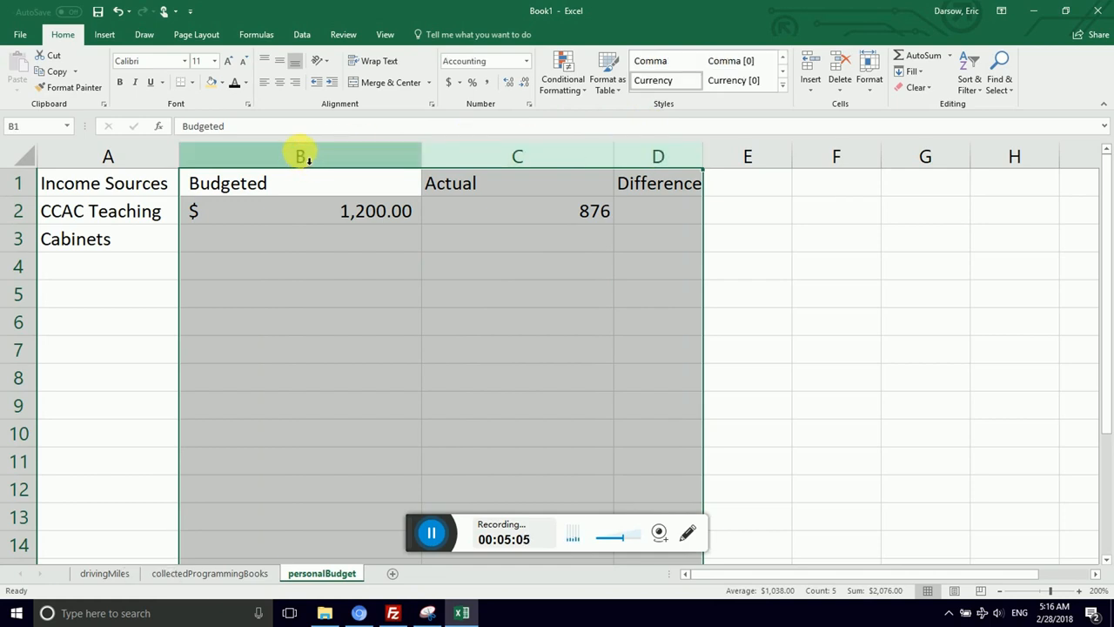
{"action": "mouse_move", "coordinate": [376, 148]}
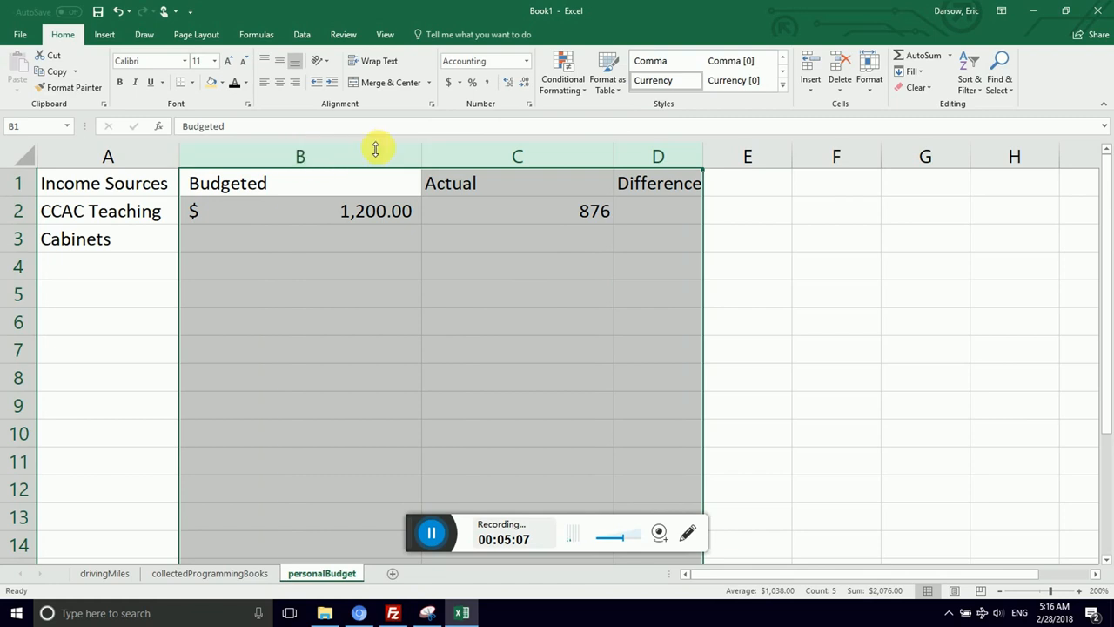
{"action": "mouse_move", "coordinate": [477, 7]}
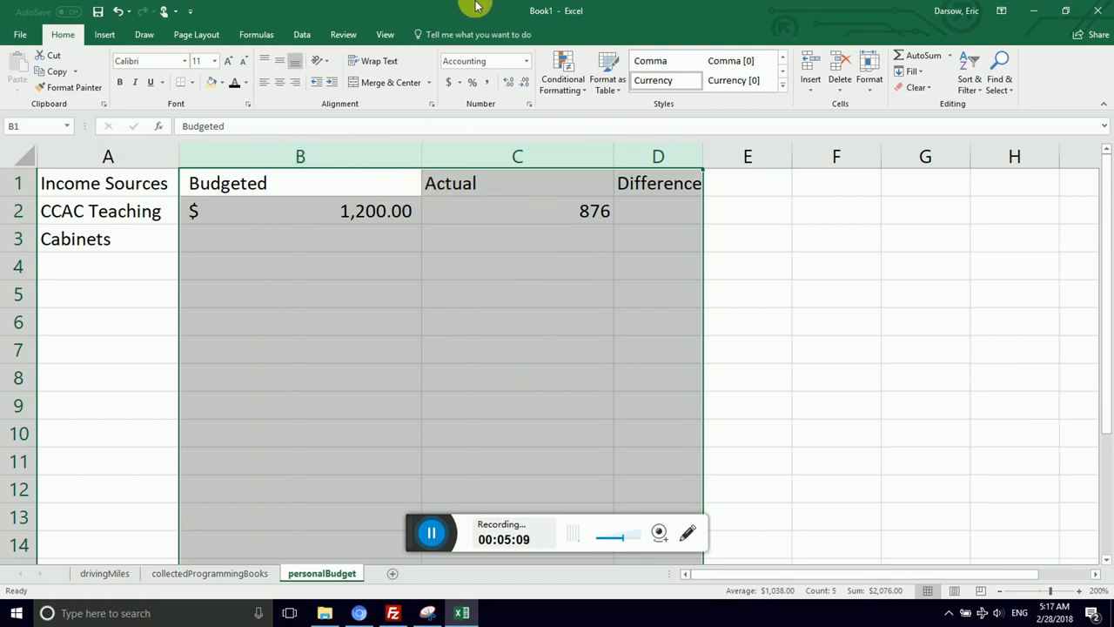
{"action": "mouse_move", "coordinate": [403, 94]}
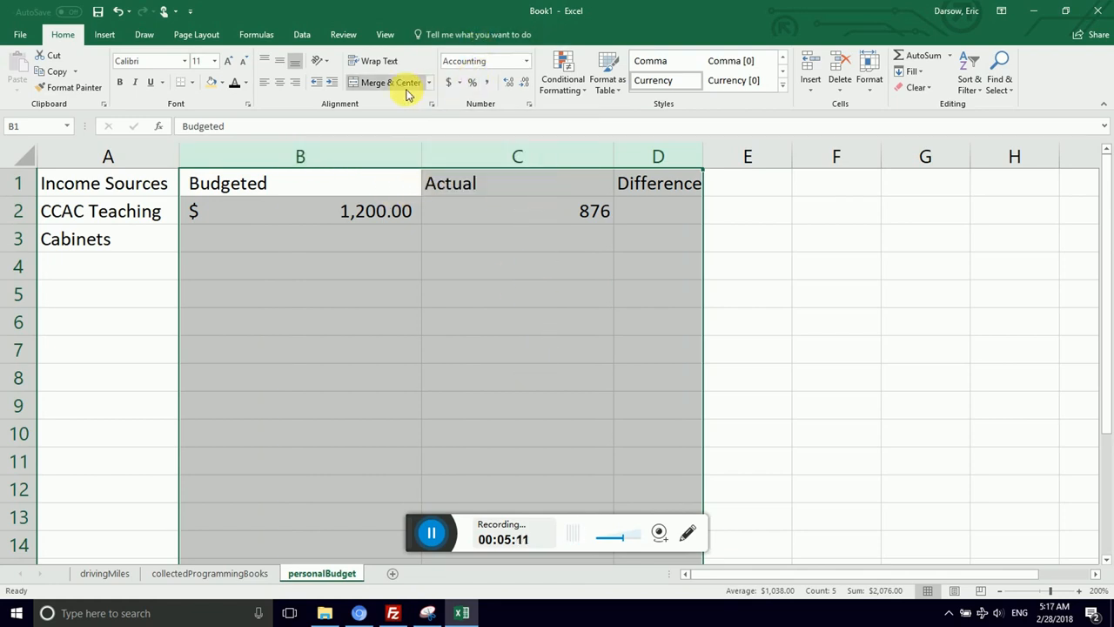
{"action": "mouse_move", "coordinate": [441, 82]}
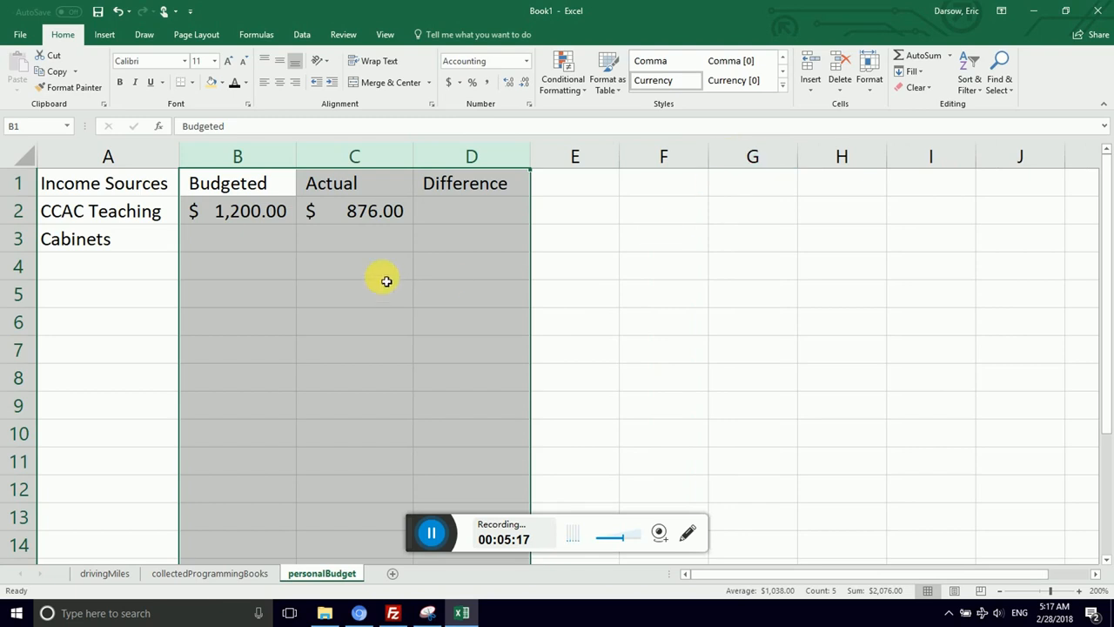
Enter the =C2-B2 Difference formula in D2 for CCAC Teaching, showing 324.00.
{"action": "left_click", "coordinate": [457, 218]}
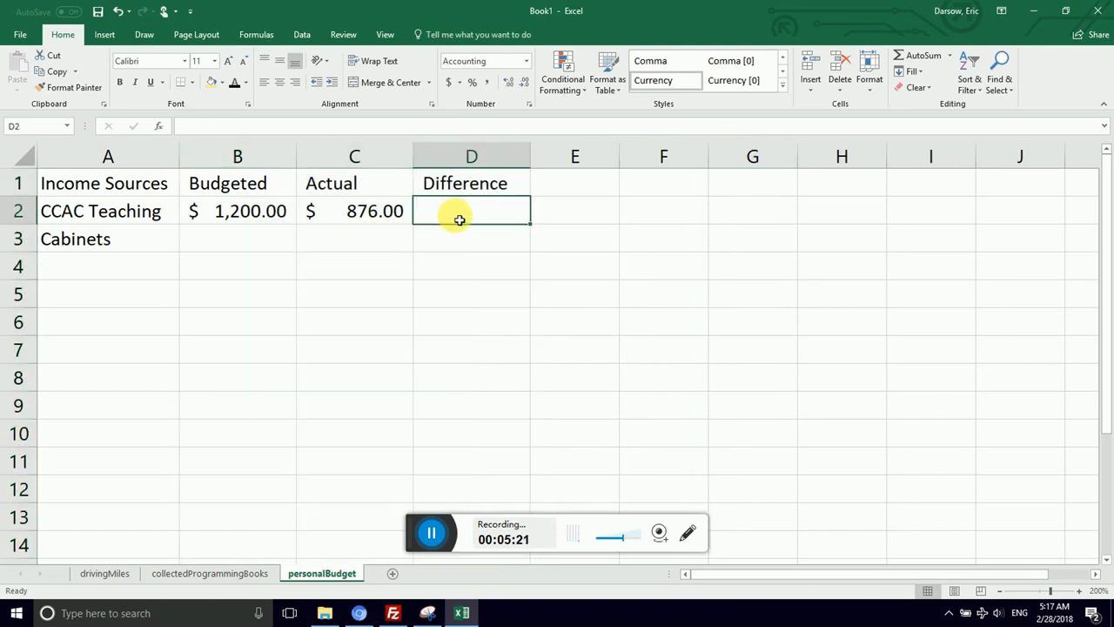
{"action": "type", "text": "="}
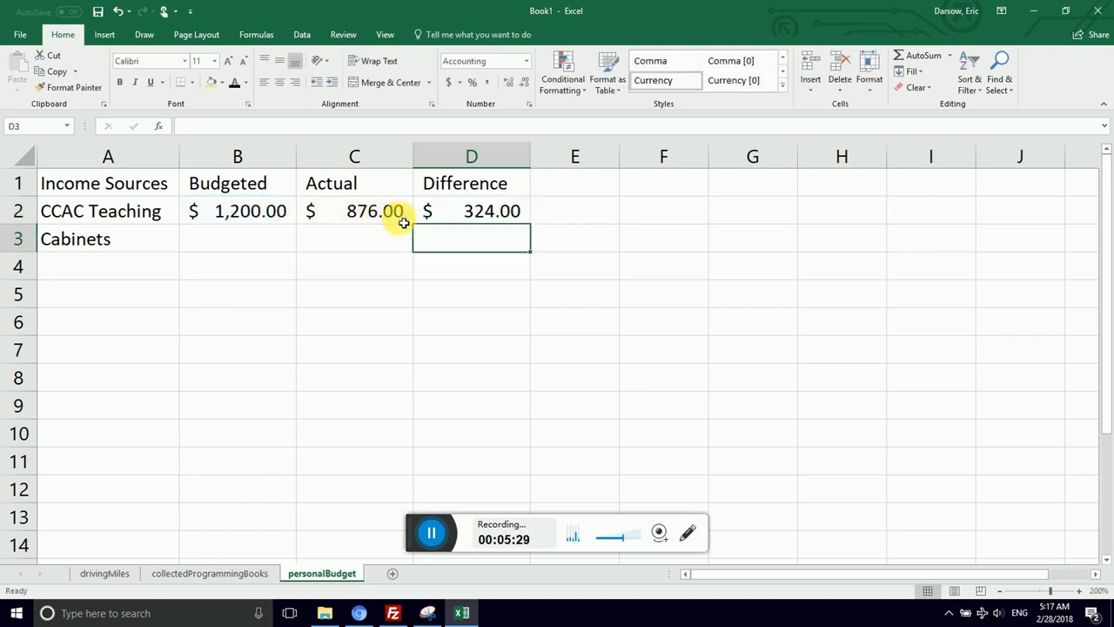
{"action": "left_click", "coordinate": [484, 211]}
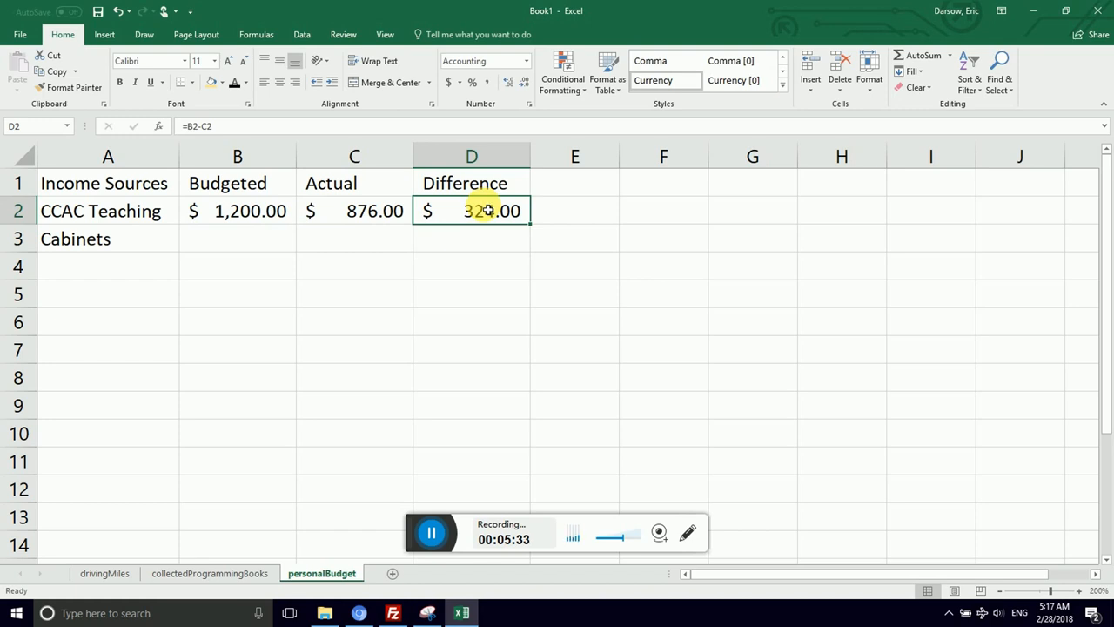
{"action": "left_click", "coordinate": [252, 211]}
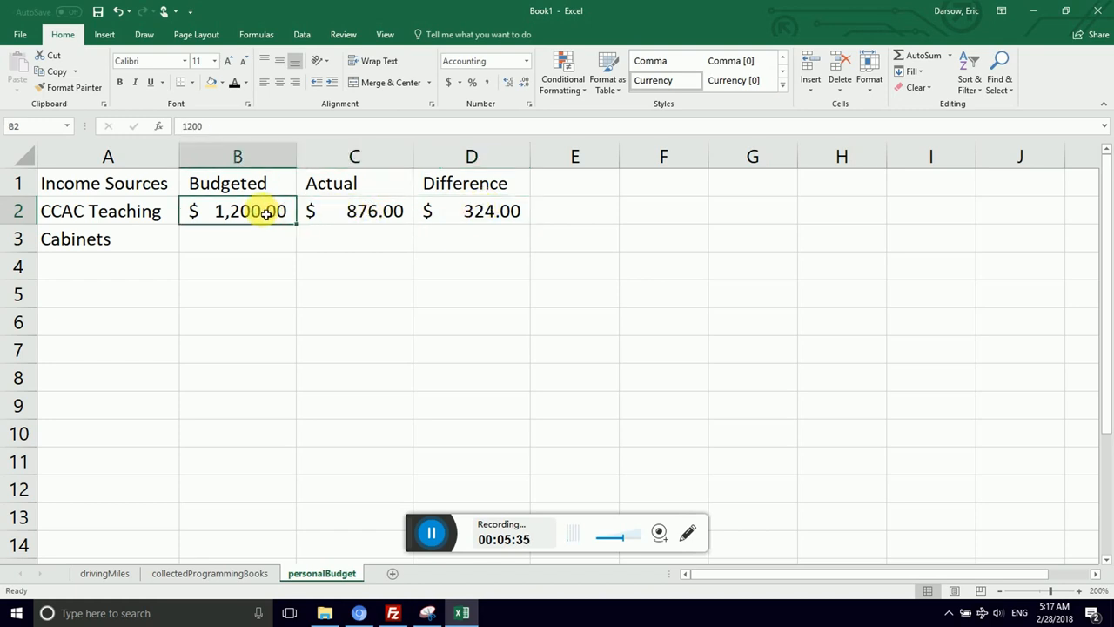
{"action": "left_click", "coordinate": [464, 213]}
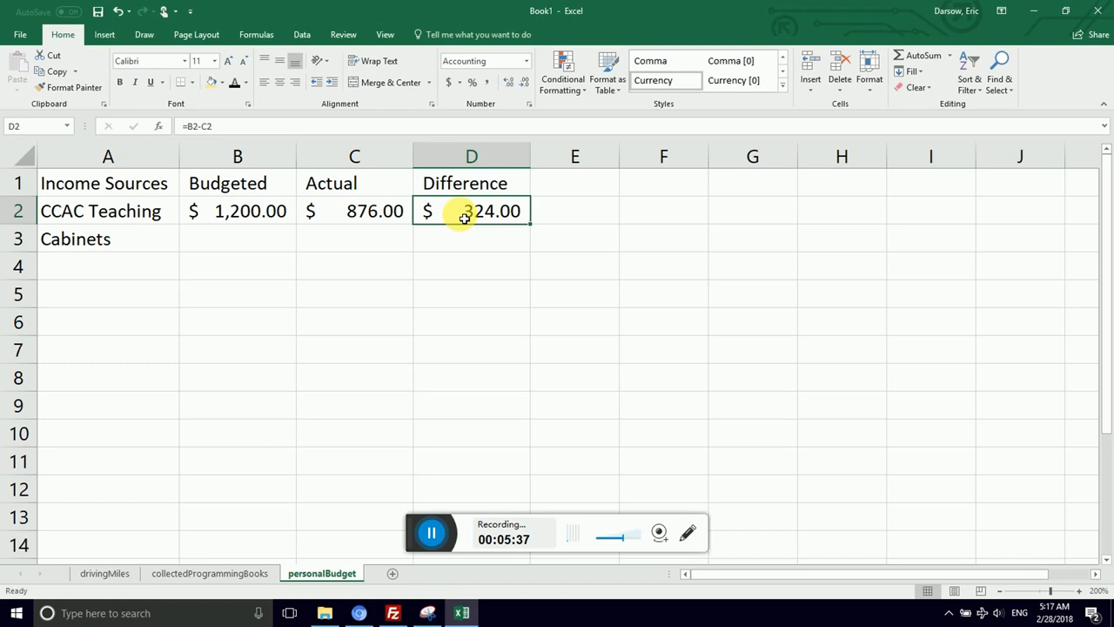
{"action": "mouse_move", "coordinate": [485, 211]}
{"action": "type", "text": "C2-"}
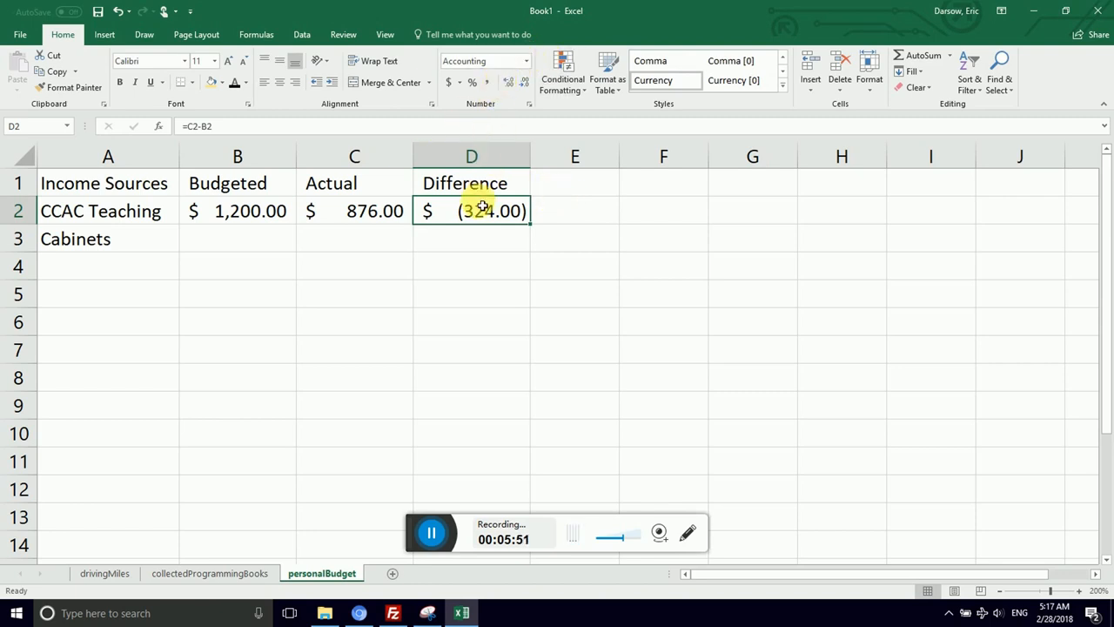
Format the Difference cells as Number with two decimals and red negatives.
{"action": "right_click", "coordinate": [470, 156]}
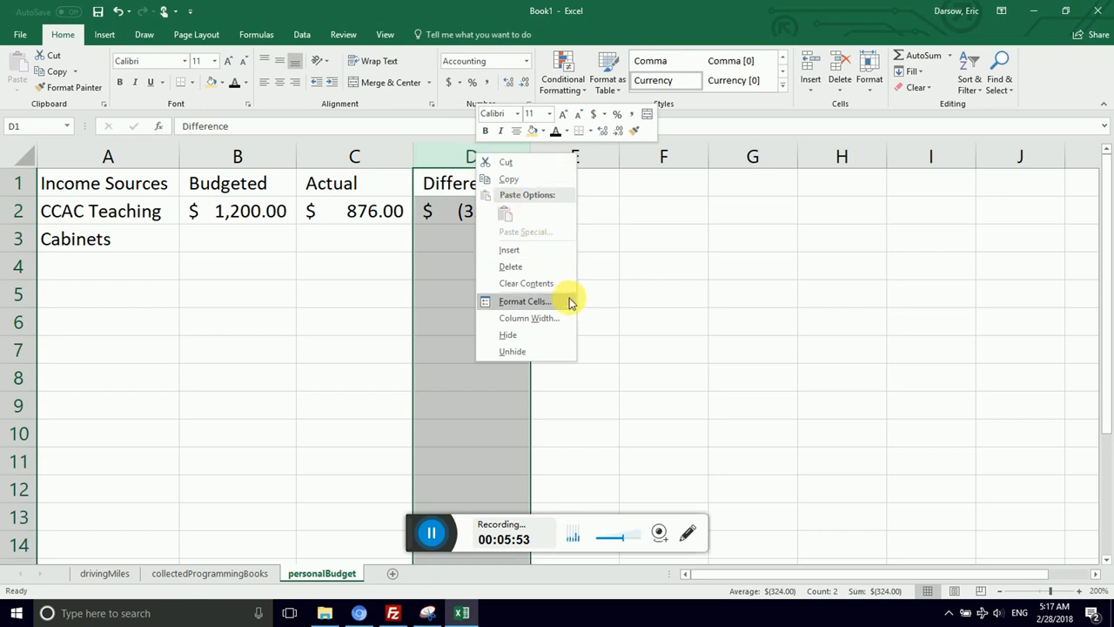
{"action": "left_click", "coordinate": [522, 300]}
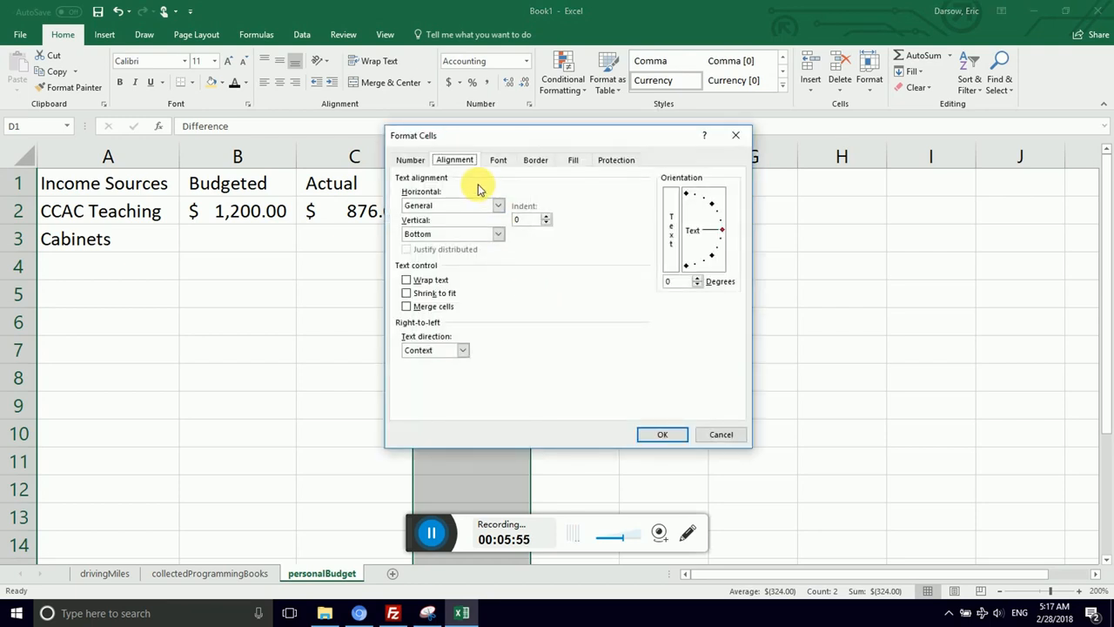
{"action": "left_click", "coordinate": [409, 159]}
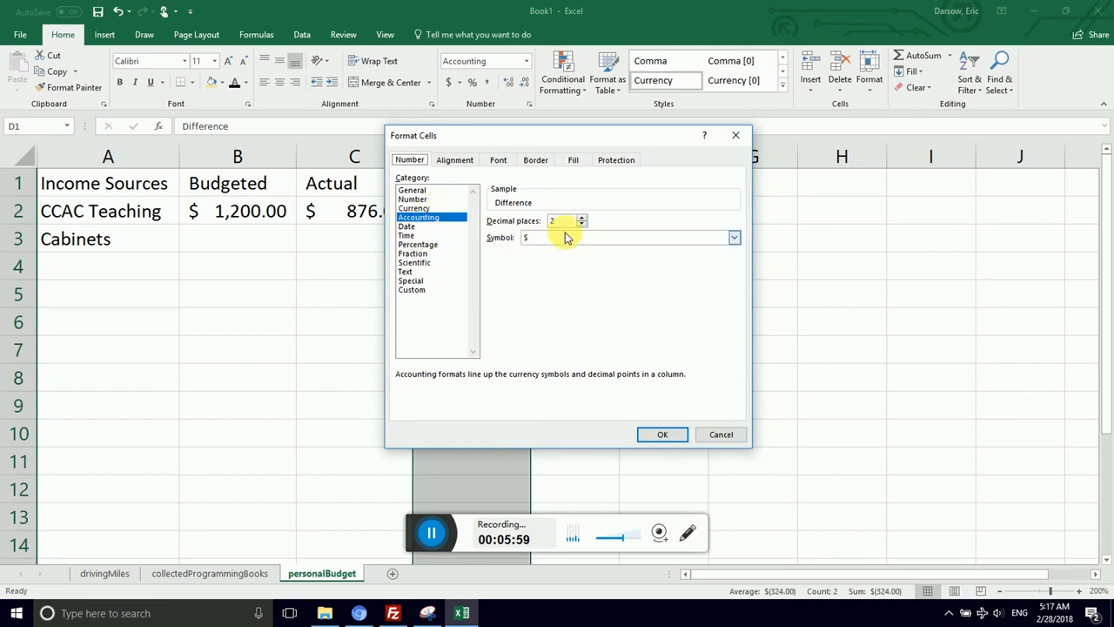
{"action": "left_click", "coordinate": [411, 198]}
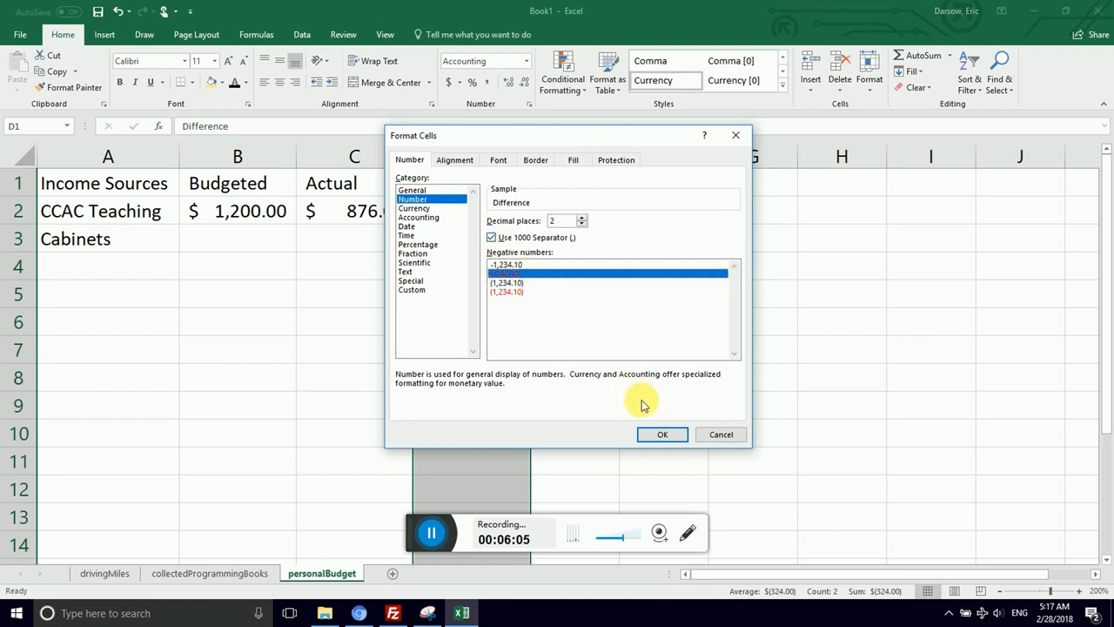
{"action": "left_click", "coordinate": [662, 434]}
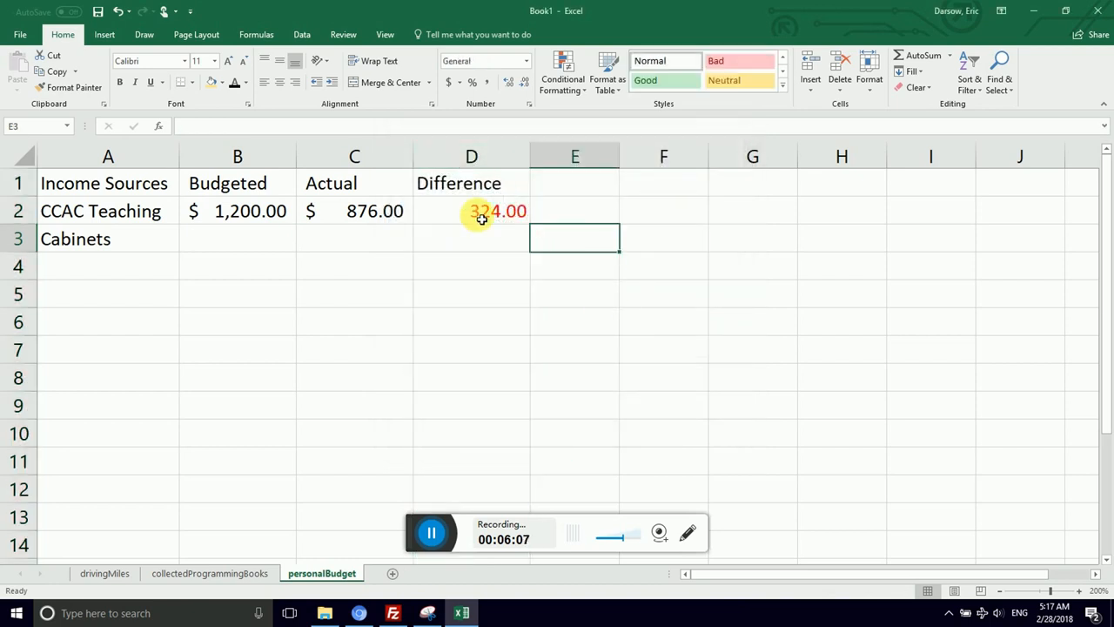
{"action": "left_click", "coordinate": [484, 210]}
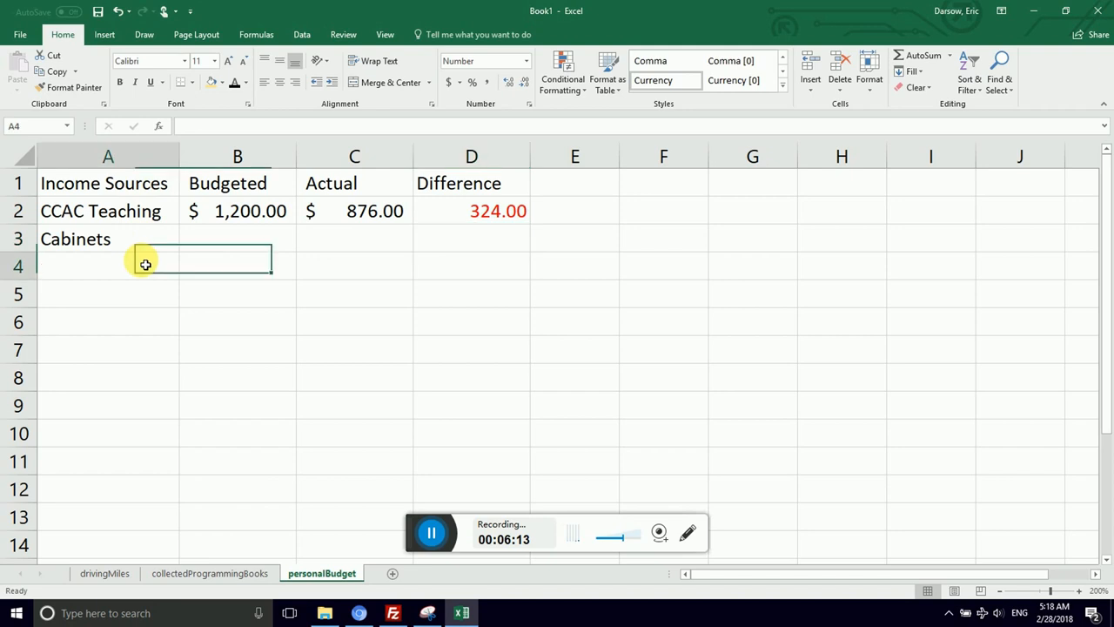
Bold the heading labels and enter Expenses, Rent, Electric, Water, Gas and Phone in A6:A11.
{"action": "left_click", "coordinate": [108, 183]}
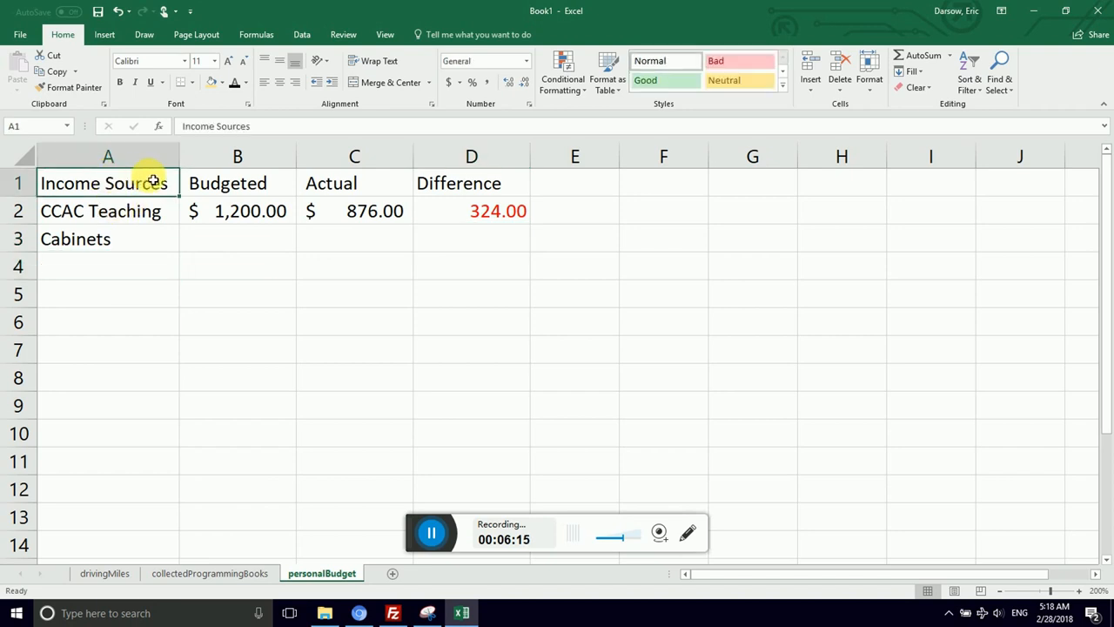
{"action": "left_click", "coordinate": [213, 183]}
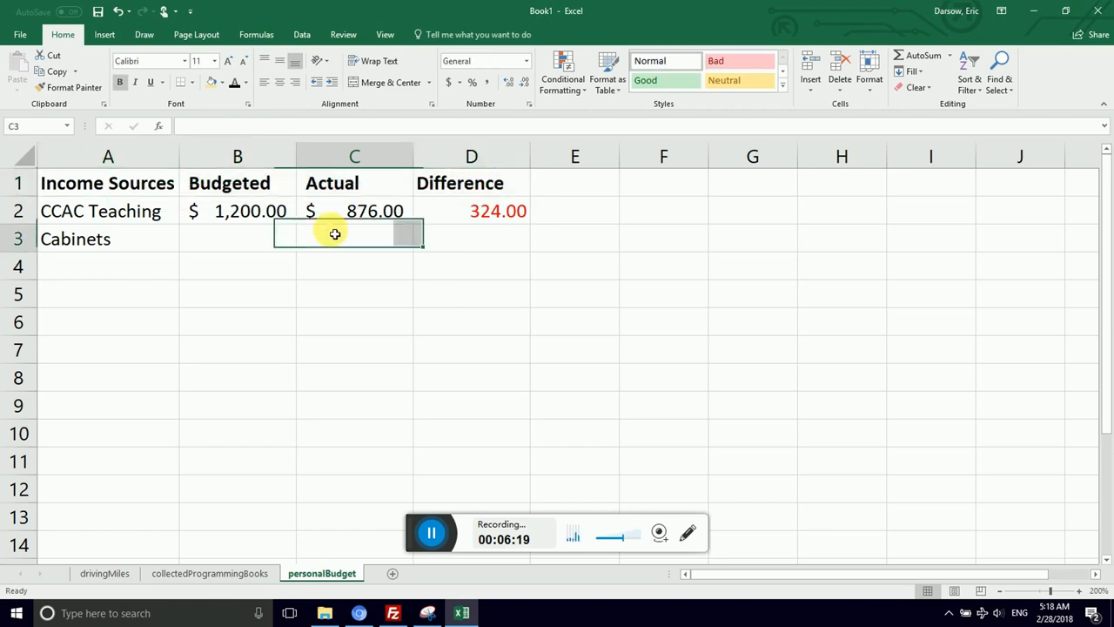
{"action": "left_click", "coordinate": [100, 211]}
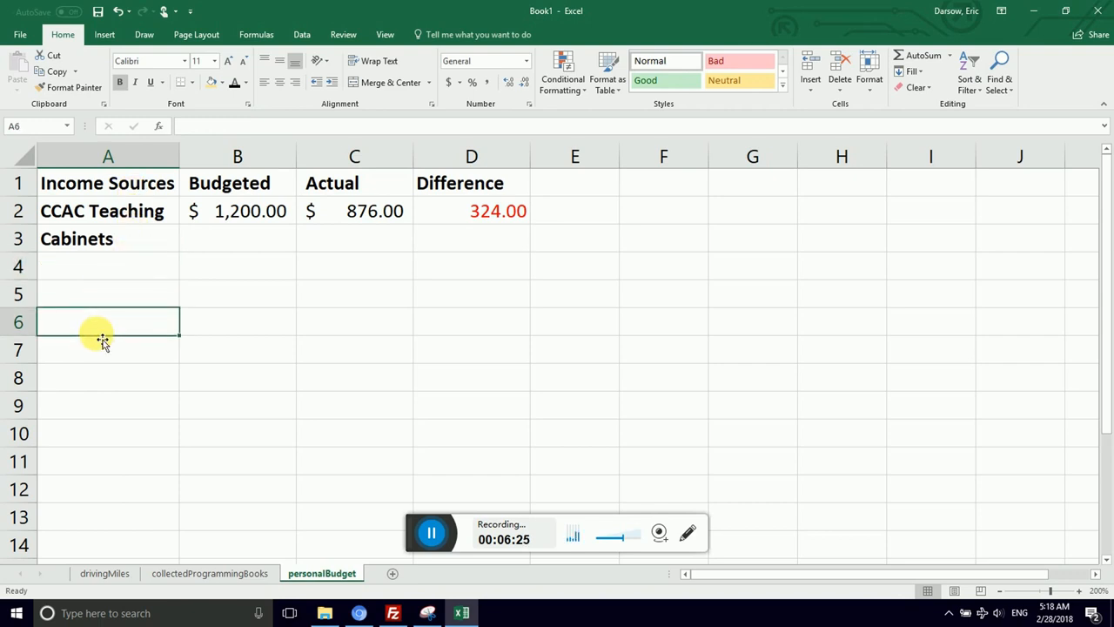
{"action": "type", "text": "Expenses"}
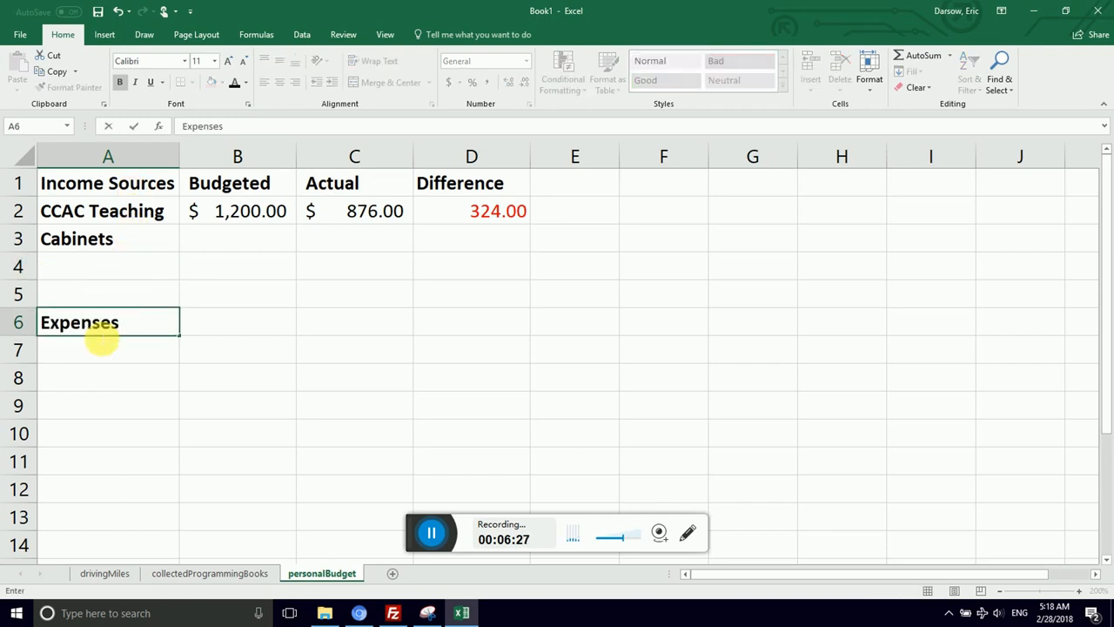
{"action": "type", "text": "Rent"}
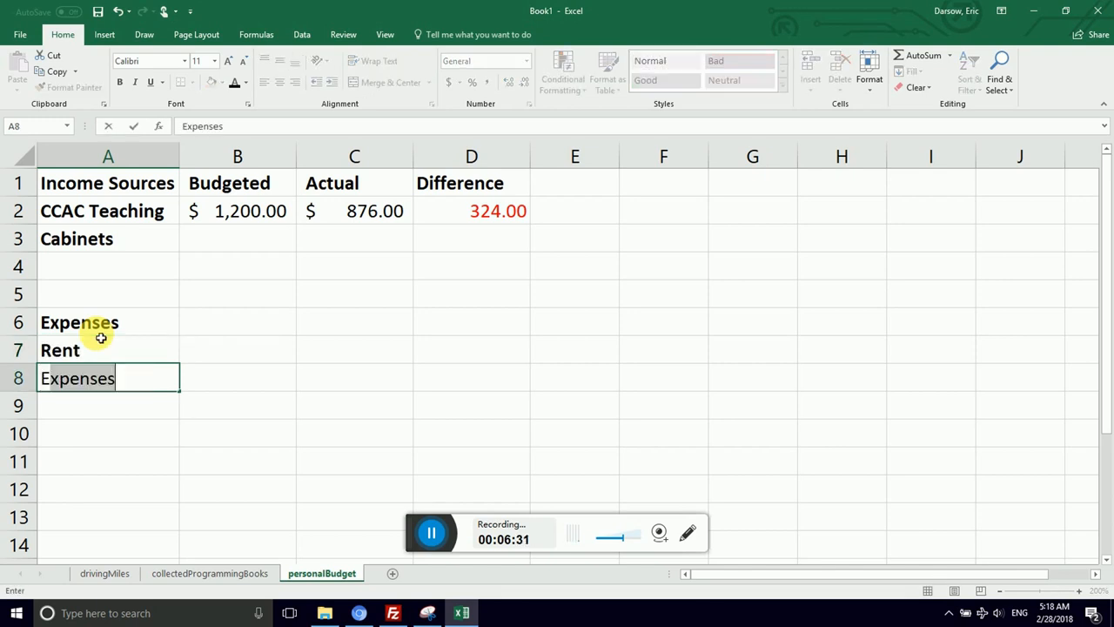
{"action": "type", "text": "Electric"}
{"action": "left_click", "coordinate": [108, 461]}
{"action": "type", "text": "PHon"}
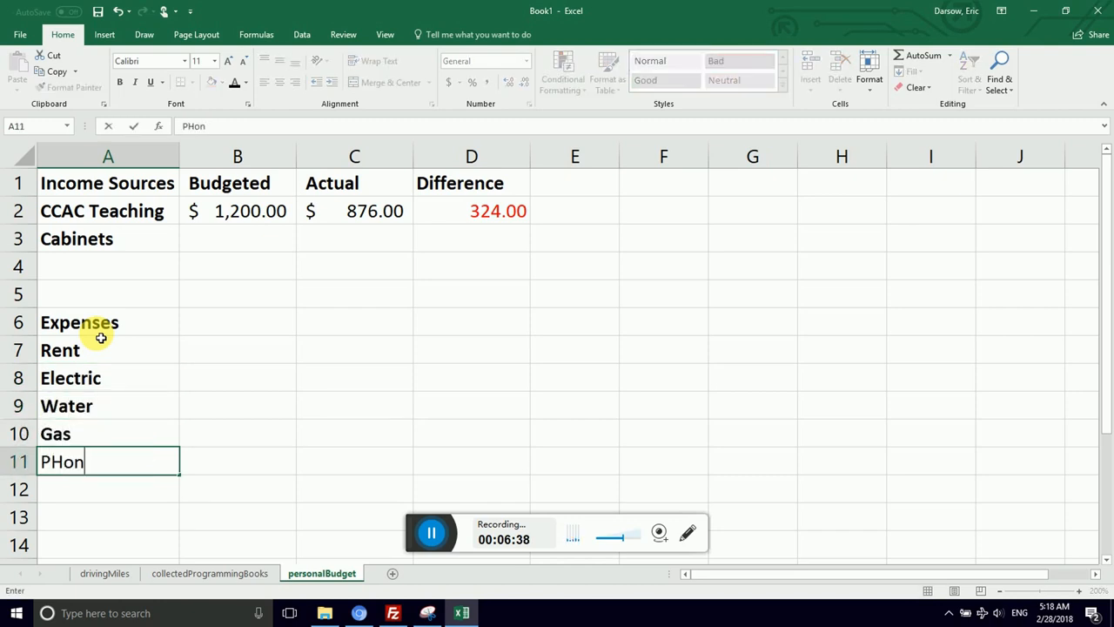
{"action": "key", "text": "Enter"}
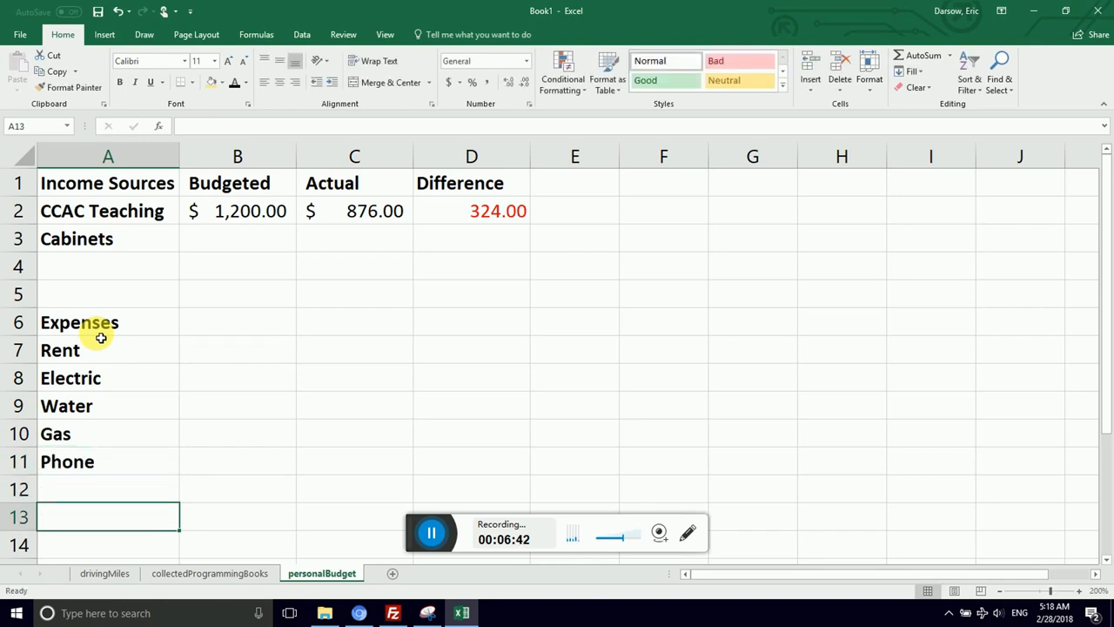
{"action": "type", "text": "Tota"}
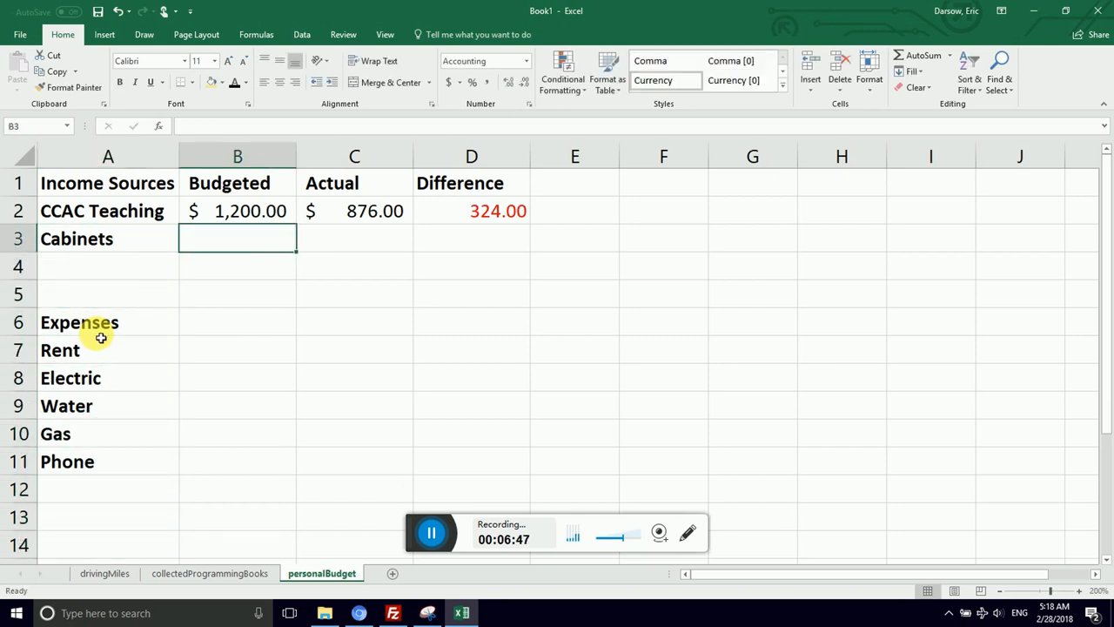
Enter Cabinets as 500 budgeted and 890.00 actual, and label row 4 SubTotal.
{"action": "type", "text": "500.00"}
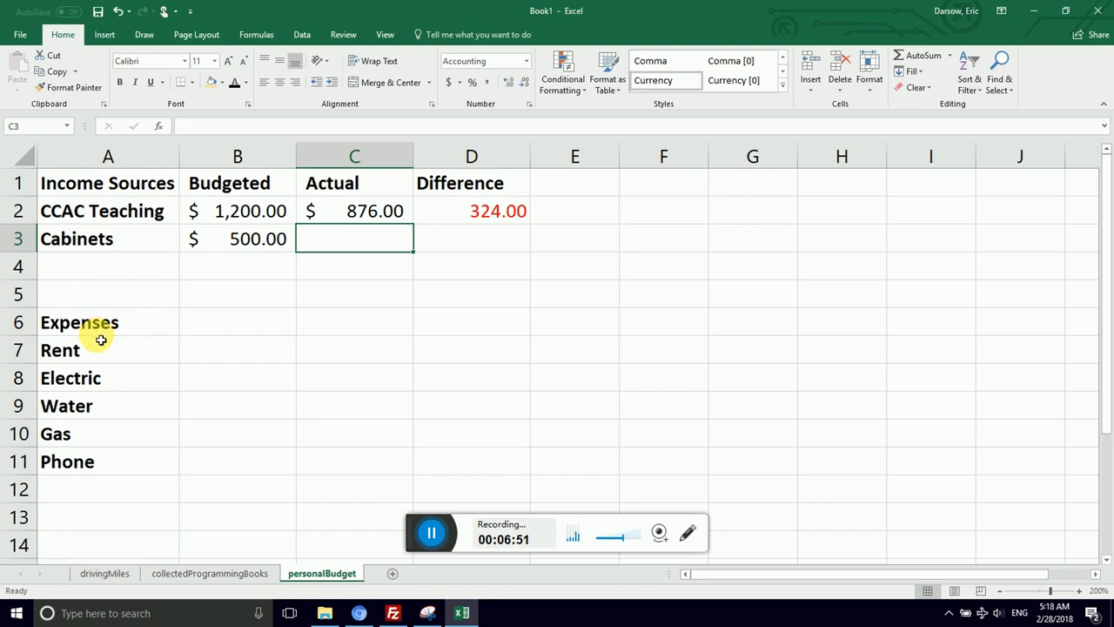
{"action": "type", "text": "890.00"}
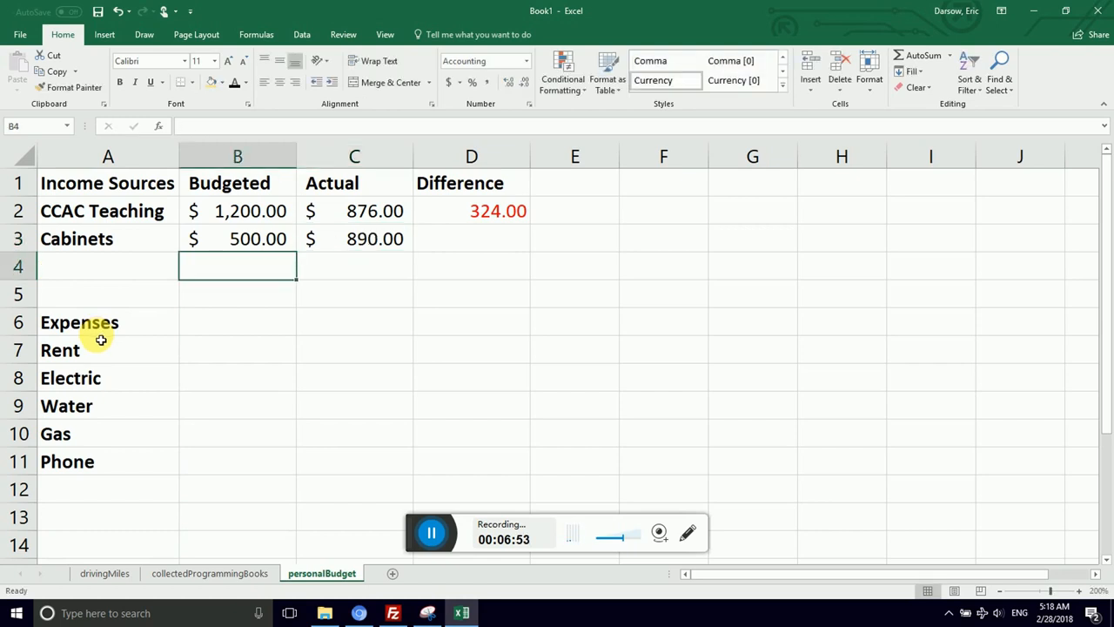
{"action": "mouse_move", "coordinate": [193, 292]}
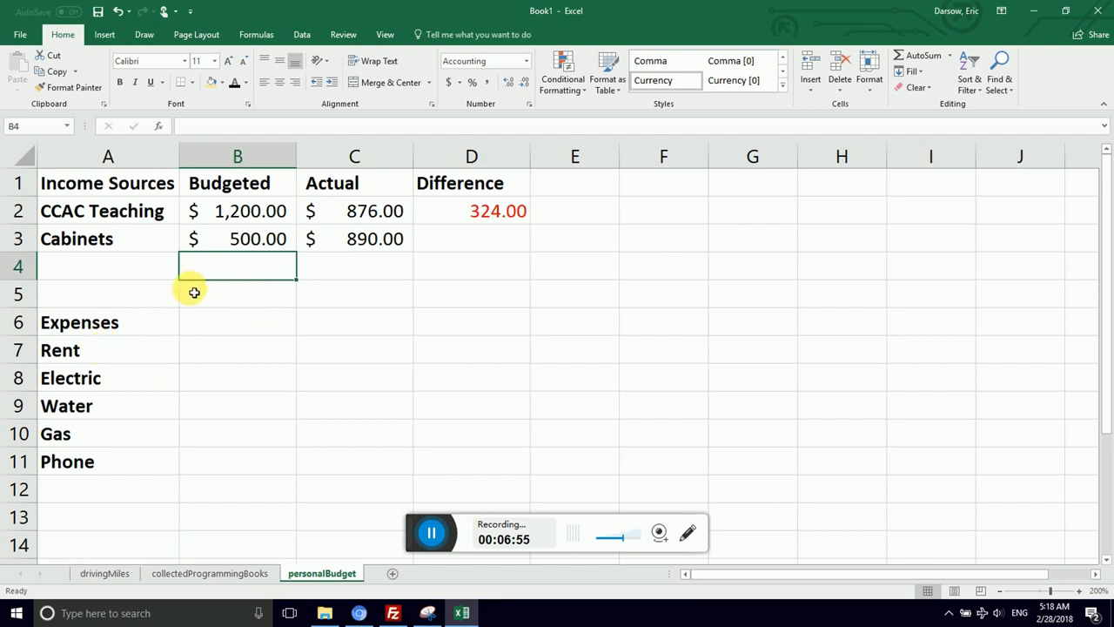
{"action": "type", "text": "Sub"}
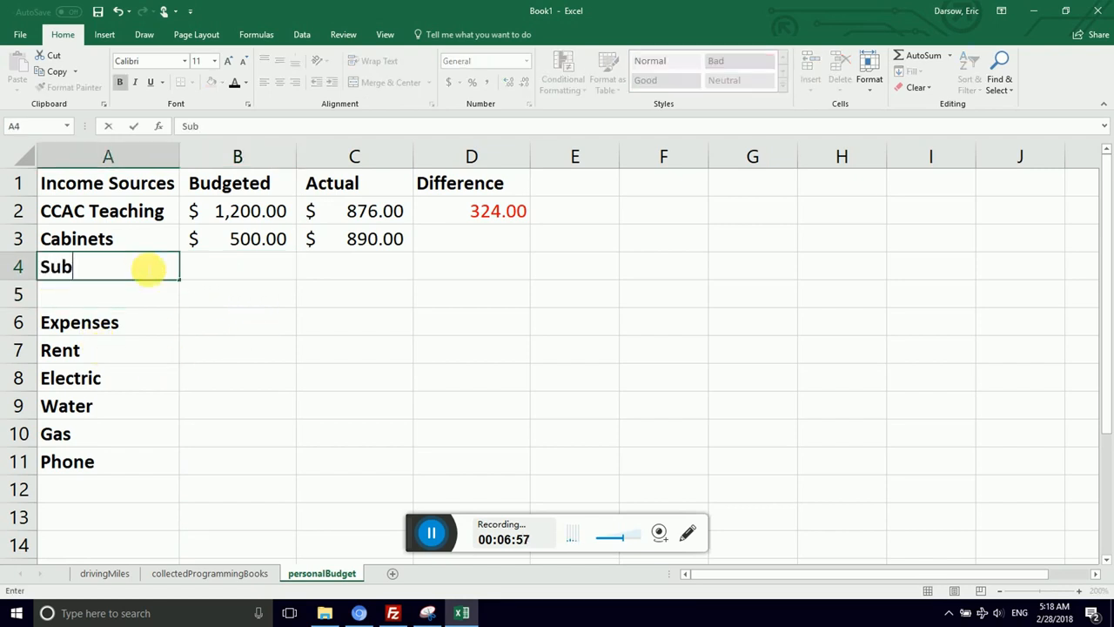
{"action": "type", "text": "Total"}
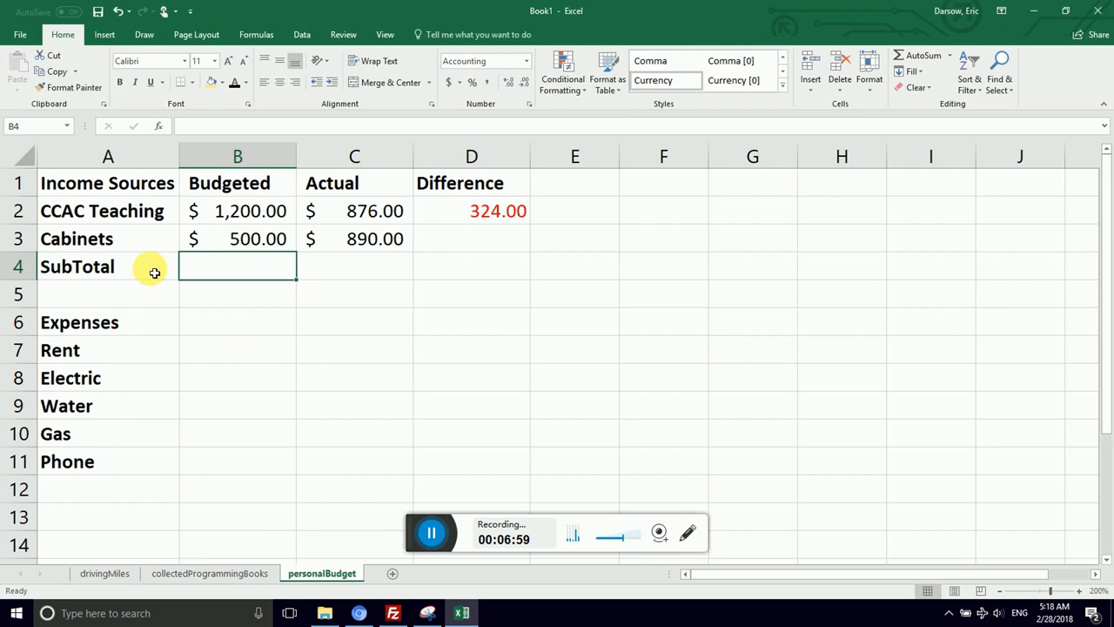
Start a SUM formula in B4 over the Budgeted values.
{"action": "type", "text": "=syum"}
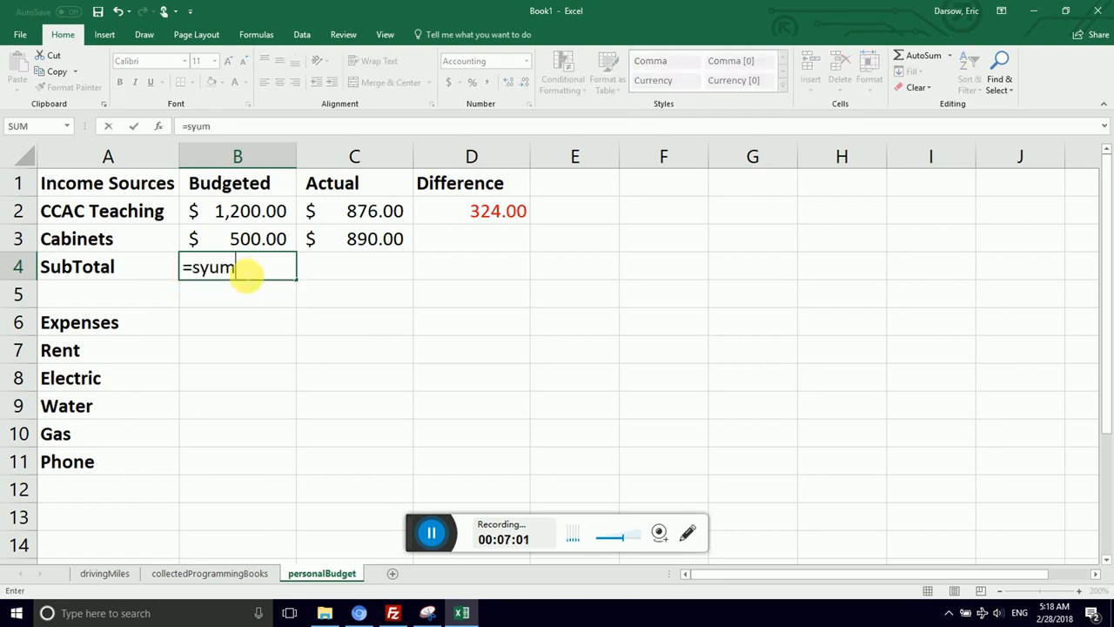
{"action": "type", "text": "=sum("}
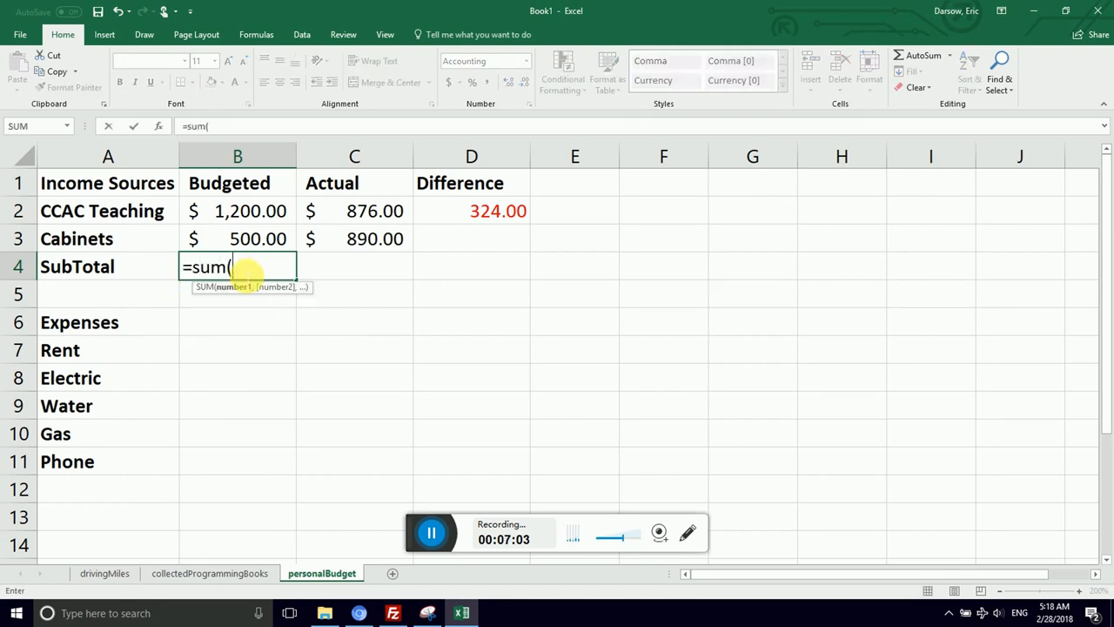
{"action": "left_click_drag", "start_coordinate": [237, 211], "coordinate": [237, 266]}
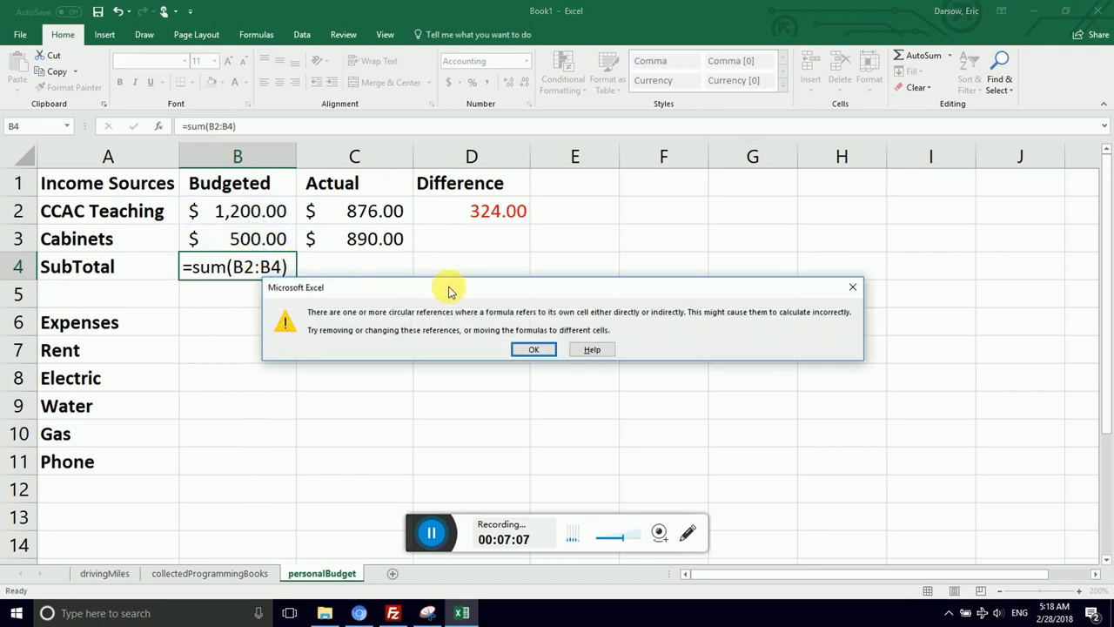
{"action": "mouse_move", "coordinate": [522, 326]}
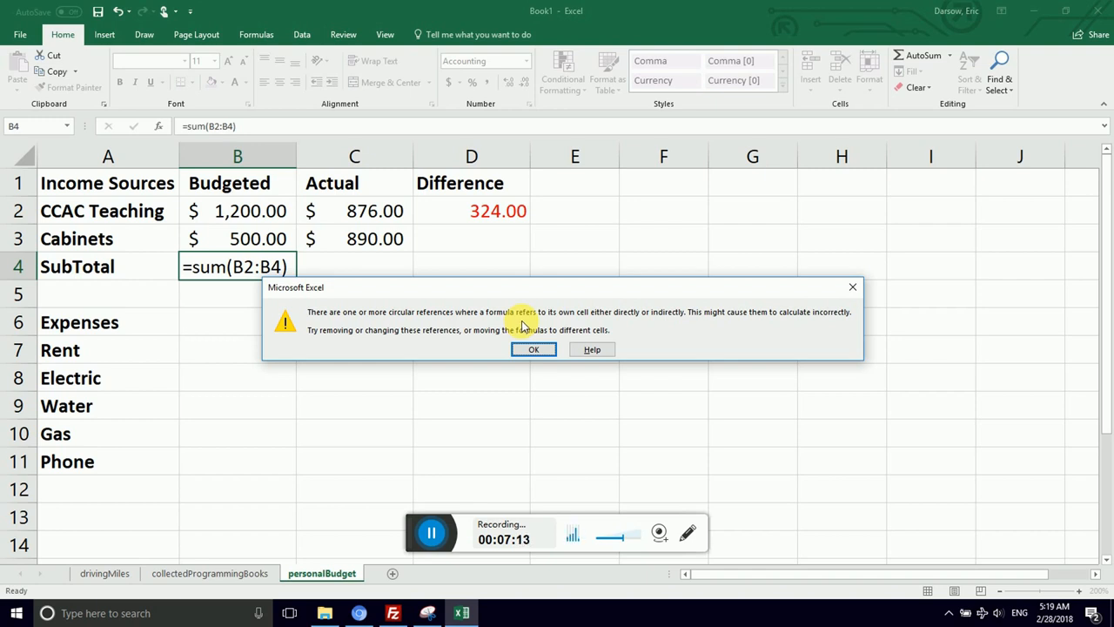
{"action": "mouse_move", "coordinate": [535, 327]}
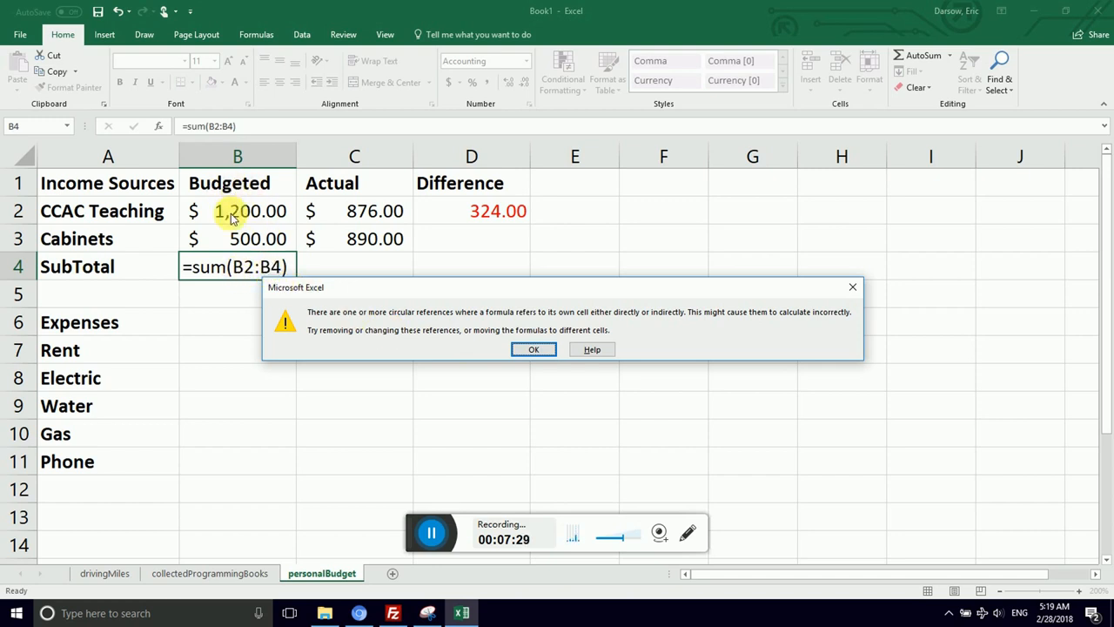
{"action": "mouse_move", "coordinate": [534, 331]}
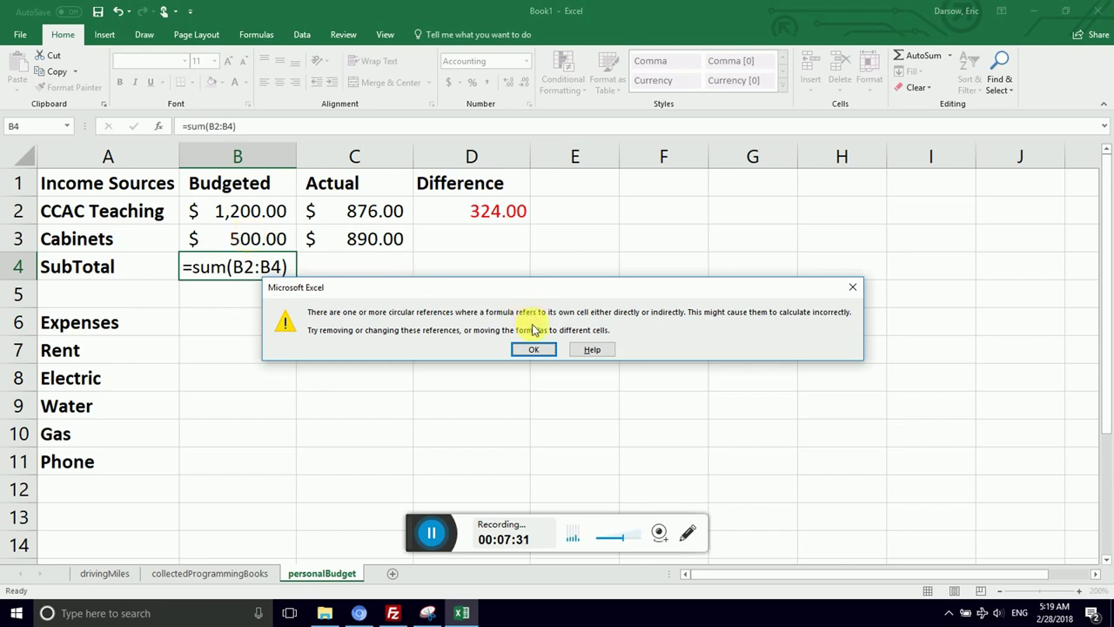
{"action": "mouse_move", "coordinate": [468, 334]}
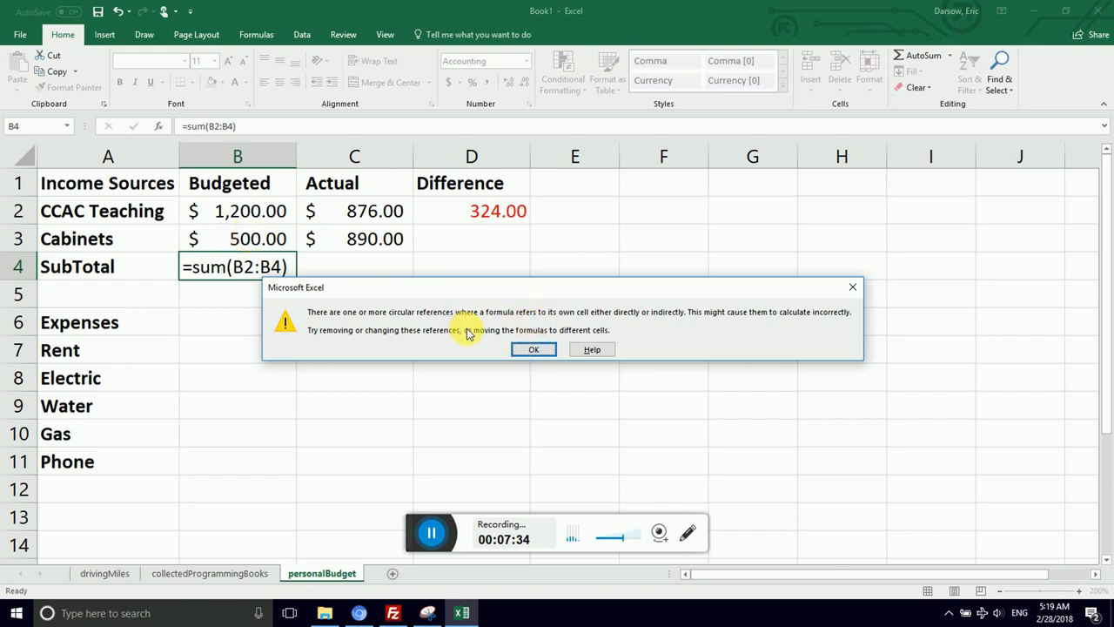
{"action": "mouse_move", "coordinate": [435, 323]}
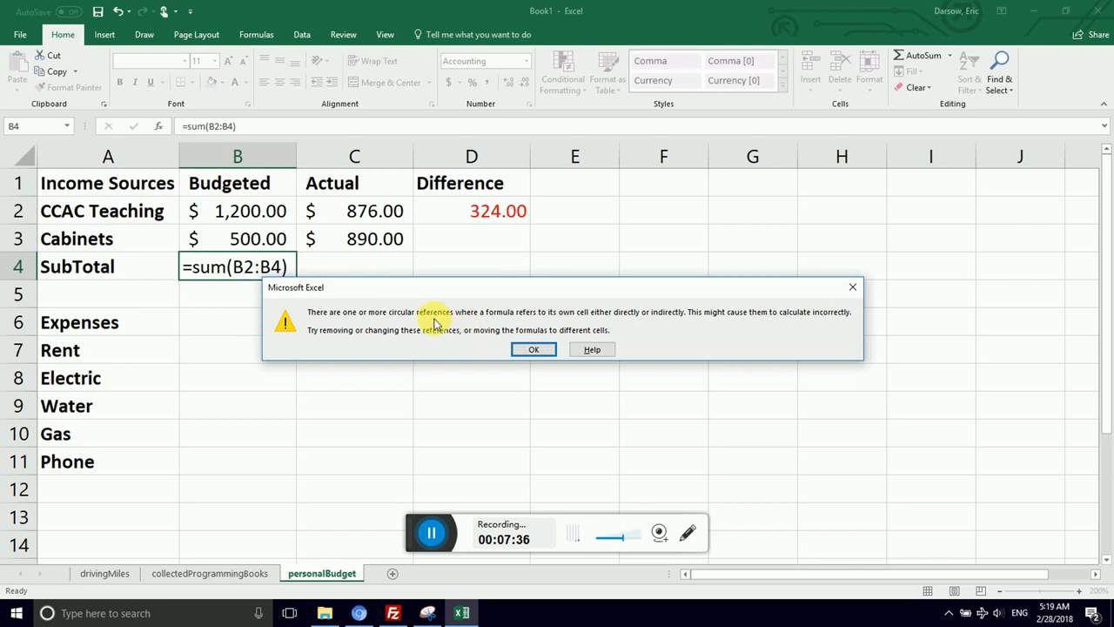
{"action": "mouse_move", "coordinate": [403, 313]}
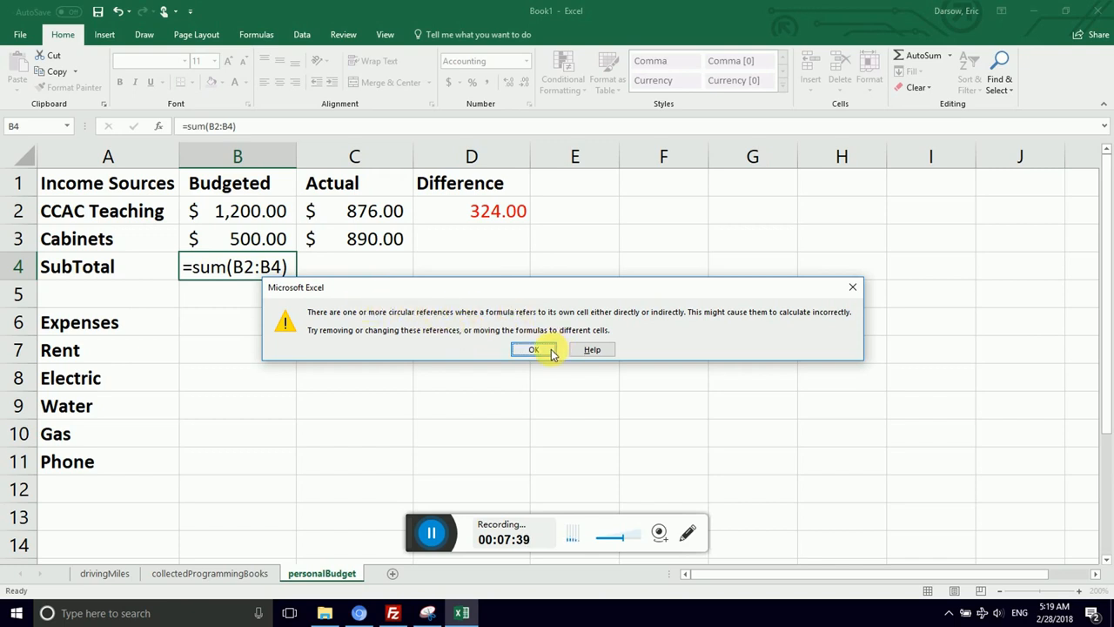
Correct the B4 SubTotal to =SUM(B2:B3), clearing the circular reference and showing 1,700.00.
{"action": "left_click", "coordinate": [531, 349]}
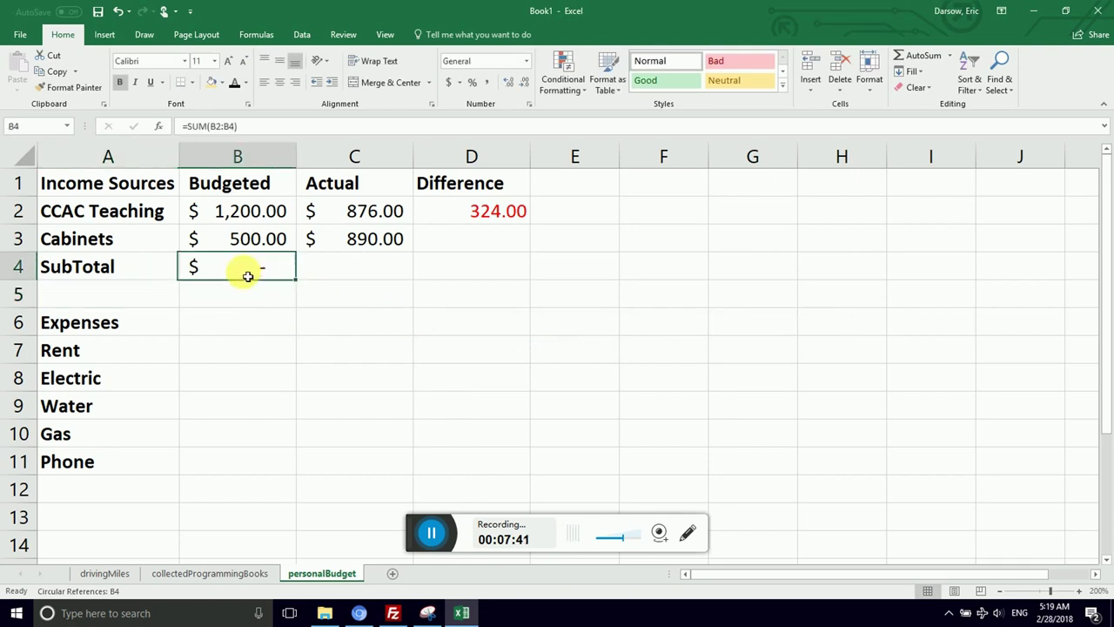
{"action": "double_click", "coordinate": [237, 266]}
{"action": "type", "text": "3"}
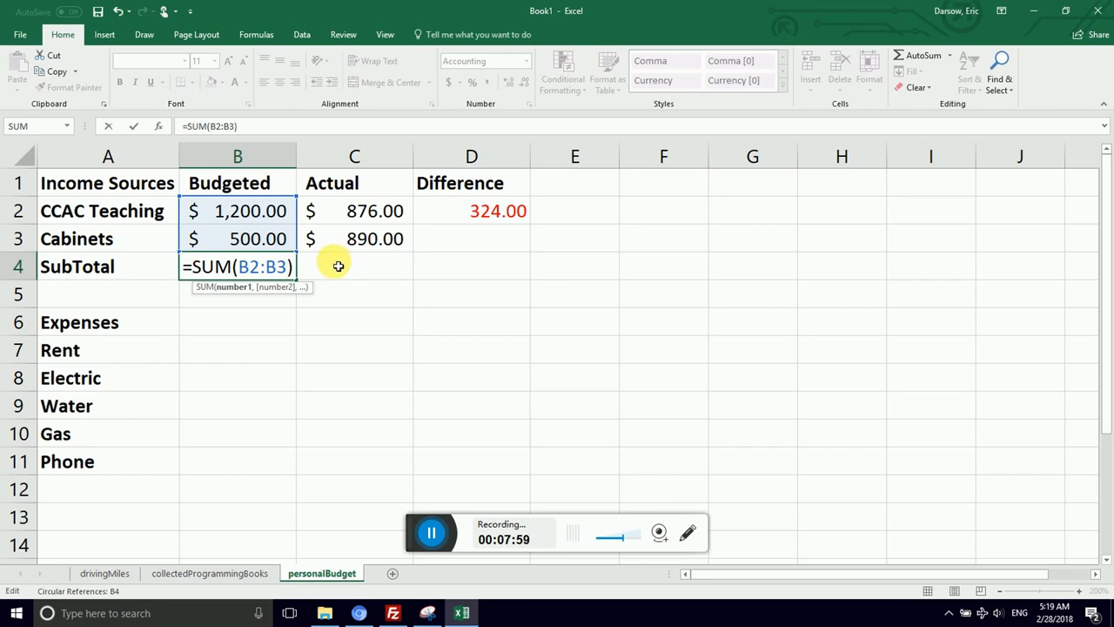
{"action": "key", "text": "Enter"}
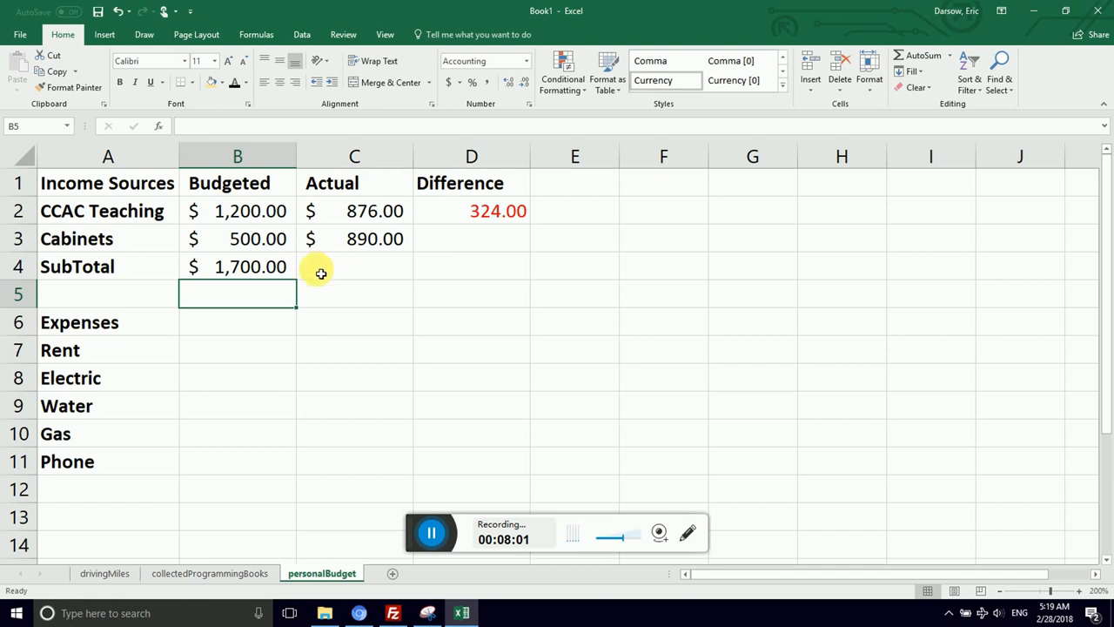
{"action": "left_click", "coordinate": [354, 267]}
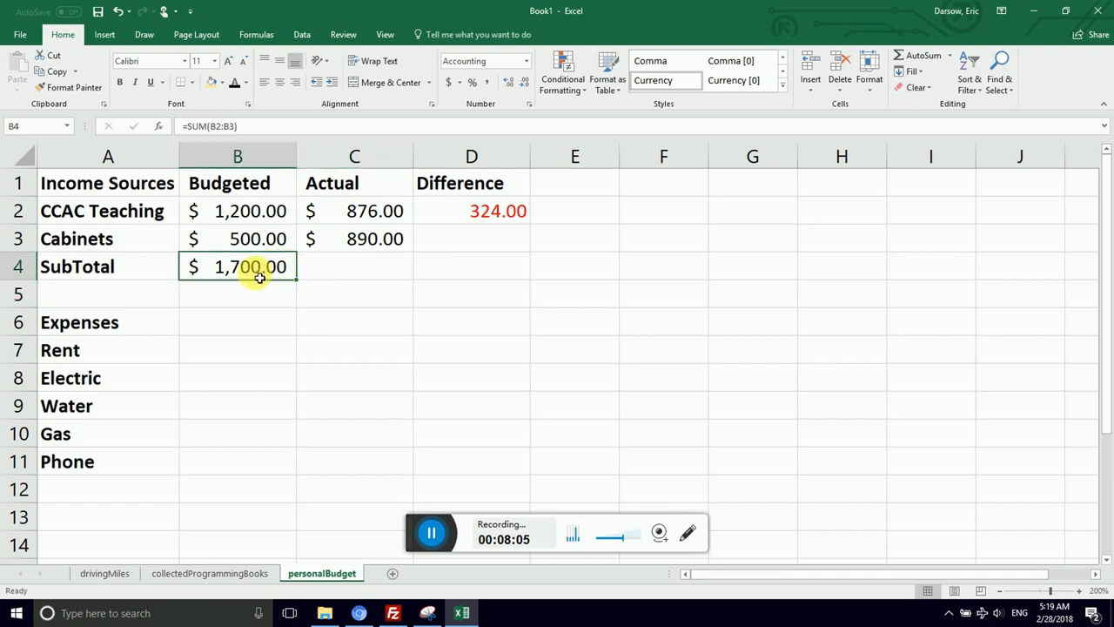
Inspect the D2 Difference formula =C2-B2 and its cell references.
{"action": "left_click", "coordinate": [471, 238]}
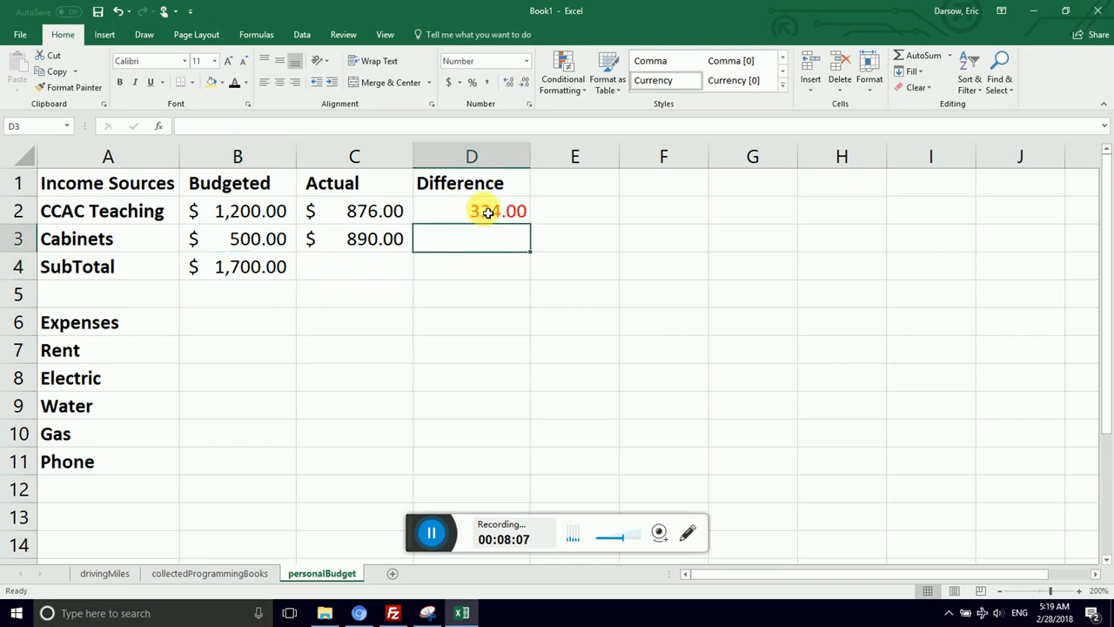
{"action": "left_click", "coordinate": [487, 210]}
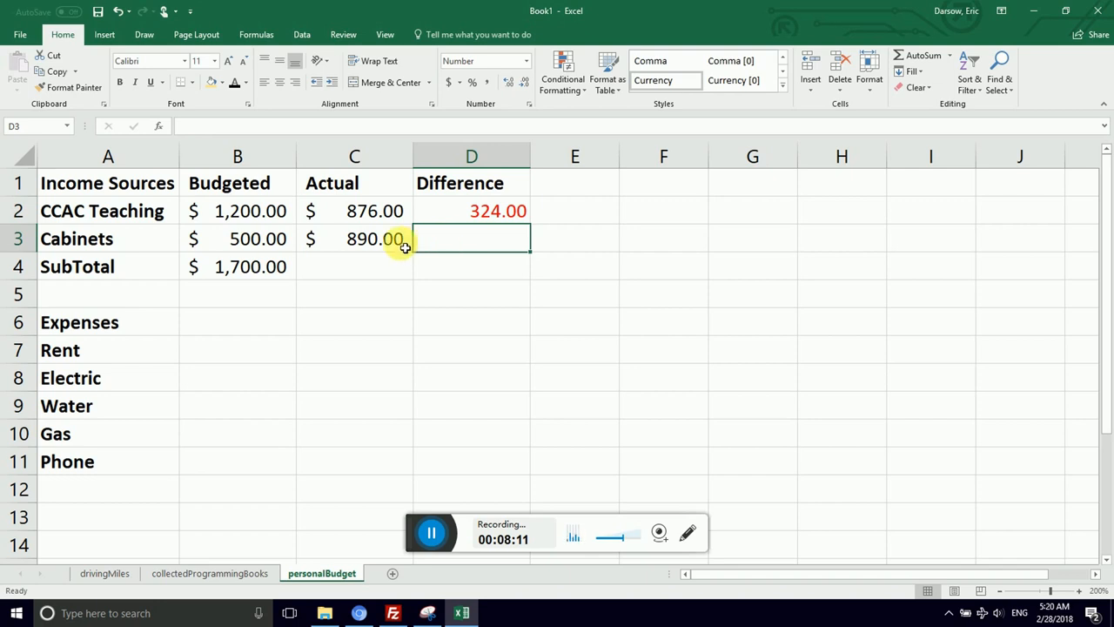
{"action": "left_click", "coordinate": [354, 238]}
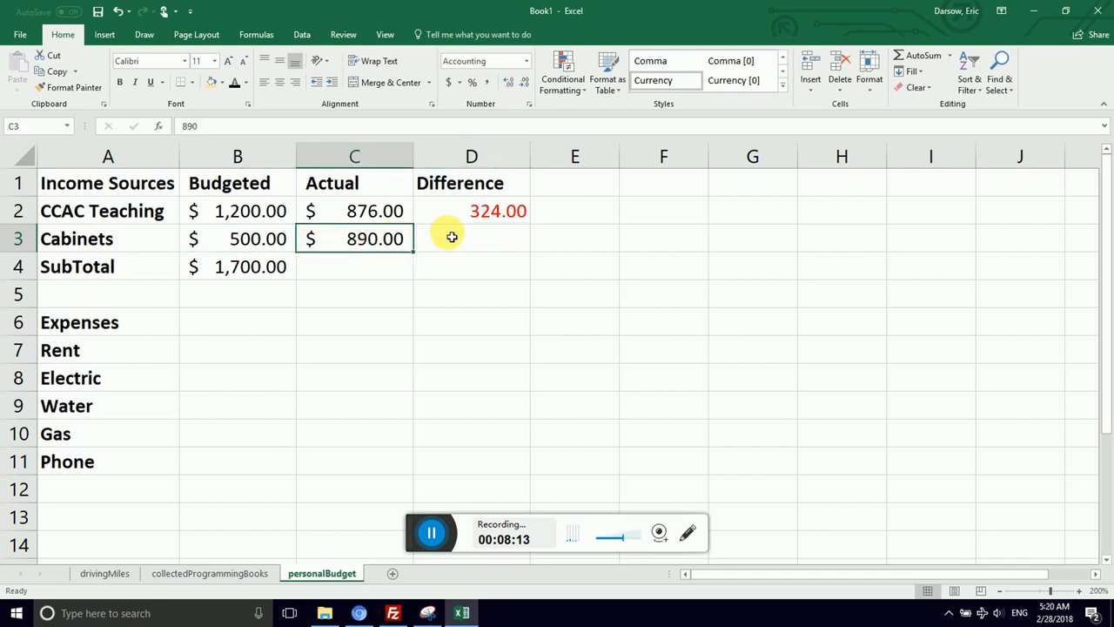
{"action": "left_click", "coordinate": [488, 211]}
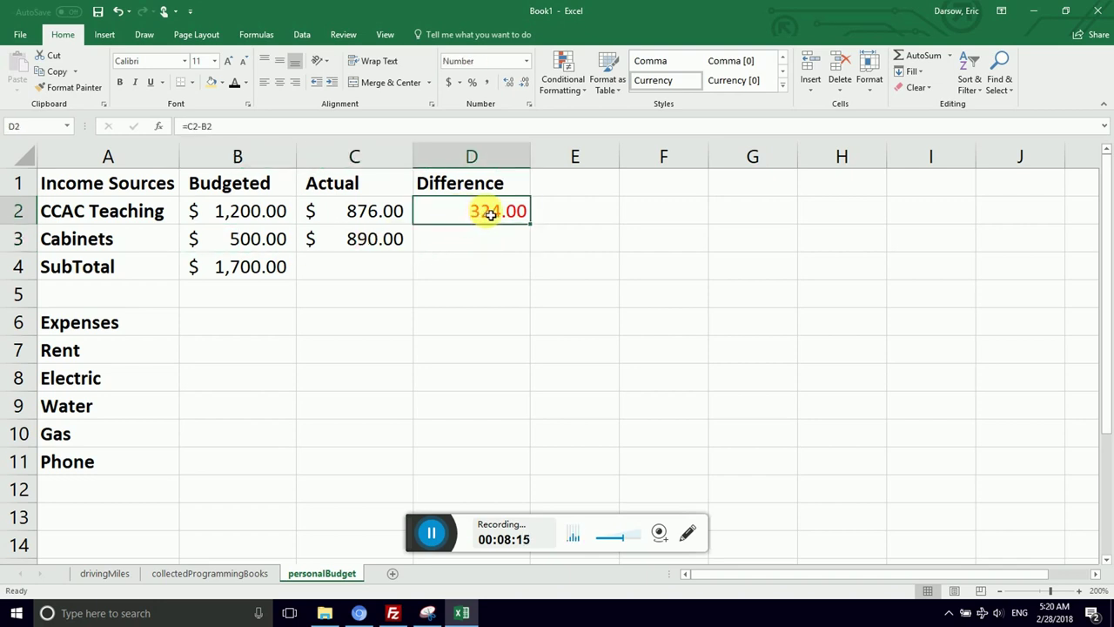
{"action": "double_click", "coordinate": [470, 211]}
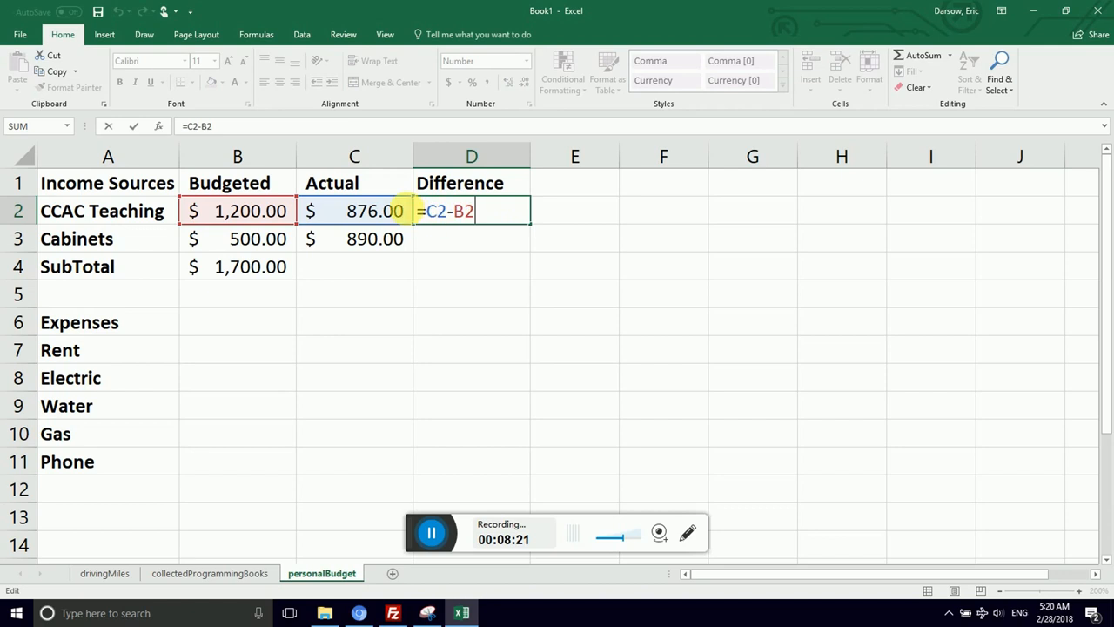
{"action": "mouse_move", "coordinate": [386, 217]}
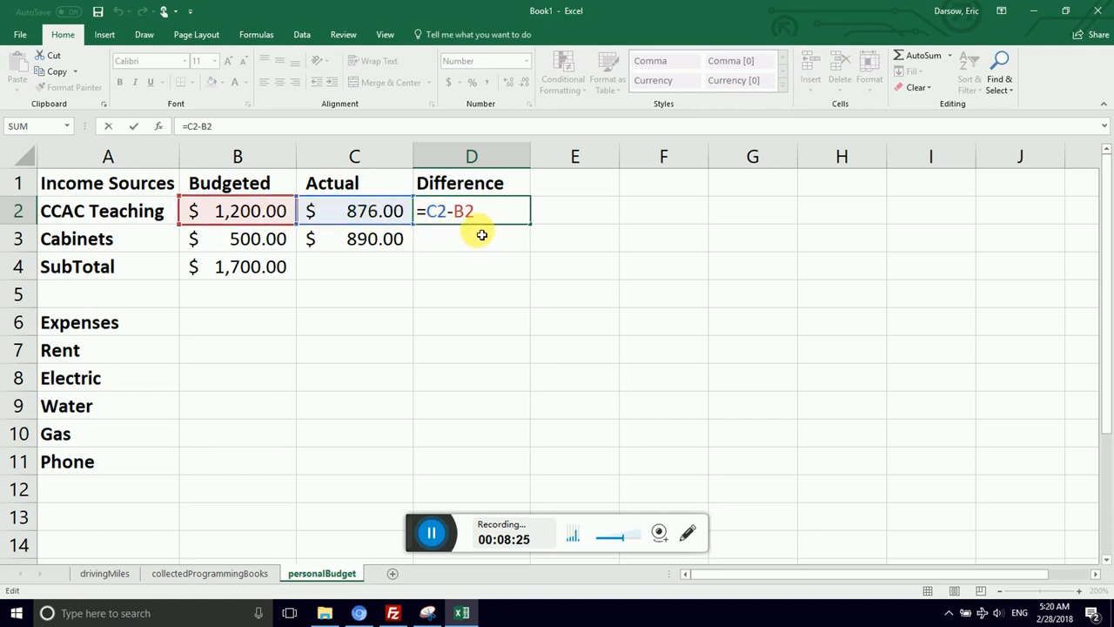
{"action": "mouse_move", "coordinate": [480, 244]}
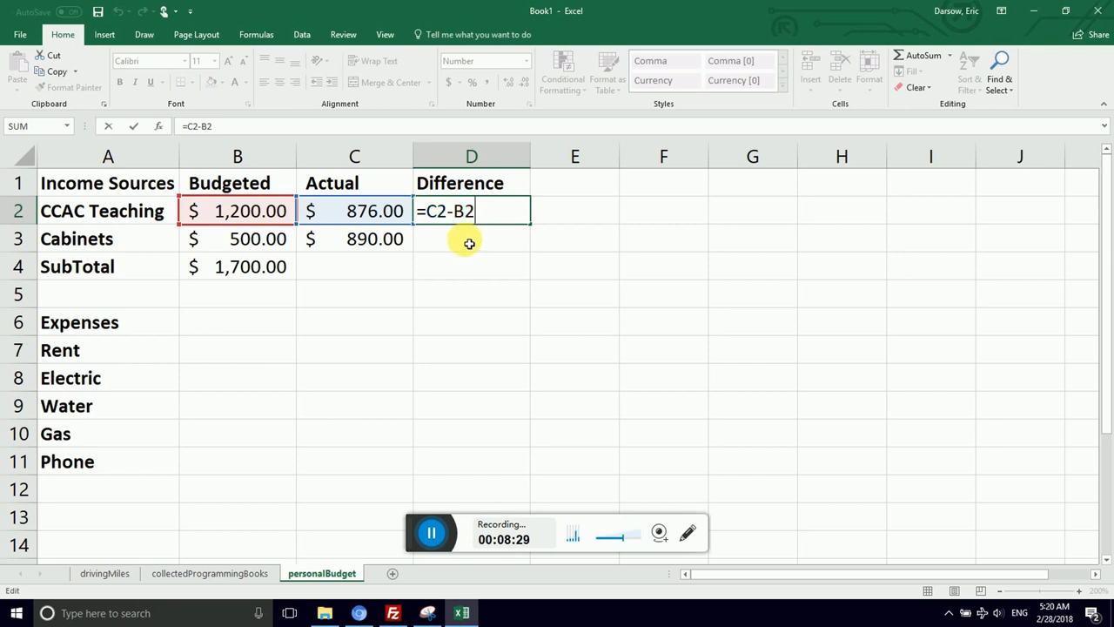
{"action": "key", "text": "Enter"}
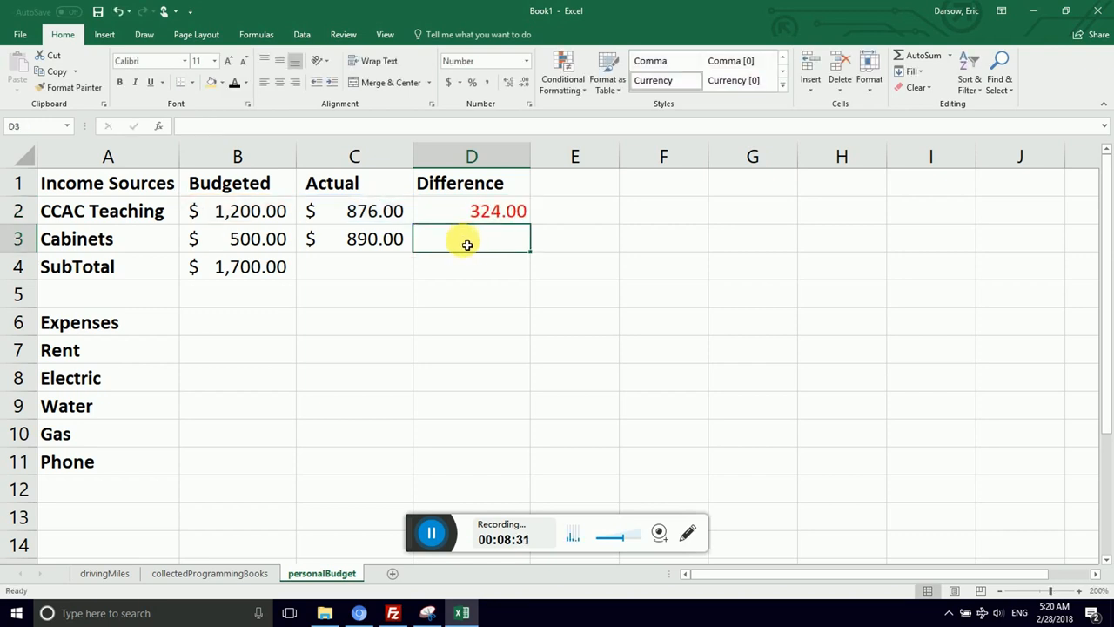
{"action": "left_click", "coordinate": [471, 211]}
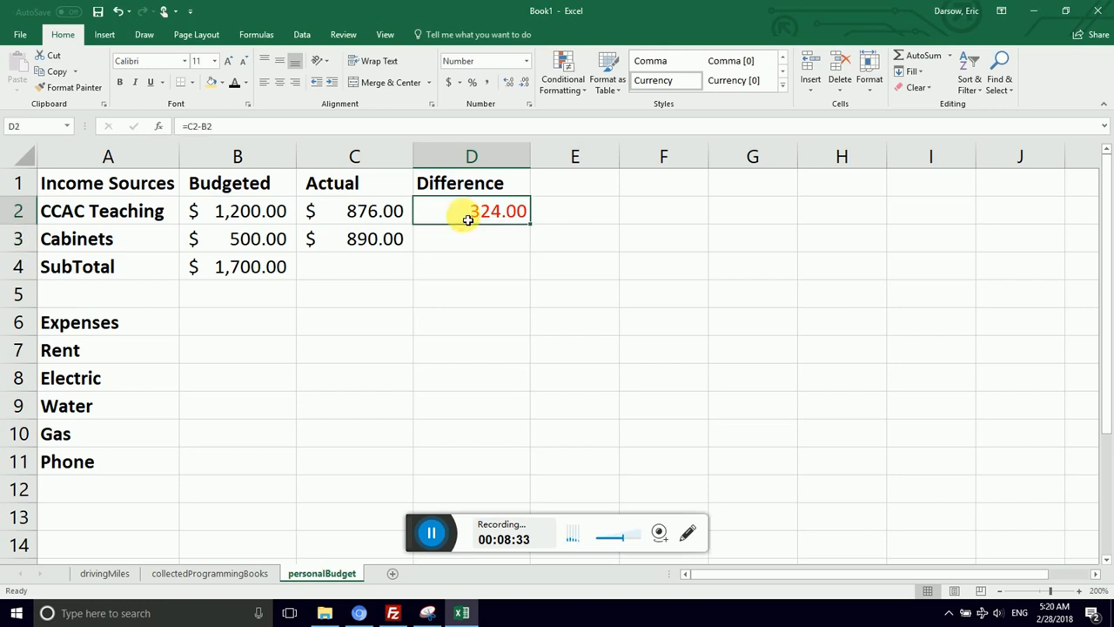
{"action": "mouse_move", "coordinate": [474, 224]}
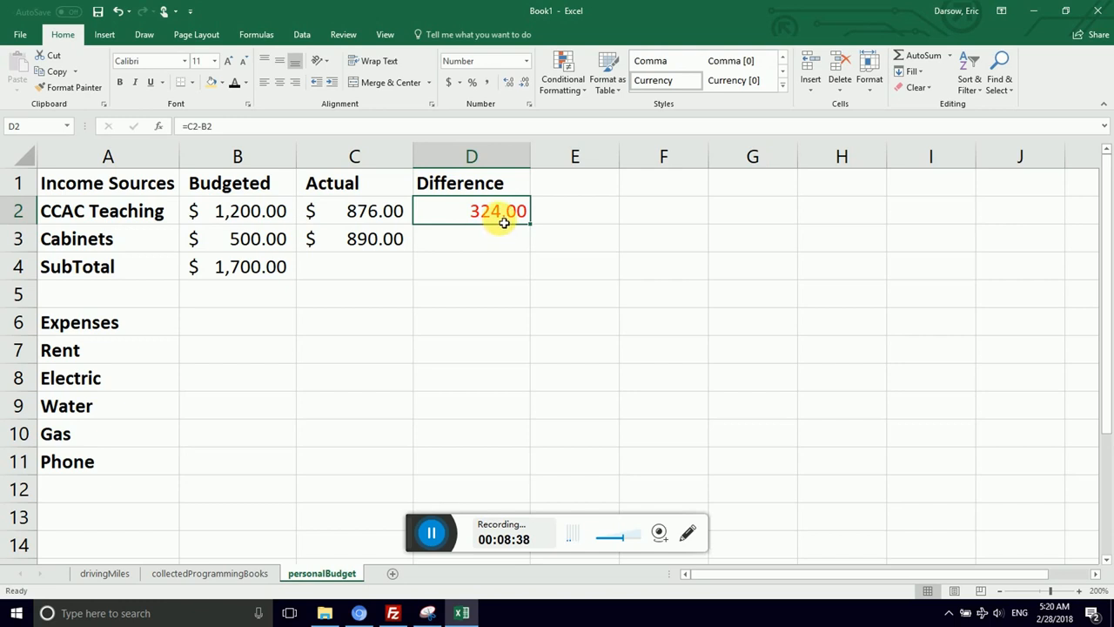
{"action": "double_click", "coordinate": [471, 211]}
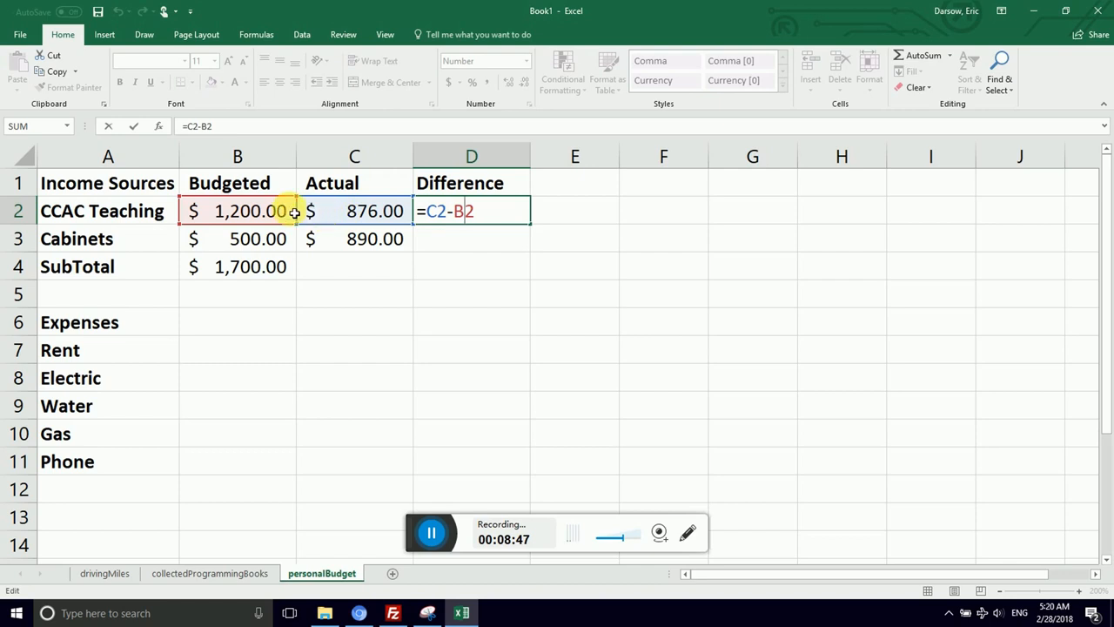
{"action": "key", "text": "Enter"}
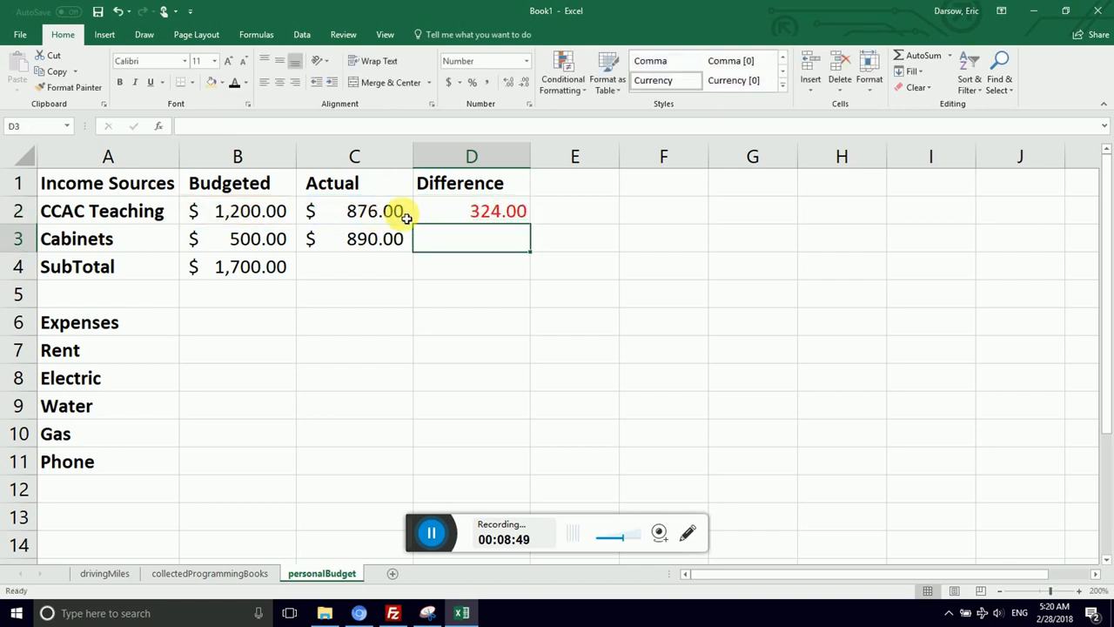
{"action": "left_click", "coordinate": [470, 211]}
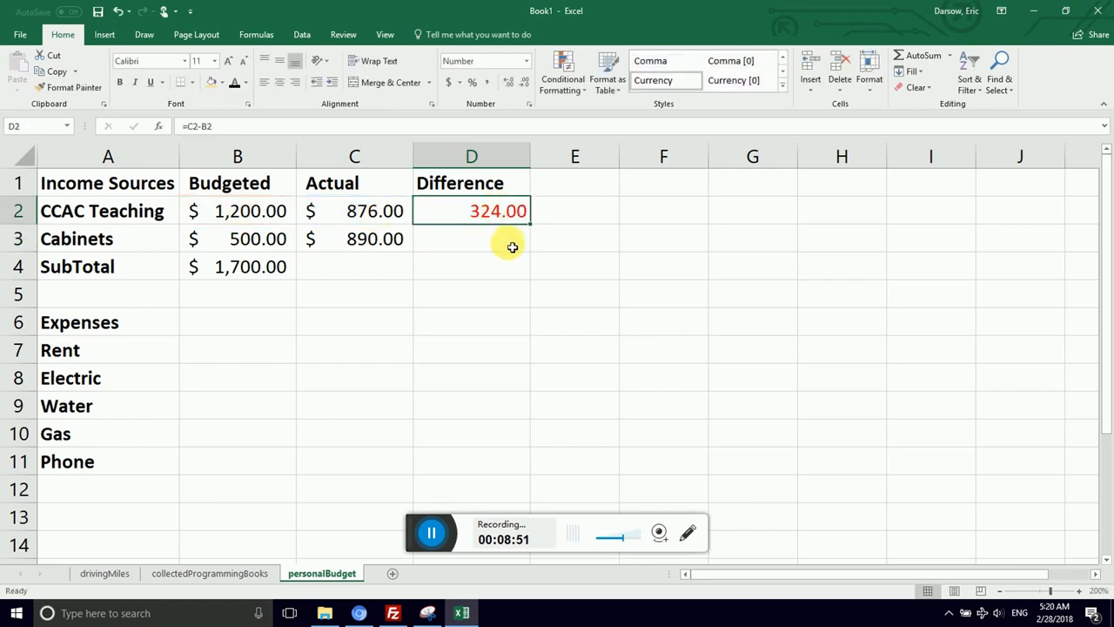
Copy D2's formula into D3 and verify it reads =C3-B3, showing 390.00.
{"action": "left_click", "coordinate": [471, 239]}
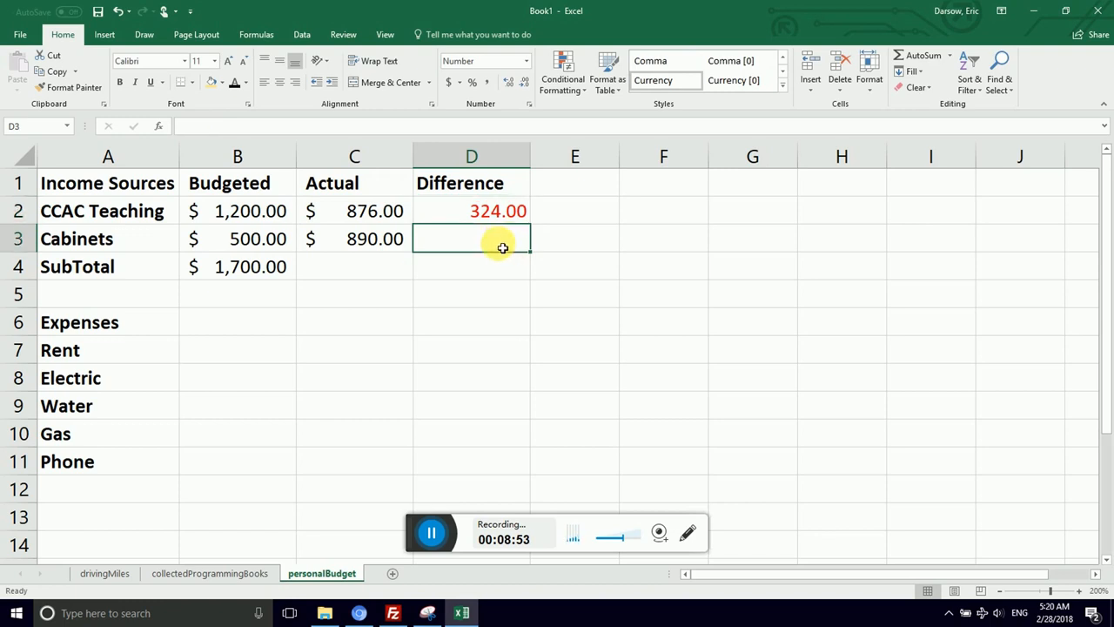
{"action": "left_click", "coordinate": [492, 211]}
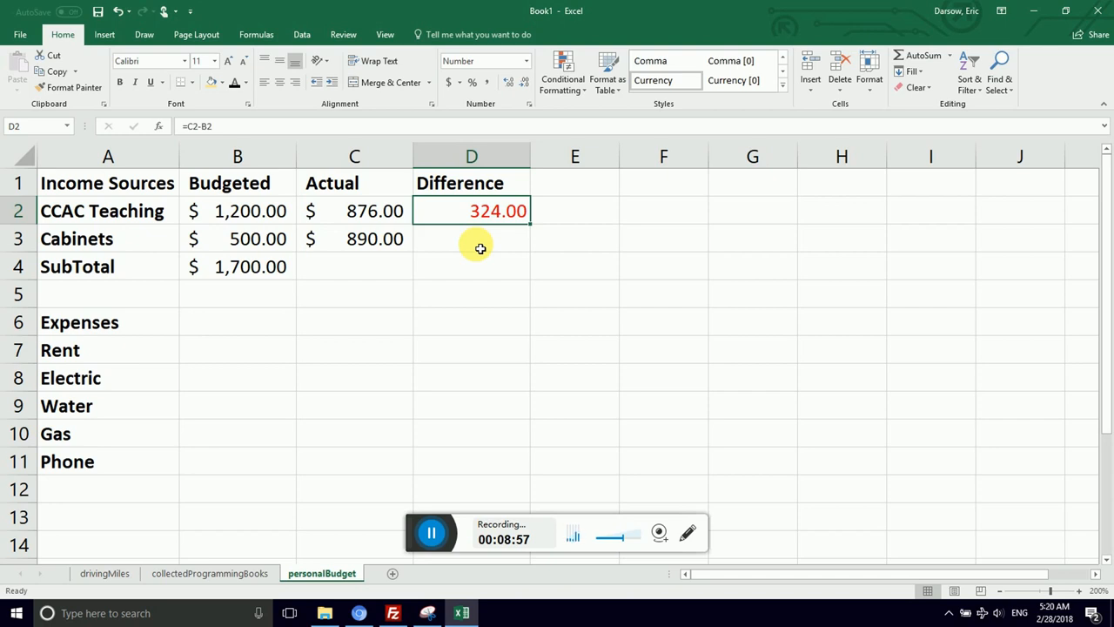
{"action": "mouse_move", "coordinate": [476, 245]}
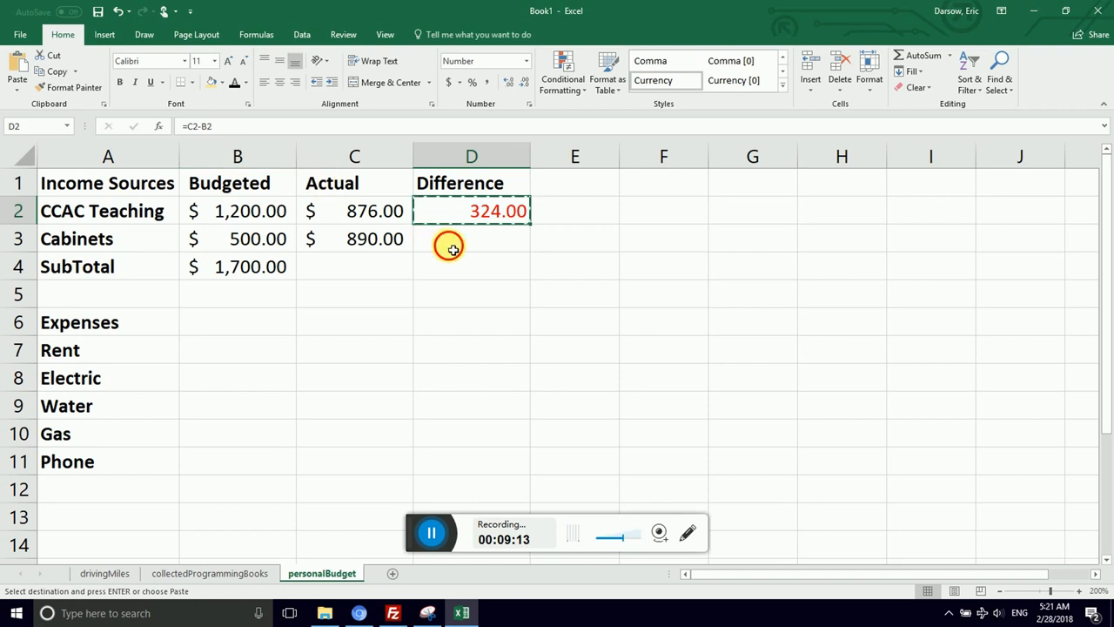
{"action": "left_click", "coordinate": [450, 246]}
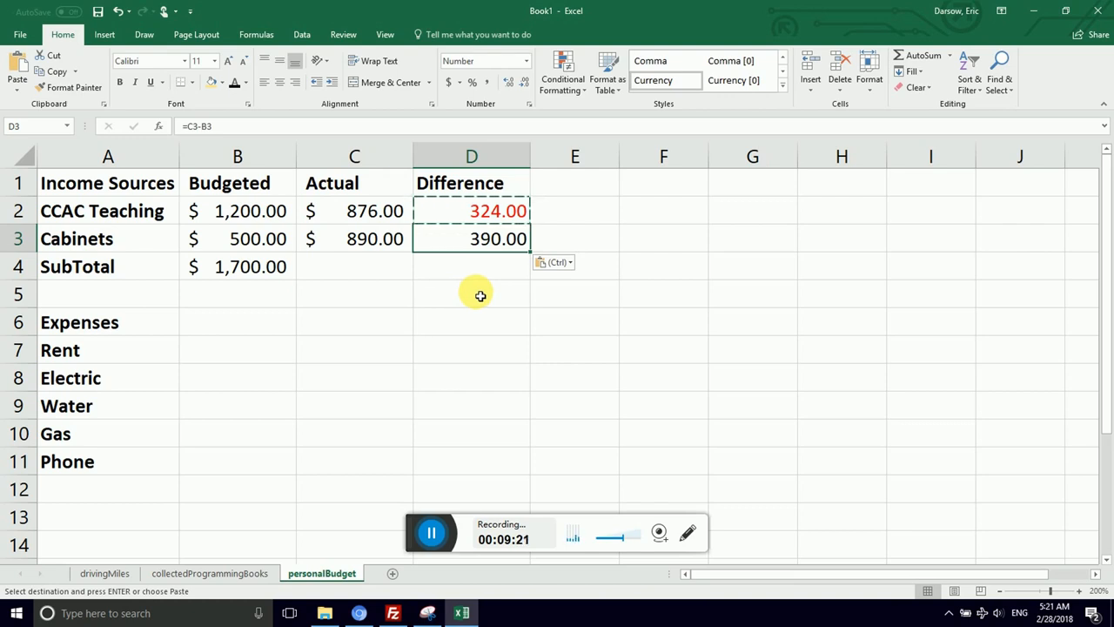
{"action": "left_click", "coordinate": [471, 265]}
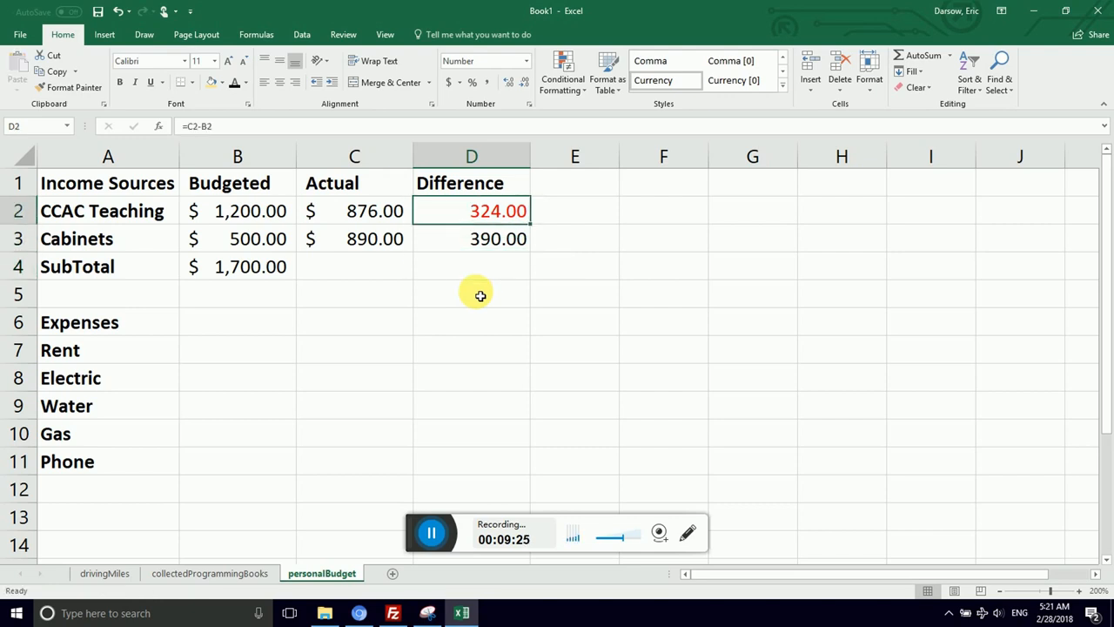
{"action": "left_click", "coordinate": [471, 238]}
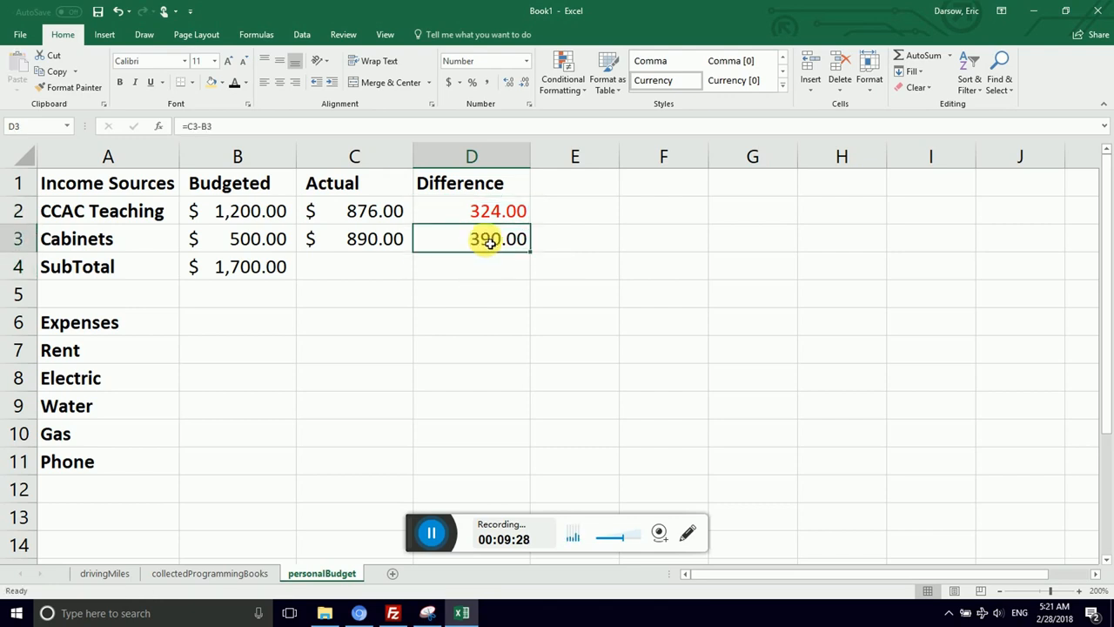
{"action": "double_click", "coordinate": [471, 238]}
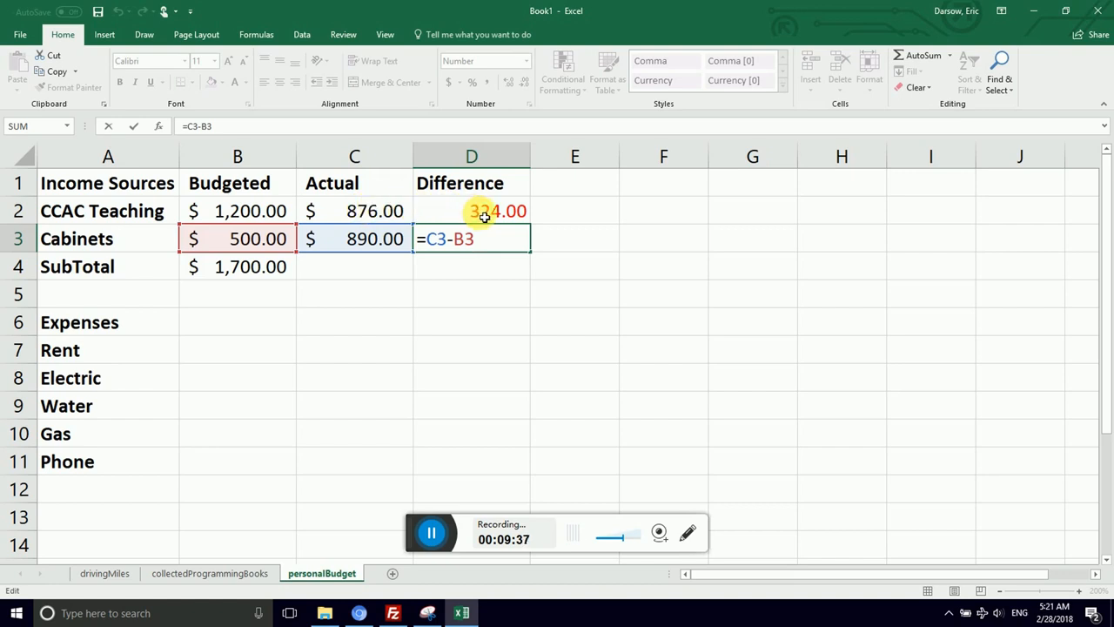
{"action": "mouse_move", "coordinate": [442, 243]}
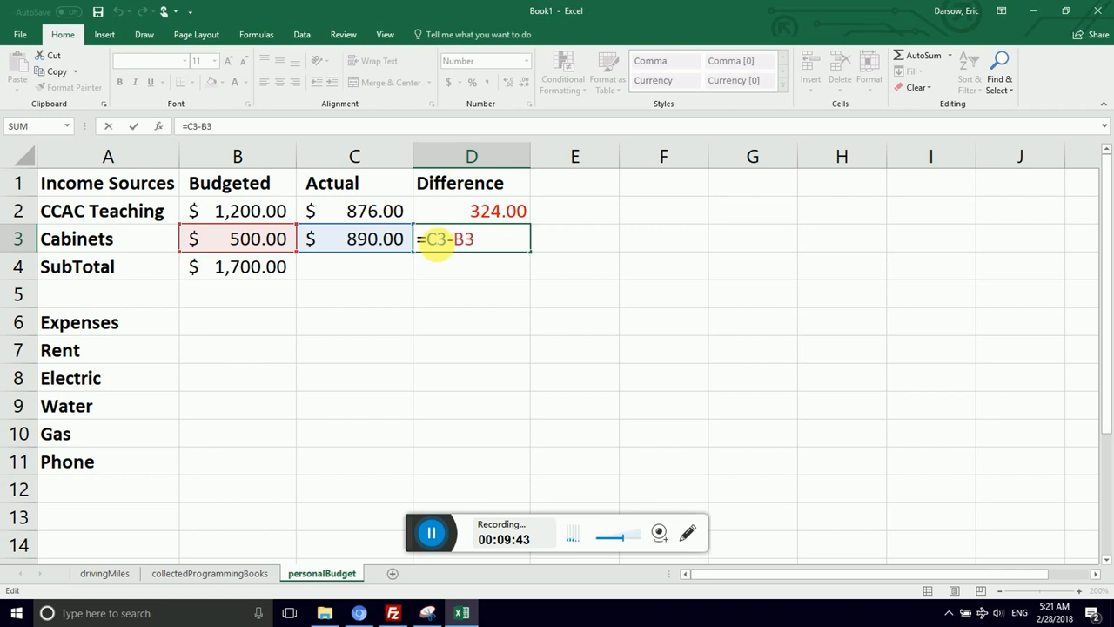
{"action": "key", "text": "Enter"}
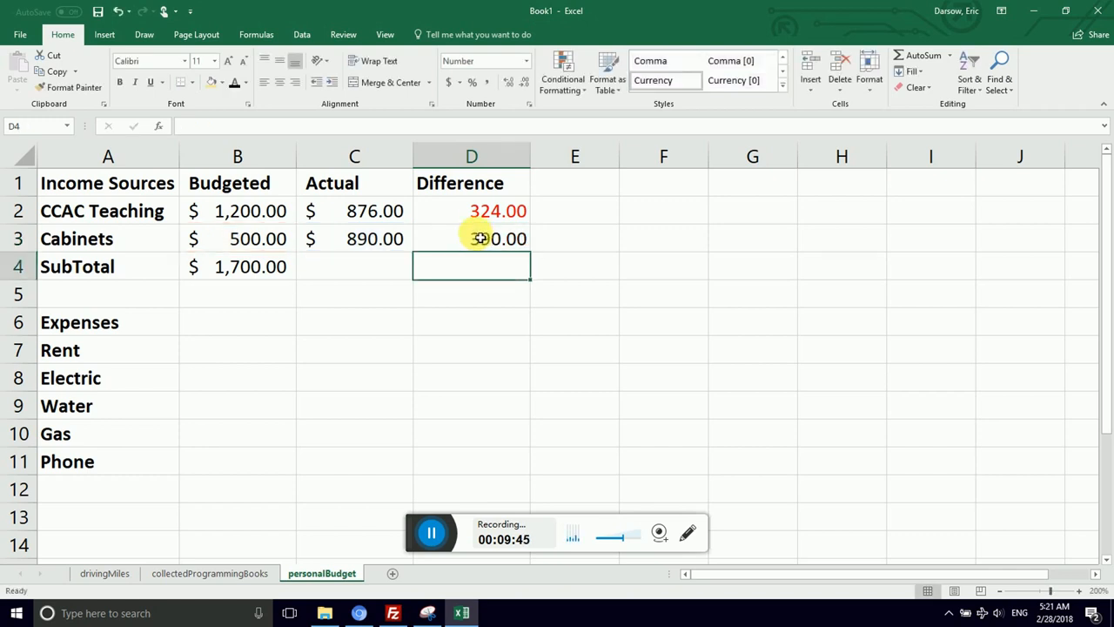
Review the D2 formula, then enter =C5-B5 to fill the Difference column through row 11.
{"action": "left_click", "coordinate": [472, 211]}
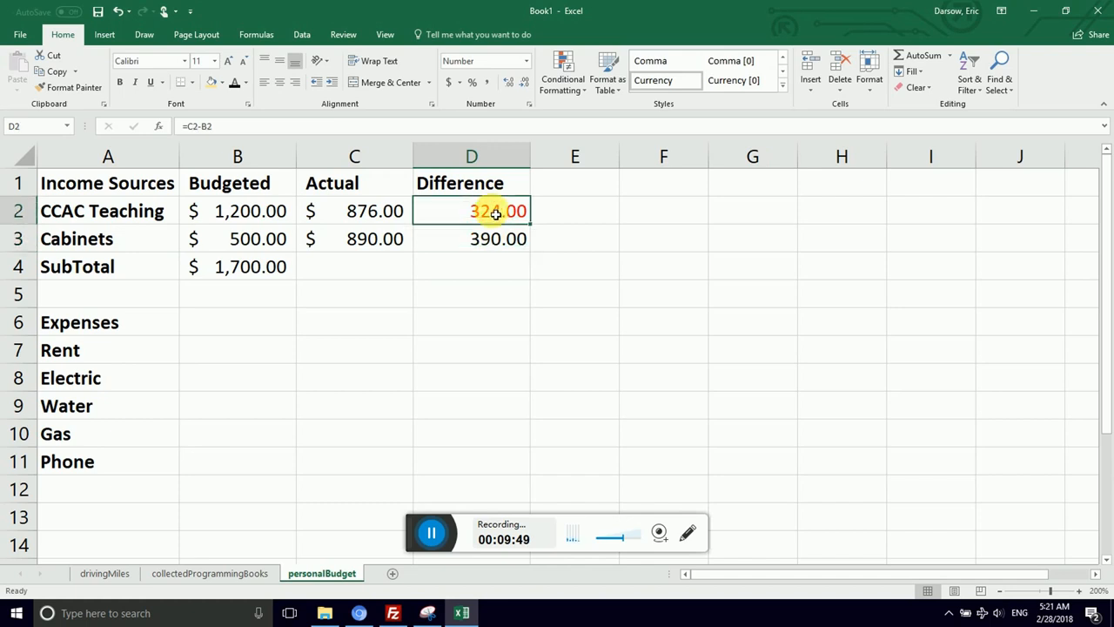
{"action": "mouse_move", "coordinate": [504, 231]}
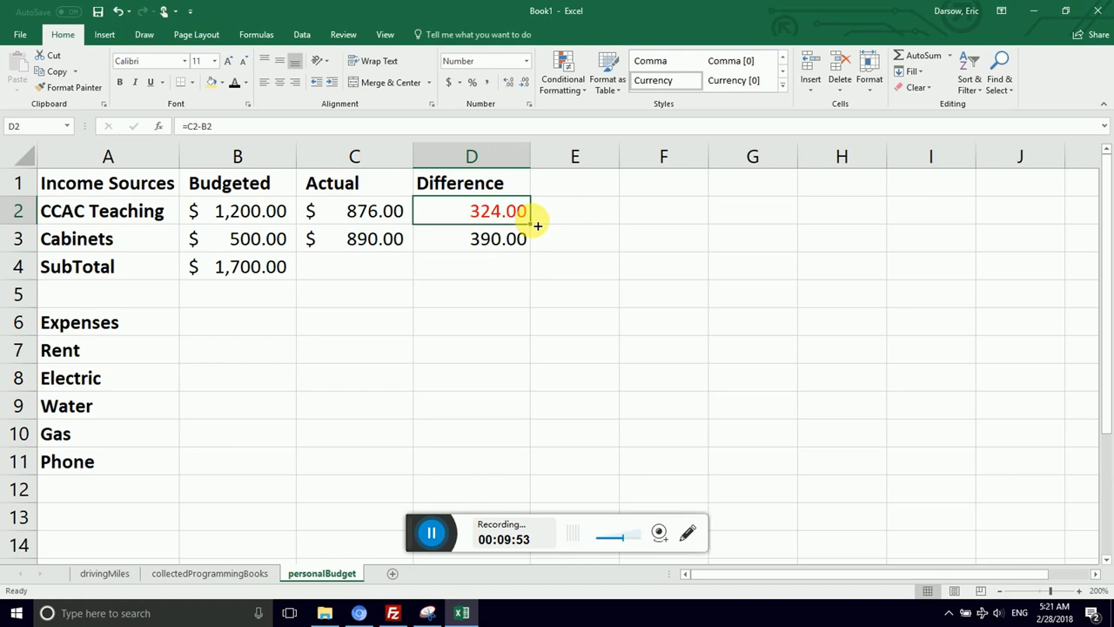
{"action": "double_click", "coordinate": [471, 210]}
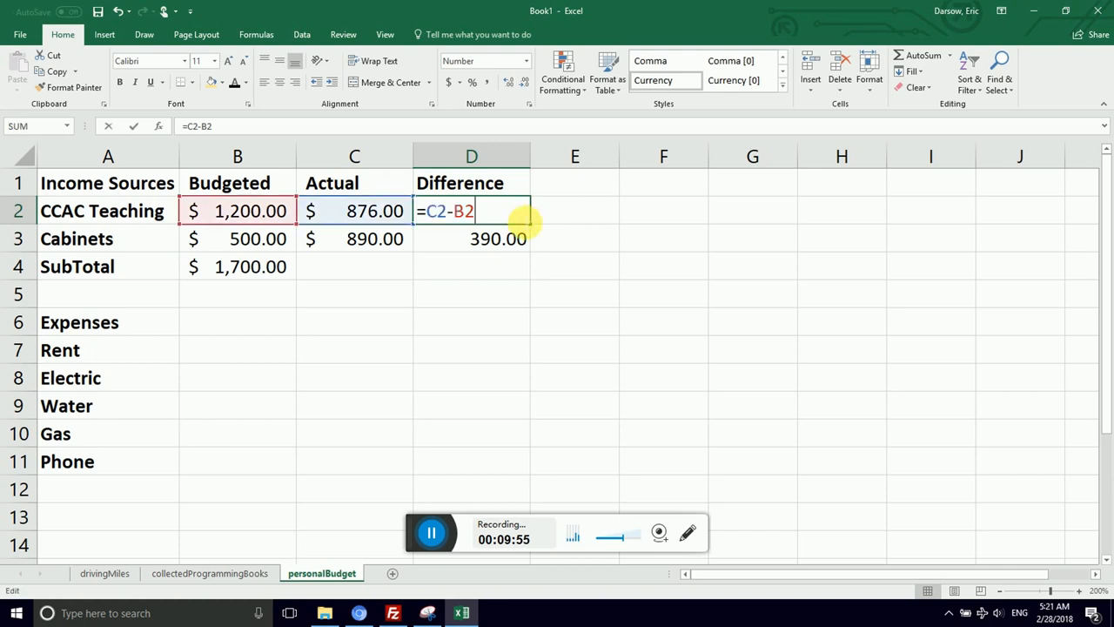
{"action": "key", "text": "Enter"}
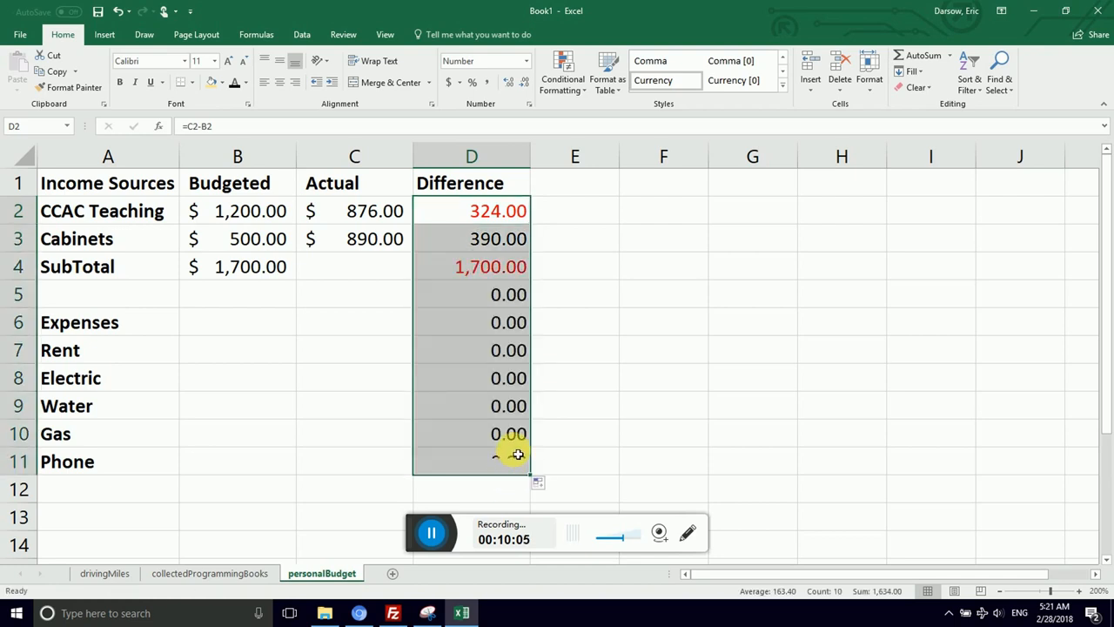
{"action": "left_click", "coordinate": [472, 350]}
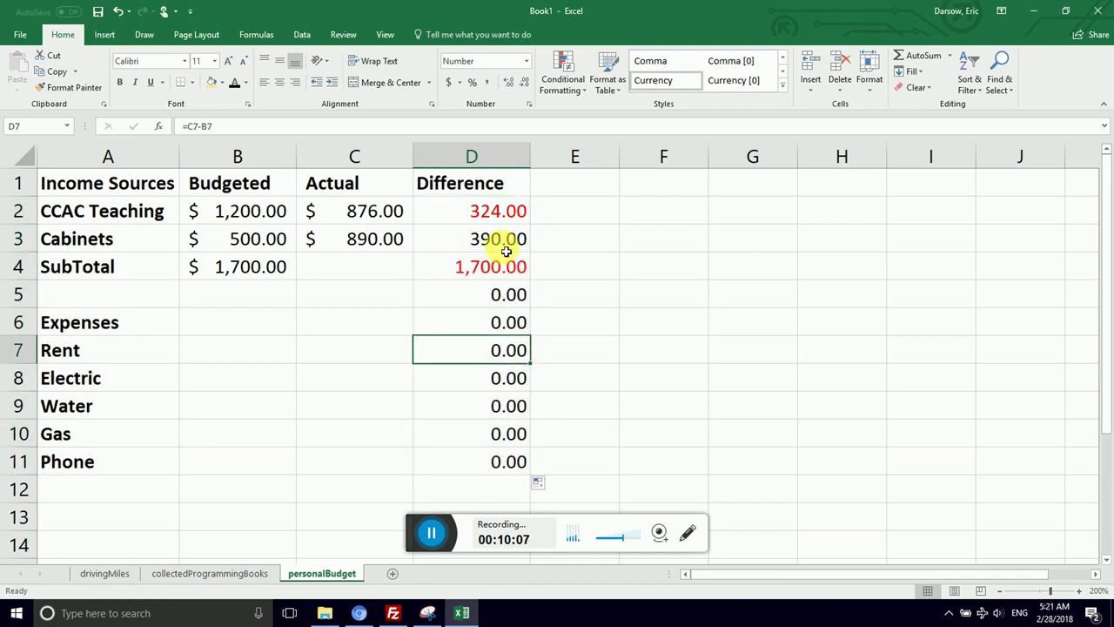
{"action": "type", "text": "=C5-B5"}
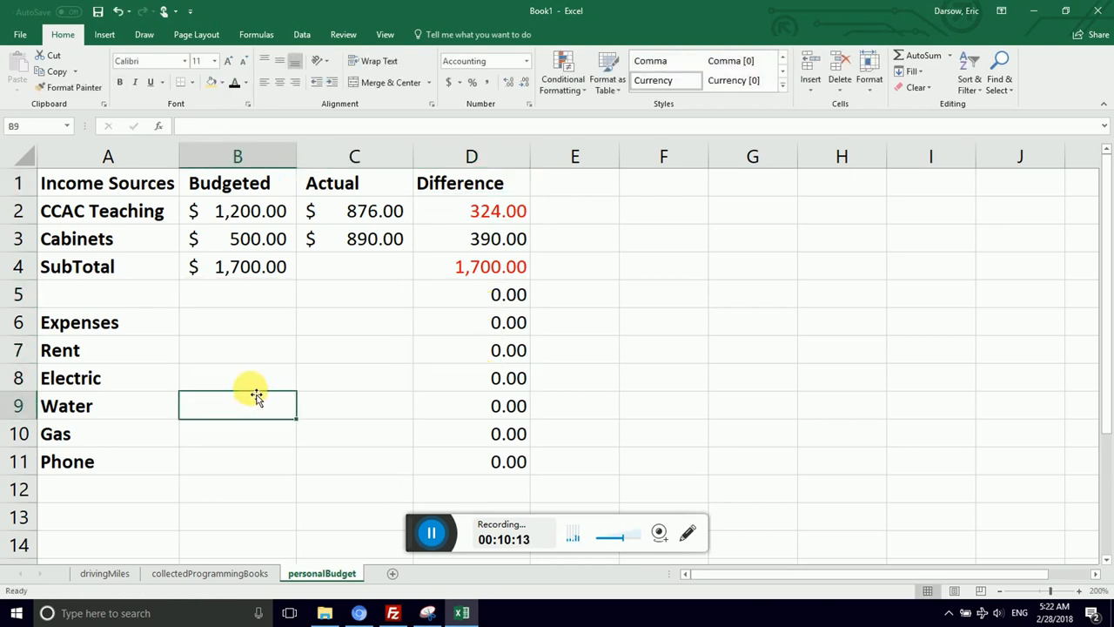
Enter Electric as 74 budgeted and 90 actual, and check its Difference shows 16.00.
{"action": "left_click", "coordinate": [237, 378]}
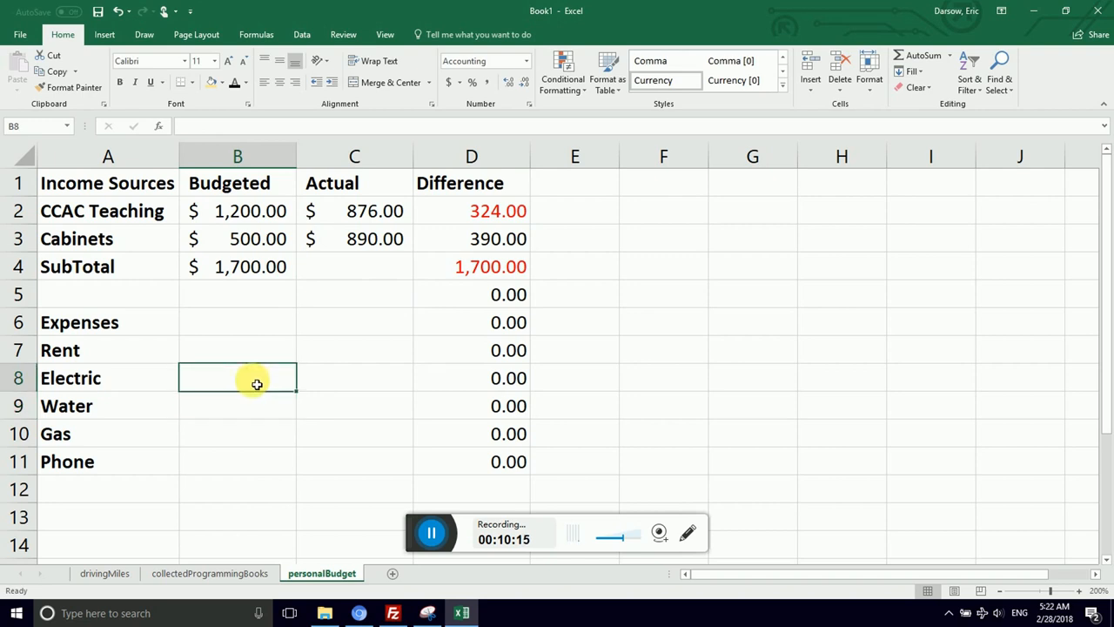
{"action": "type", "text": "74"}
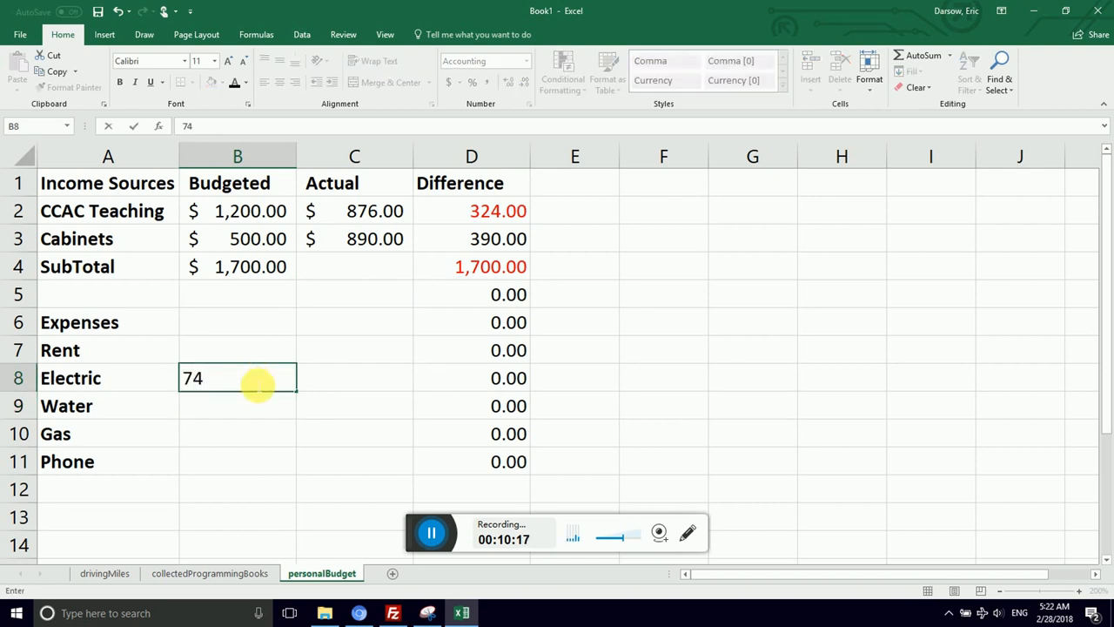
{"action": "type", "text": "90"}
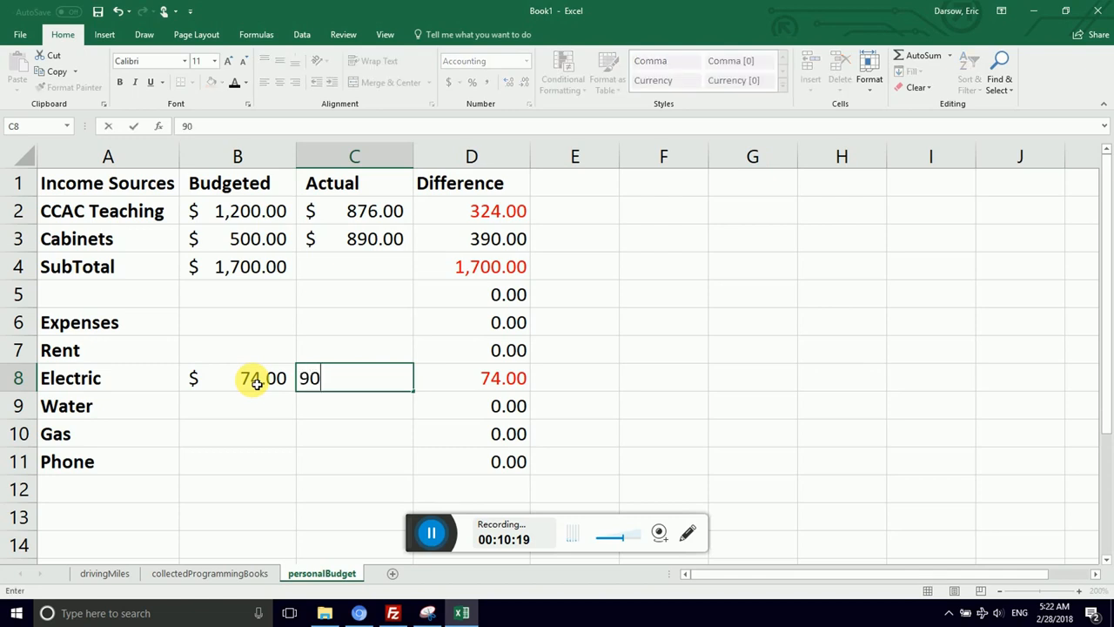
{"action": "key", "text": "Enter"}
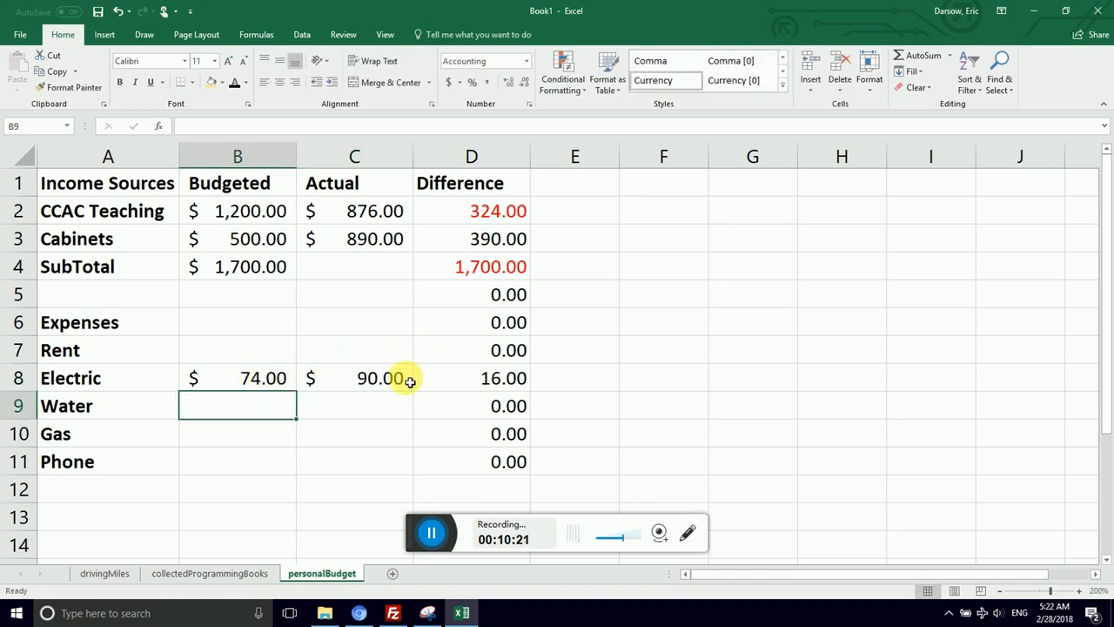
{"action": "left_click", "coordinate": [354, 378]}
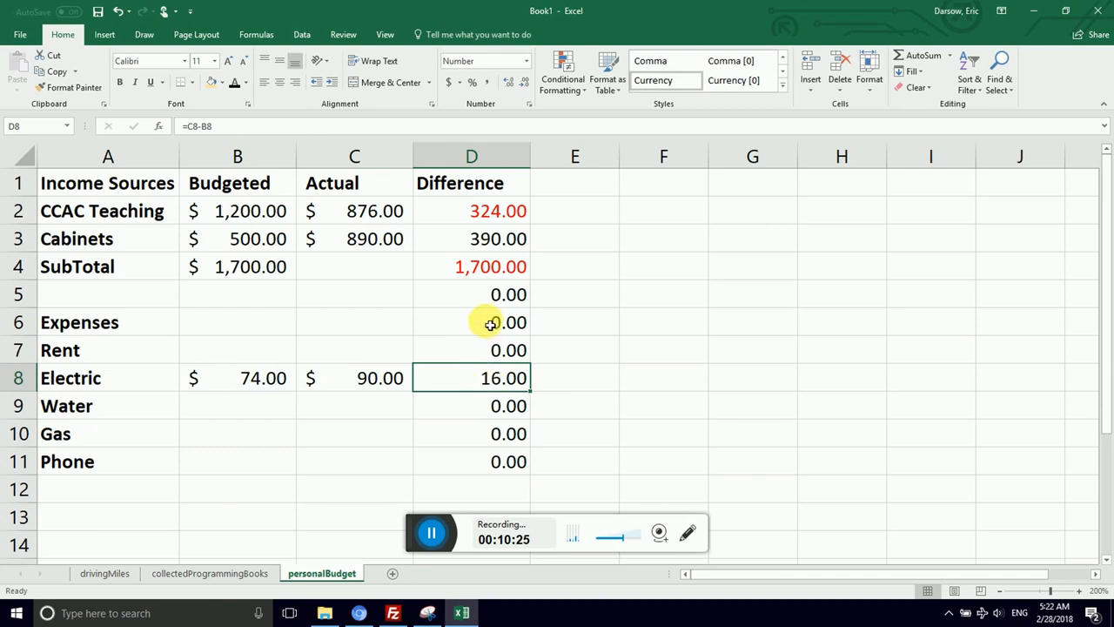
{"action": "left_click", "coordinate": [470, 322]}
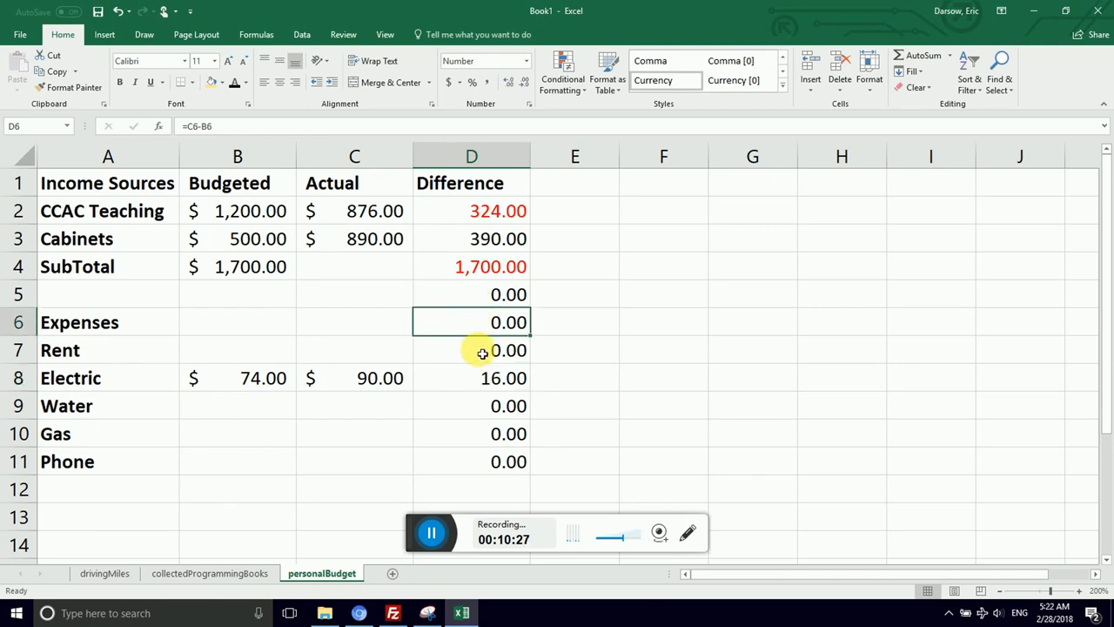
{"action": "mouse_move", "coordinate": [452, 361]}
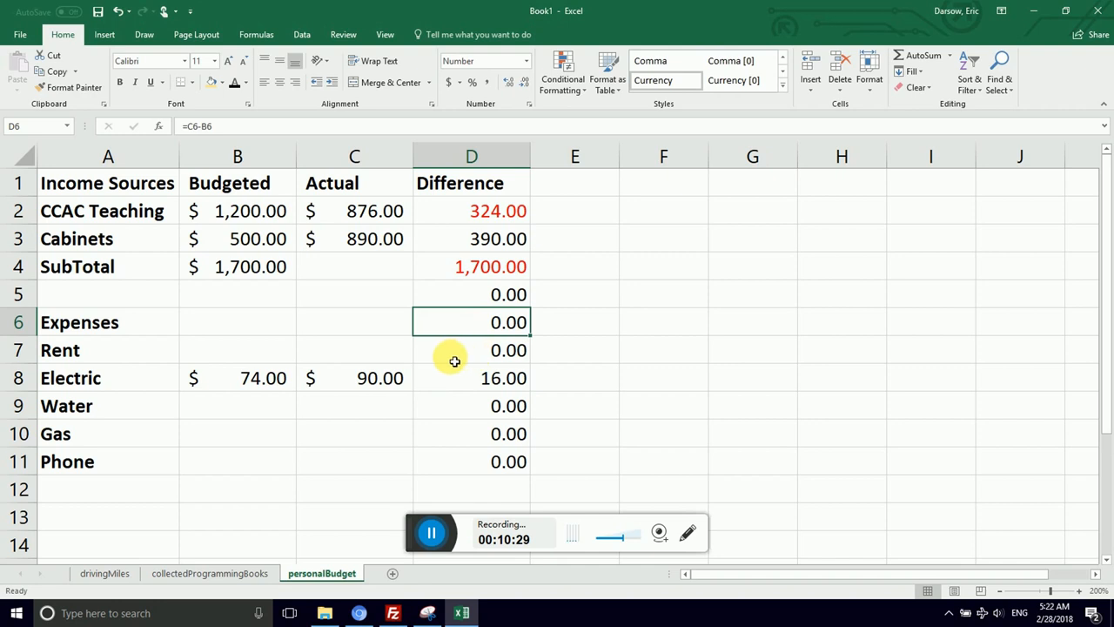
{"action": "left_click", "coordinate": [237, 378]}
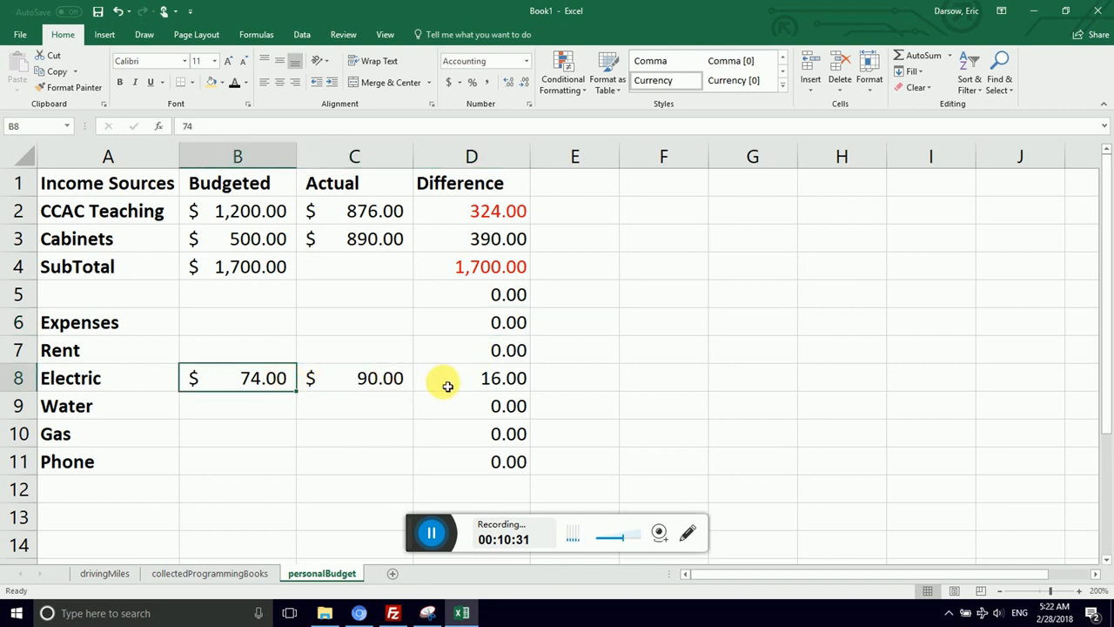
{"action": "left_click", "coordinate": [471, 378]}
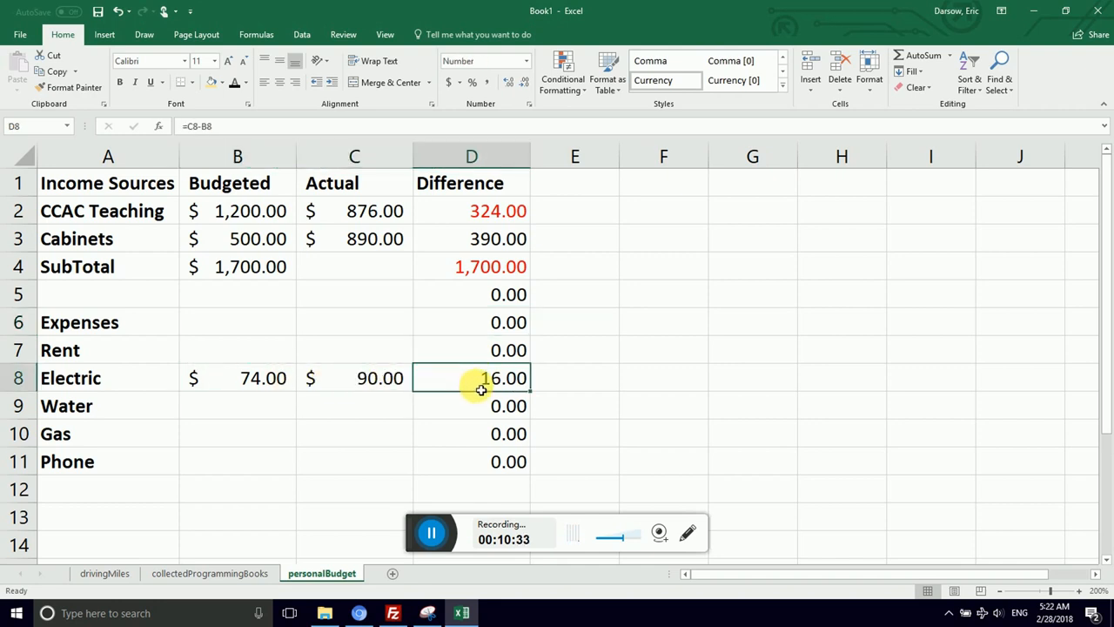
Clear the Difference formulas from the SubTotal, blank and Expenses rows.
{"action": "left_click", "coordinate": [471, 266]}
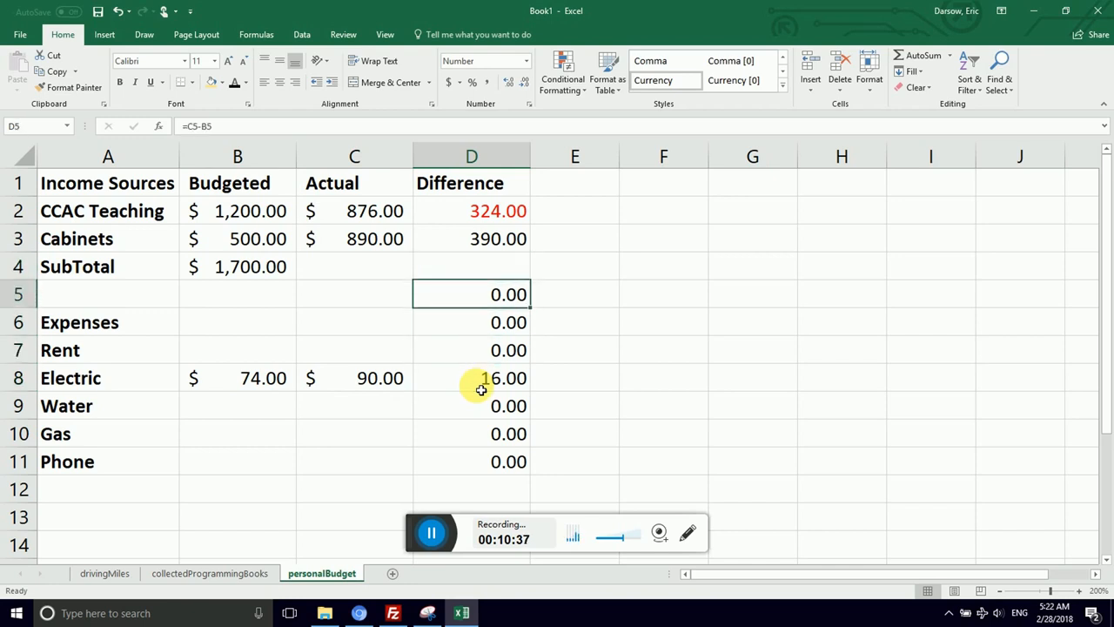
{"action": "left_click", "coordinate": [471, 322]}
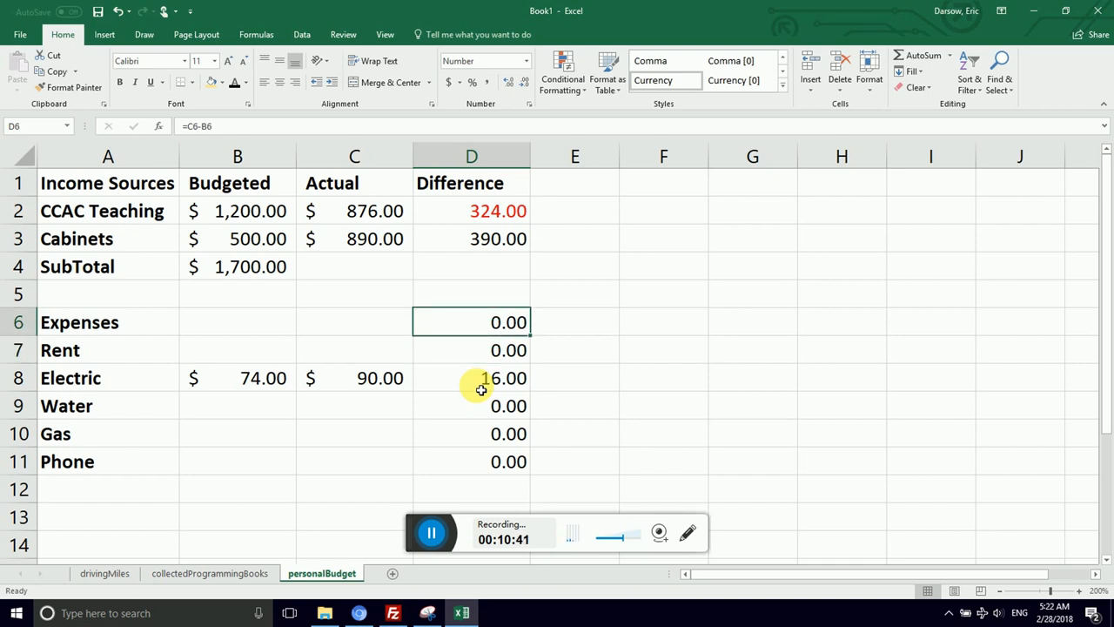
{"action": "key", "text": "Delete"}
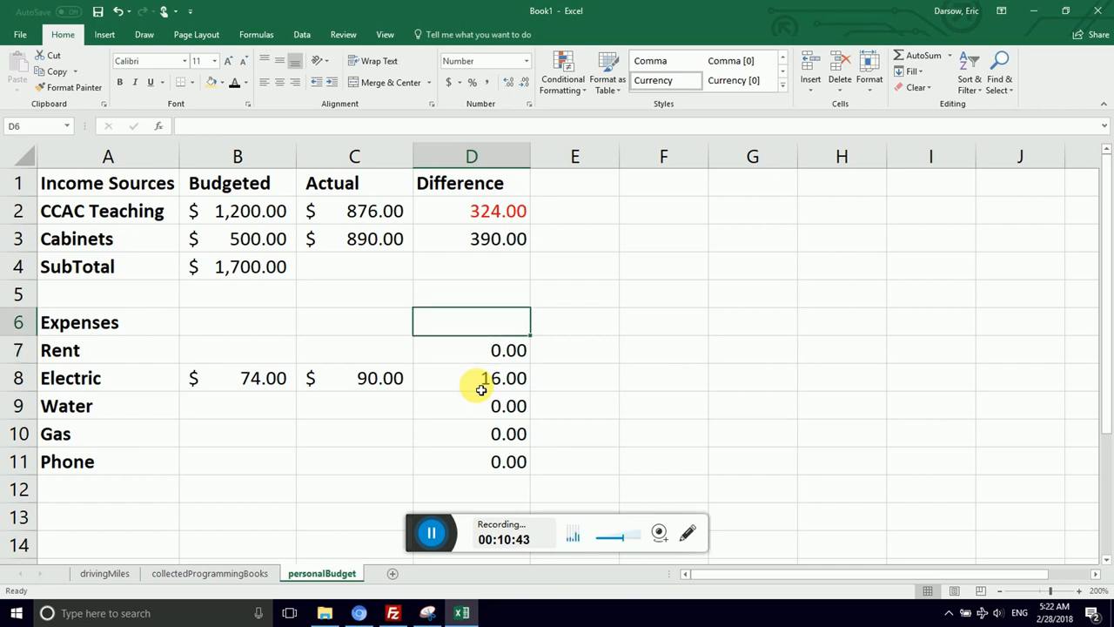
{"action": "left_click", "coordinate": [80, 322]}
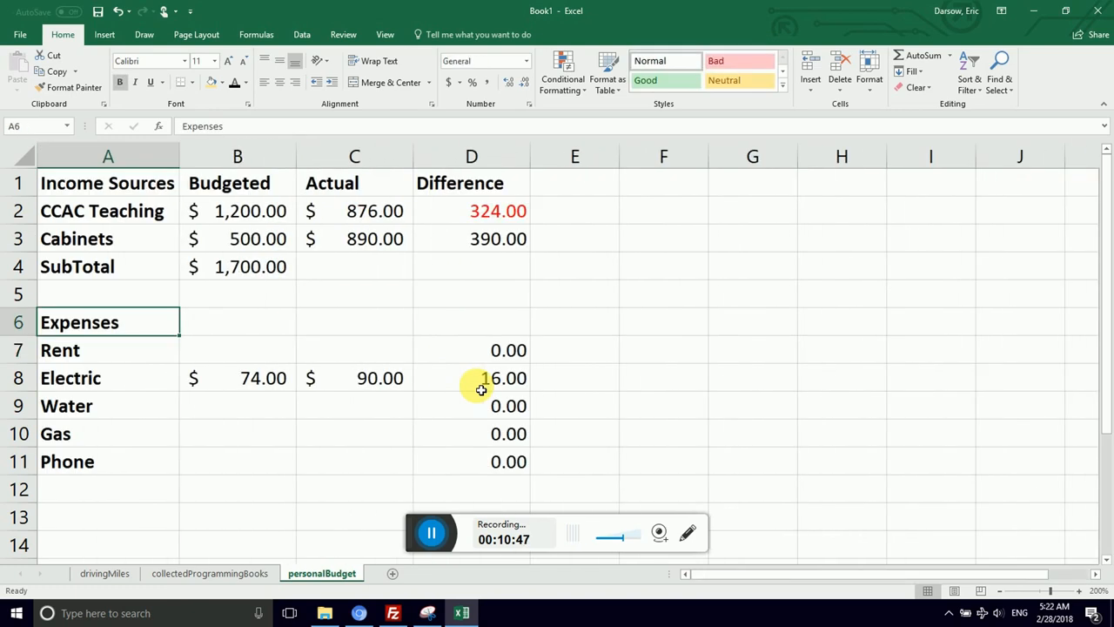
Fill the Expenses row light orange and the header row green.
{"action": "left_click", "coordinate": [461, 321]}
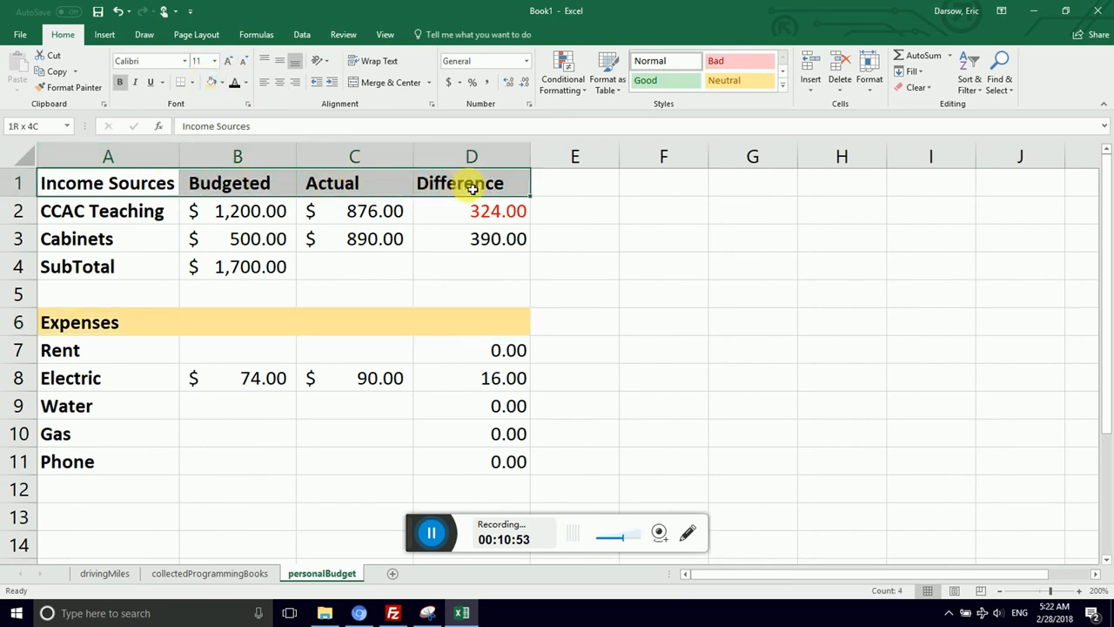
{"action": "left_click", "coordinate": [248, 82]}
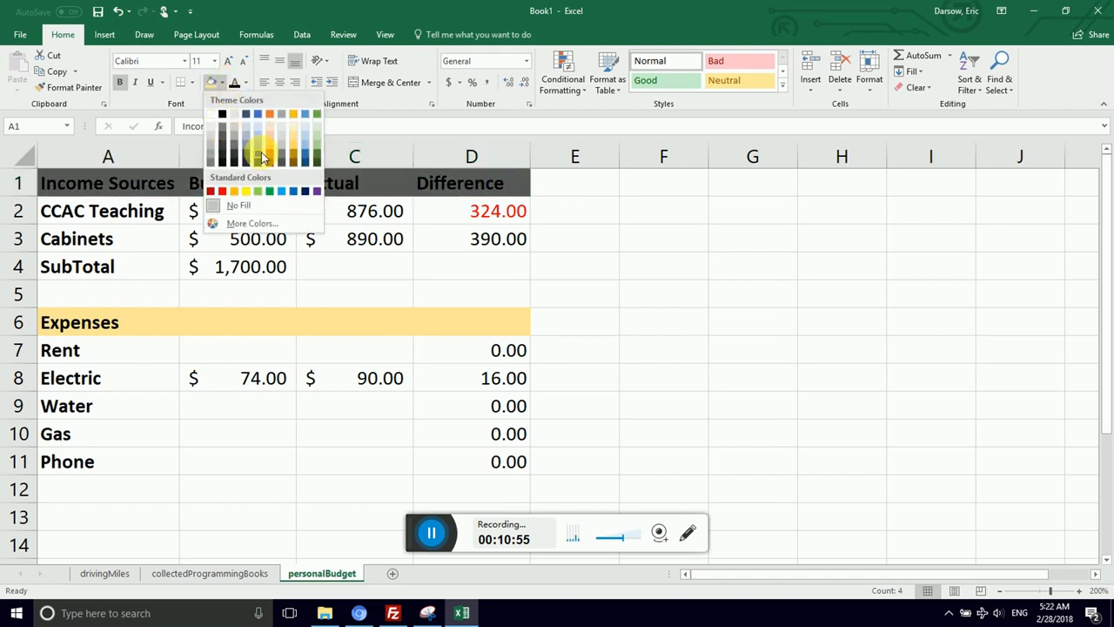
{"action": "mouse_move", "coordinate": [320, 143]}
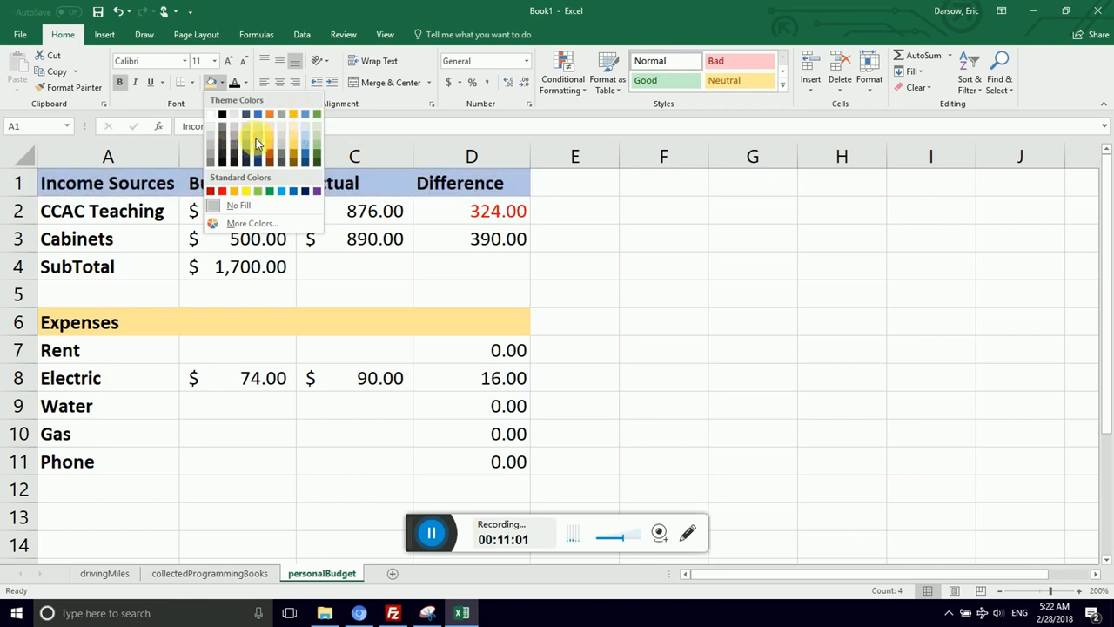
{"action": "mouse_move", "coordinate": [293, 146]}
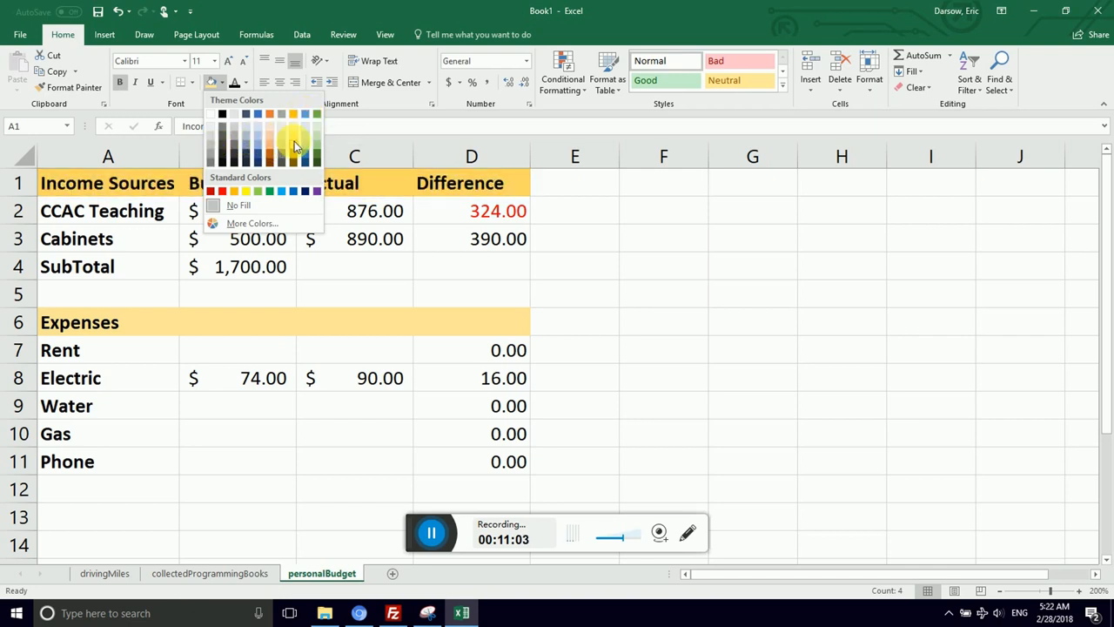
{"action": "mouse_move", "coordinate": [329, 139]}
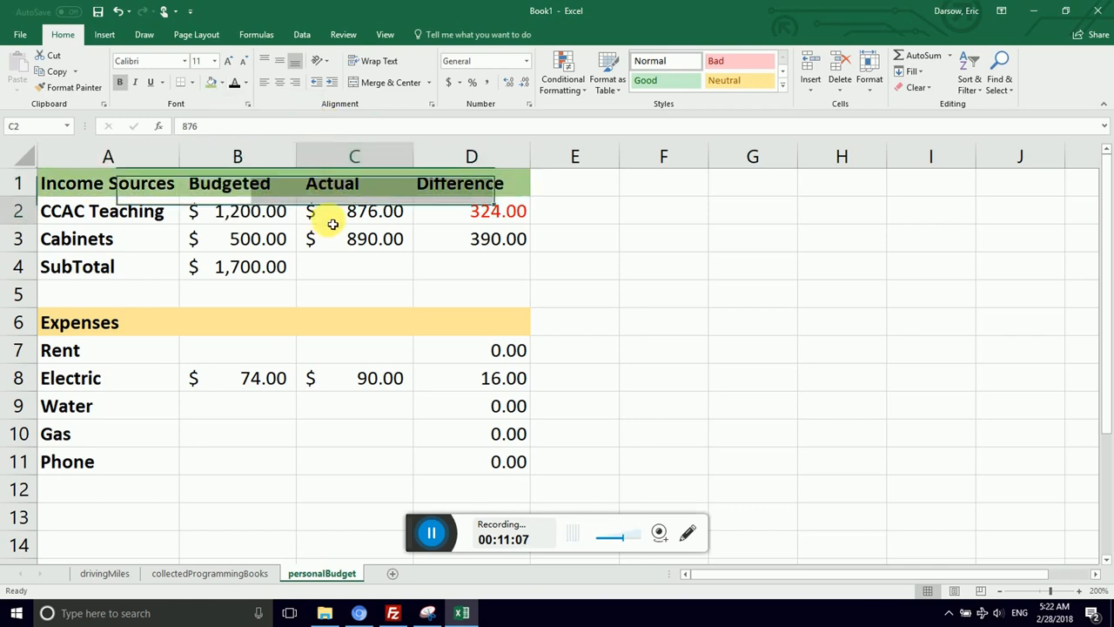
{"action": "left_click", "coordinate": [354, 211]}
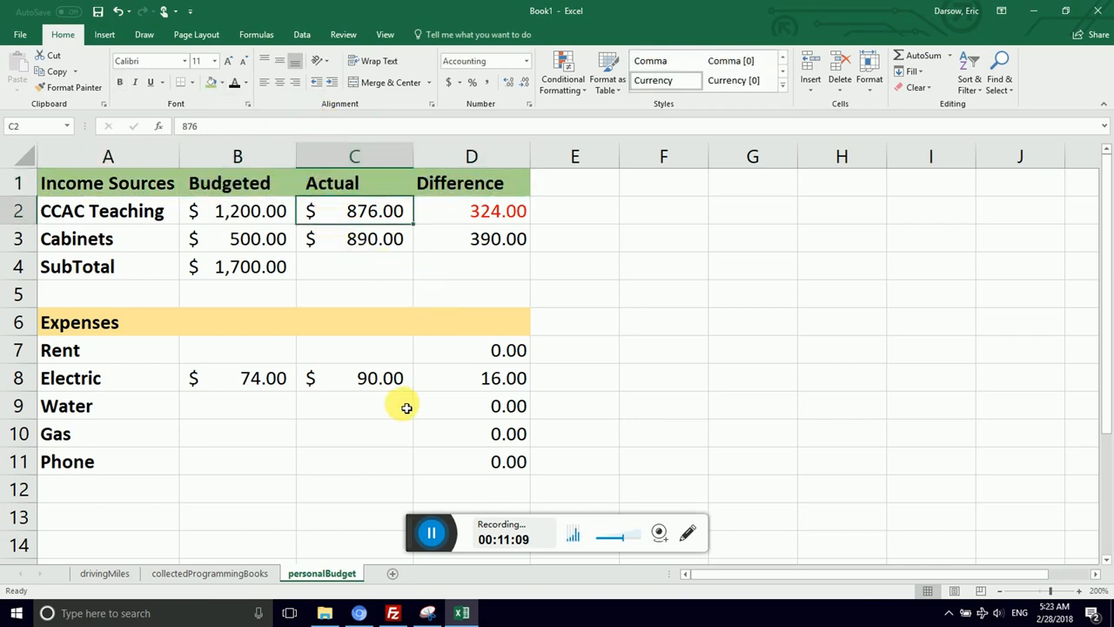
Enter the label 'Net' in cell A13 below the Phone row.
{"action": "type", "text": "Net"}
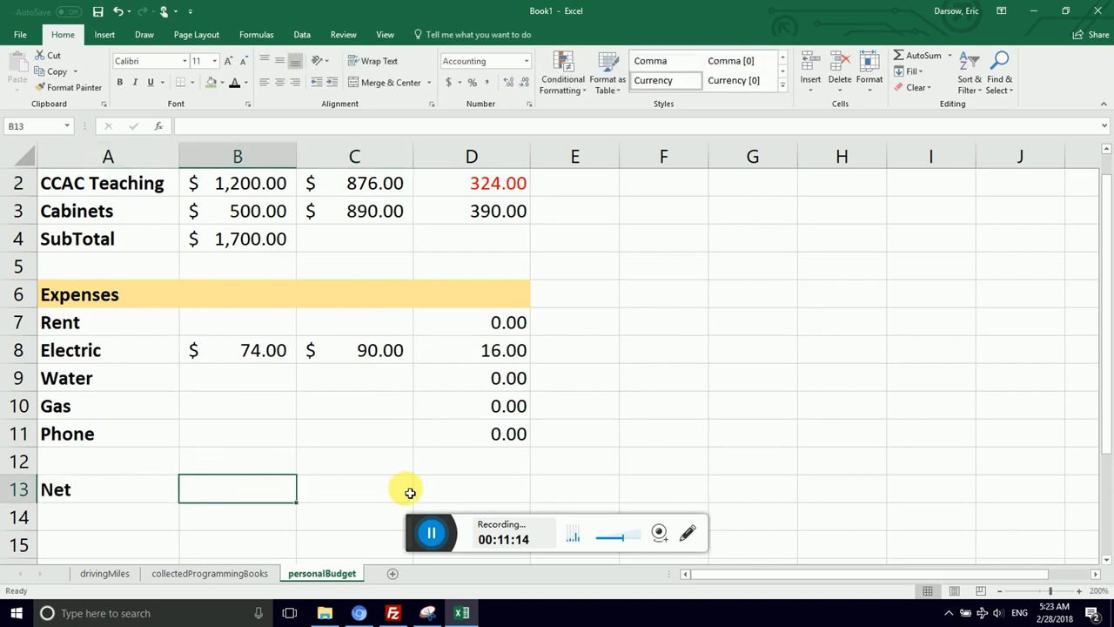
{"action": "mouse_move", "coordinate": [467, 324]}
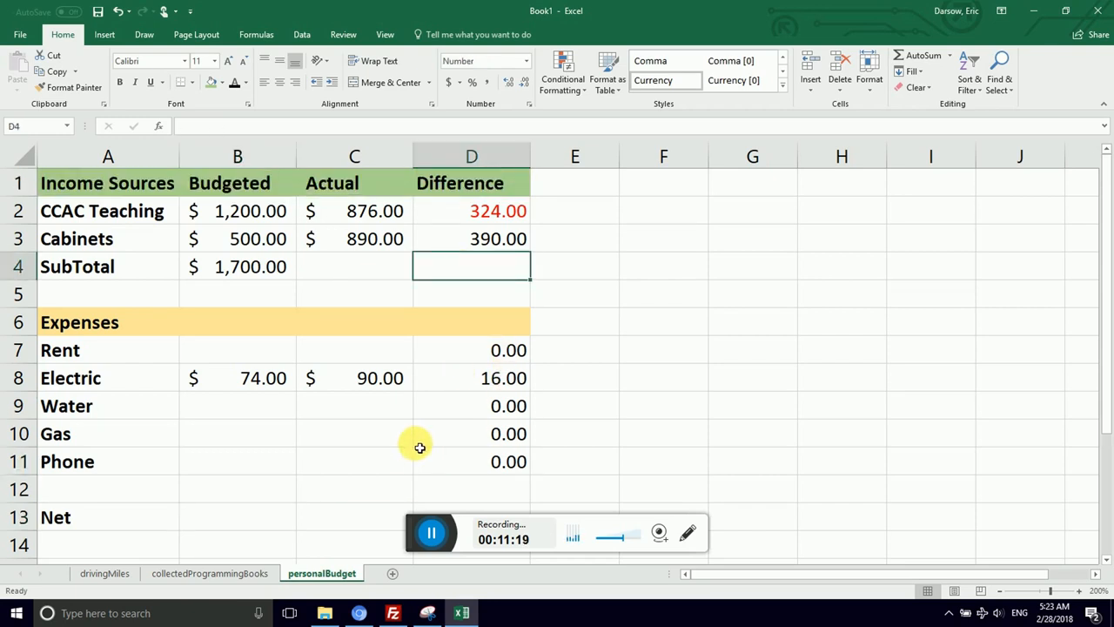
{"action": "mouse_move", "coordinate": [486, 444]}
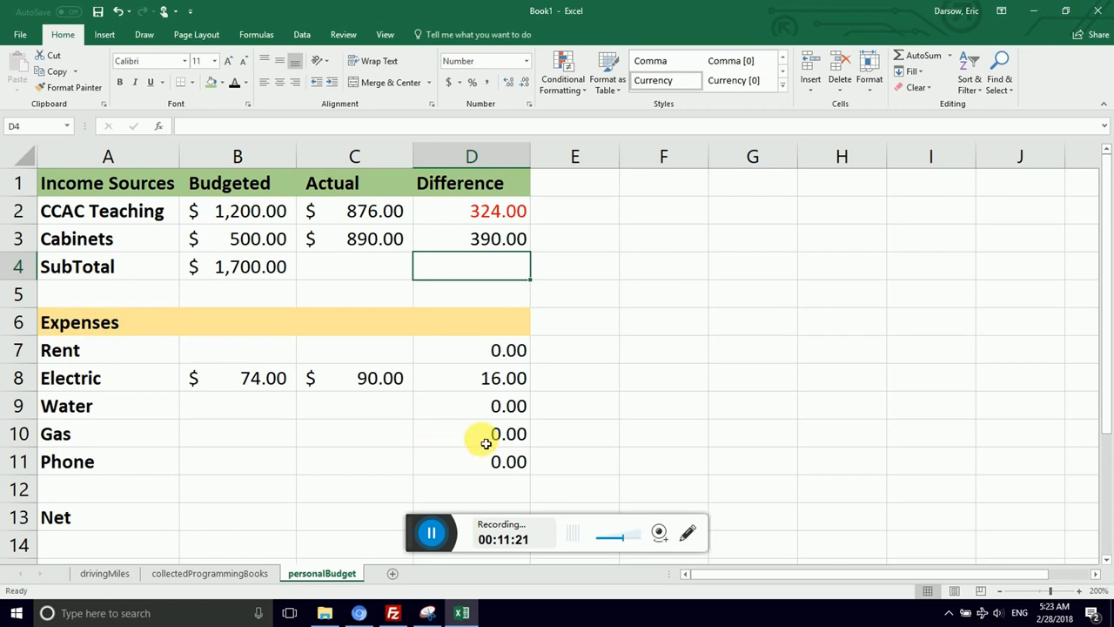
{"action": "mouse_move", "coordinate": [496, 342]}
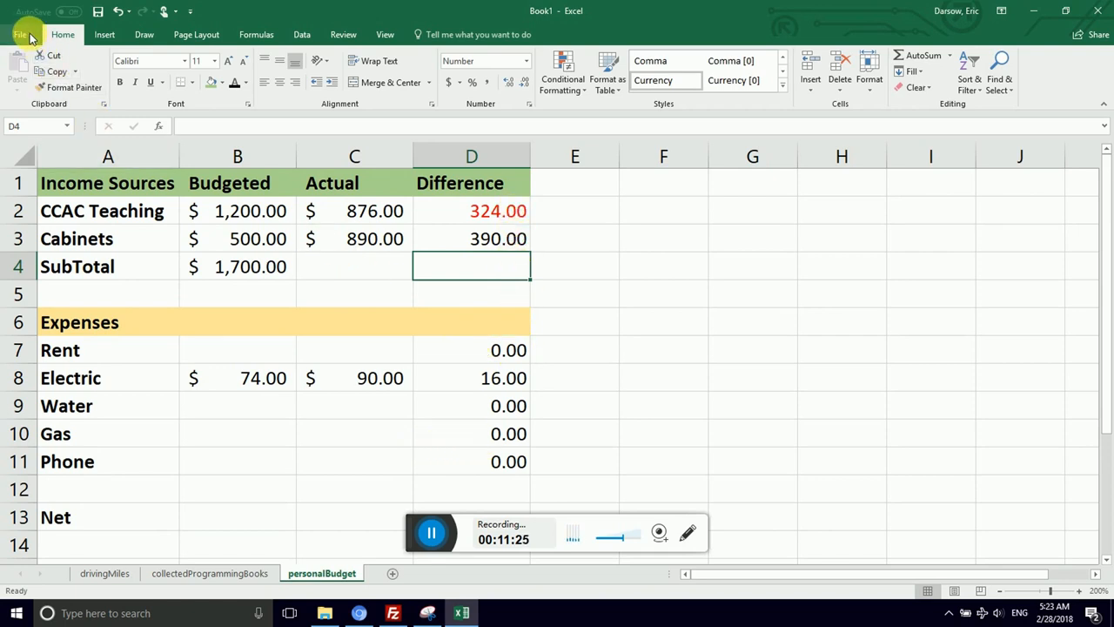
{"action": "mouse_move", "coordinate": [457, 490]}
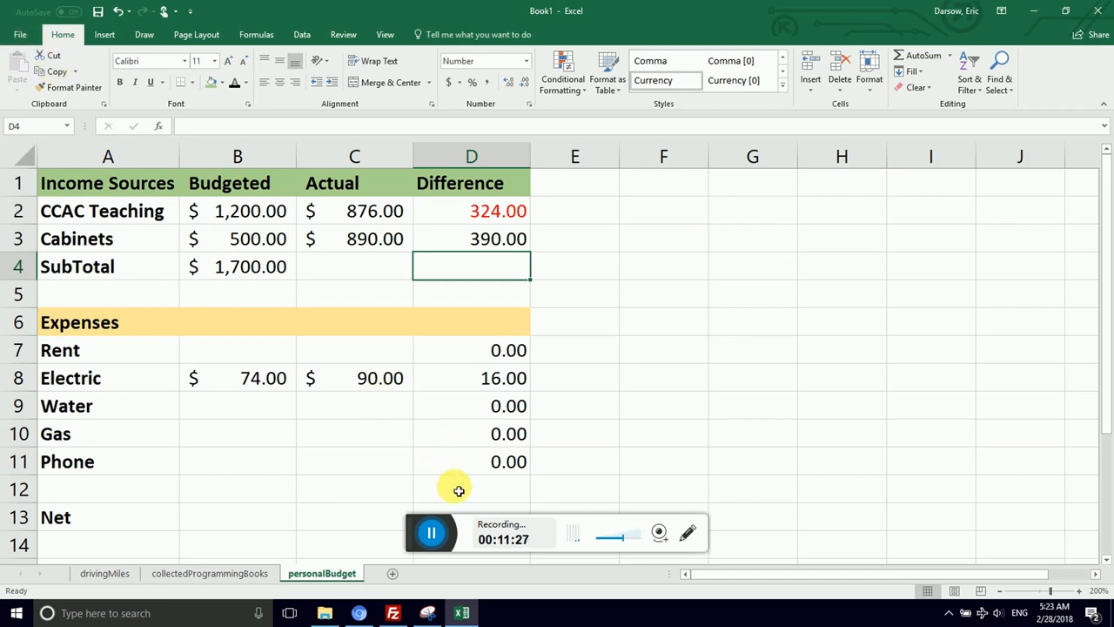